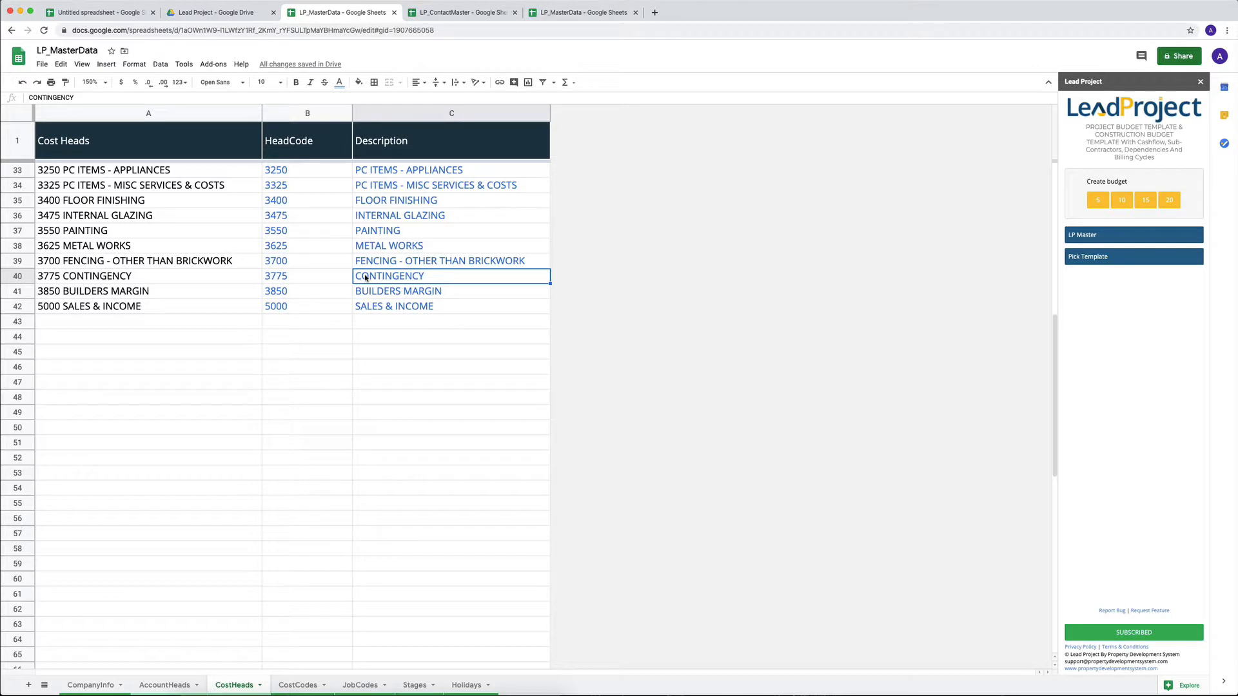
pyautogui.moveTo(363, 388)
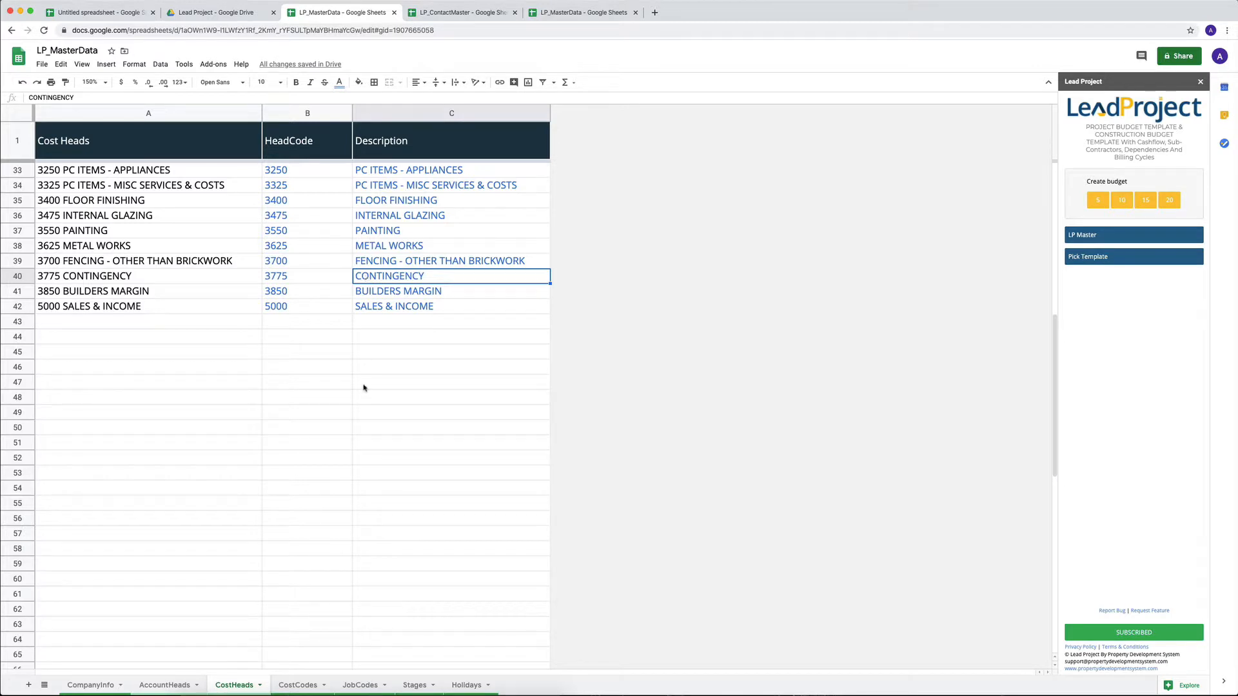
pyautogui.moveTo(284, 685)
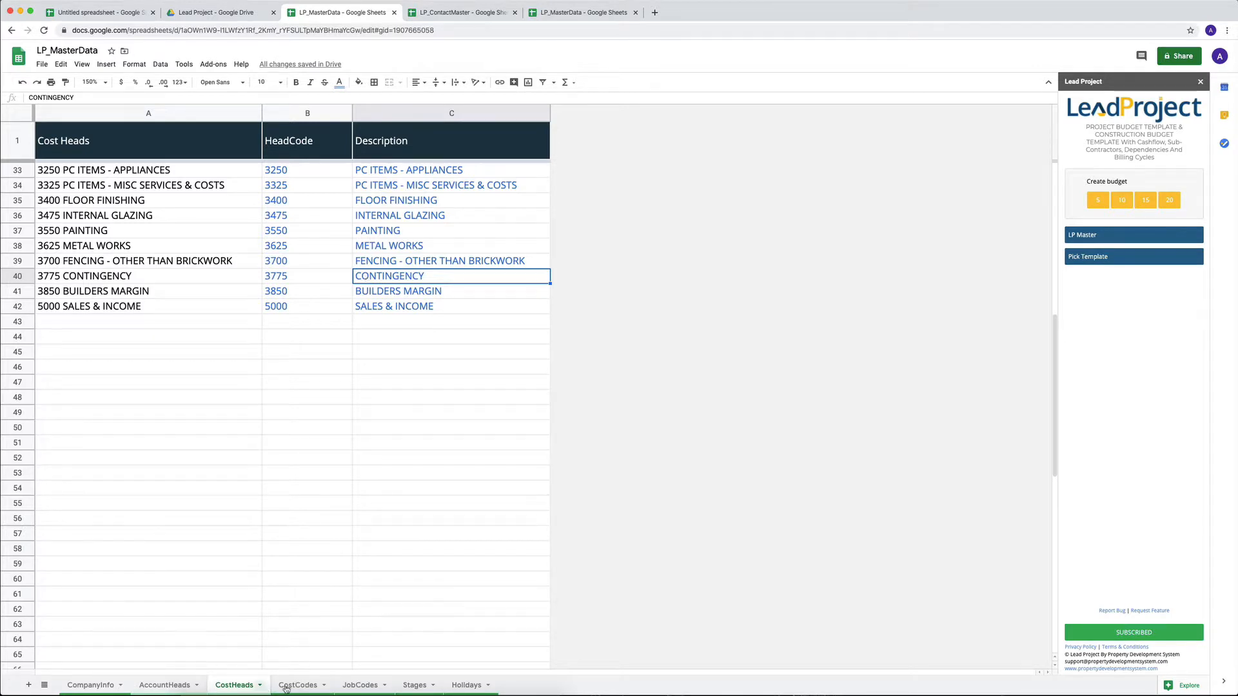
# Review the CostCodes sheet's revenue entries and their cost heads, then select the Dropdown column.
pyautogui.click(298, 685)
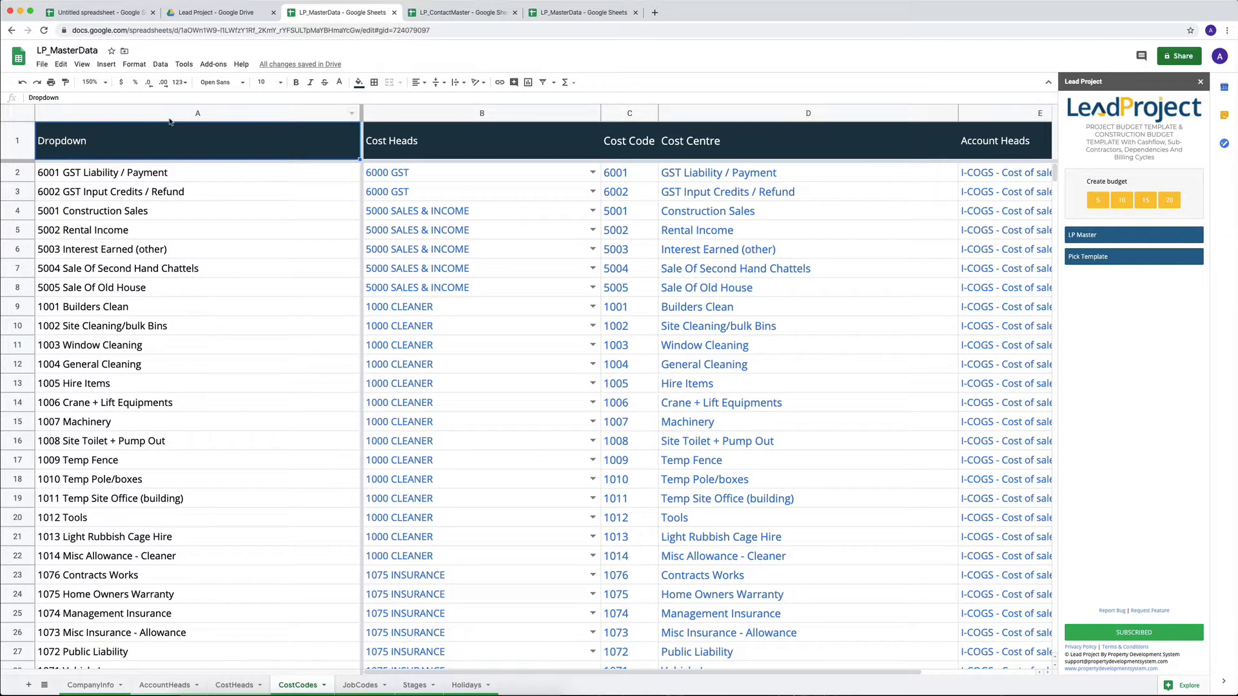
pyautogui.click(82, 229)
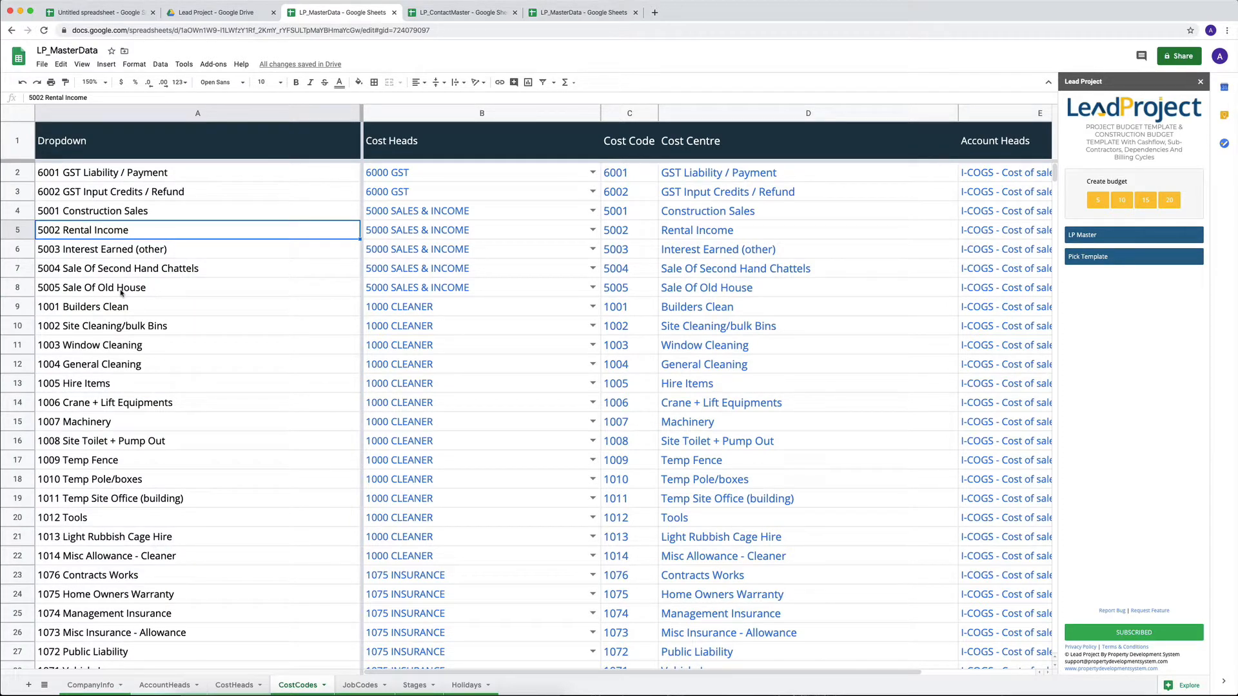
pyautogui.click(481, 230)
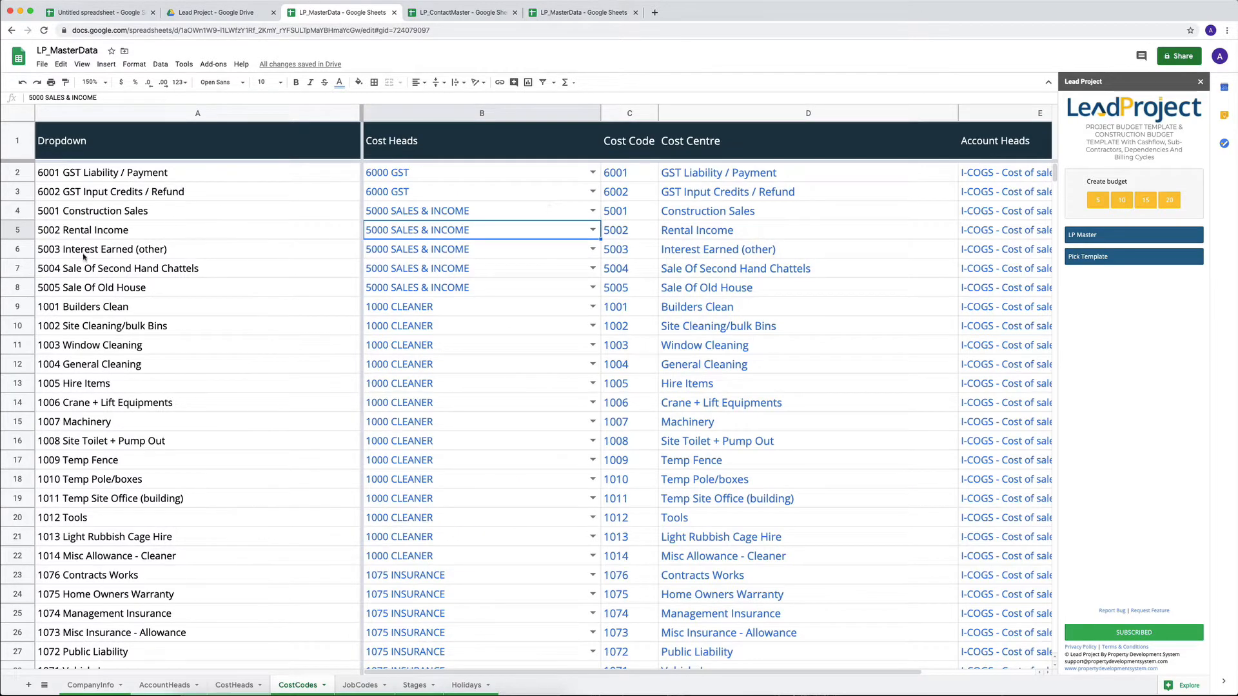
pyautogui.click(197, 113)
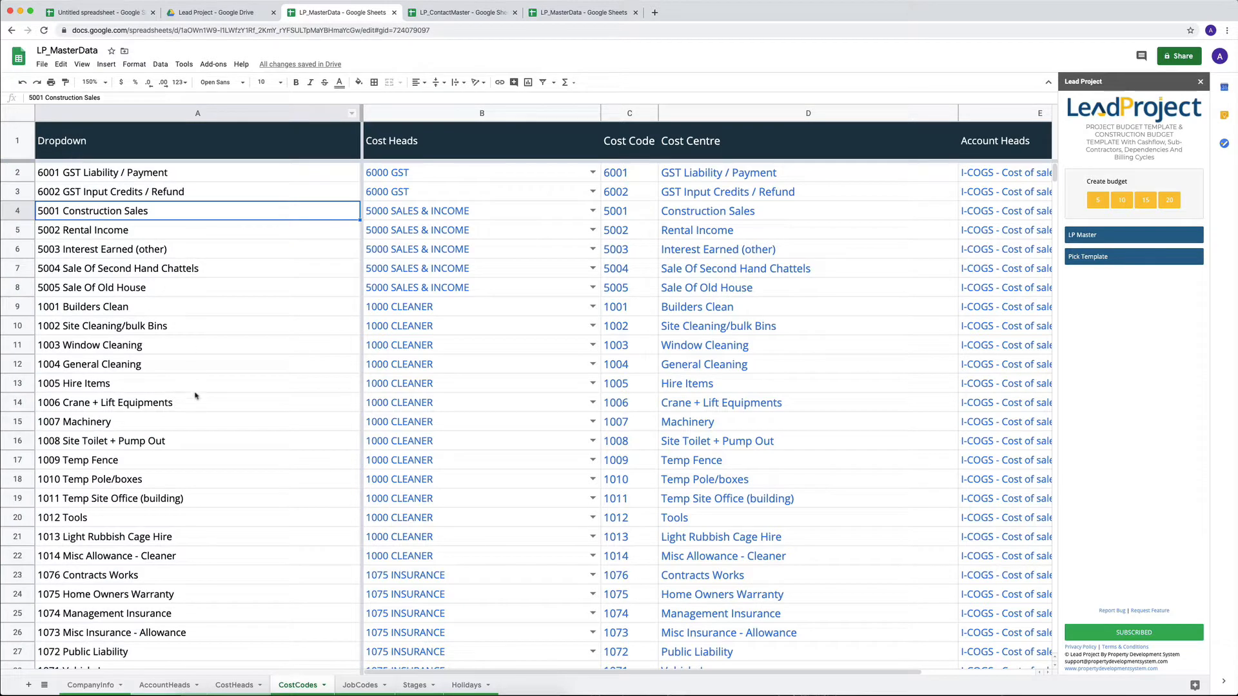
pyautogui.click(197, 113)
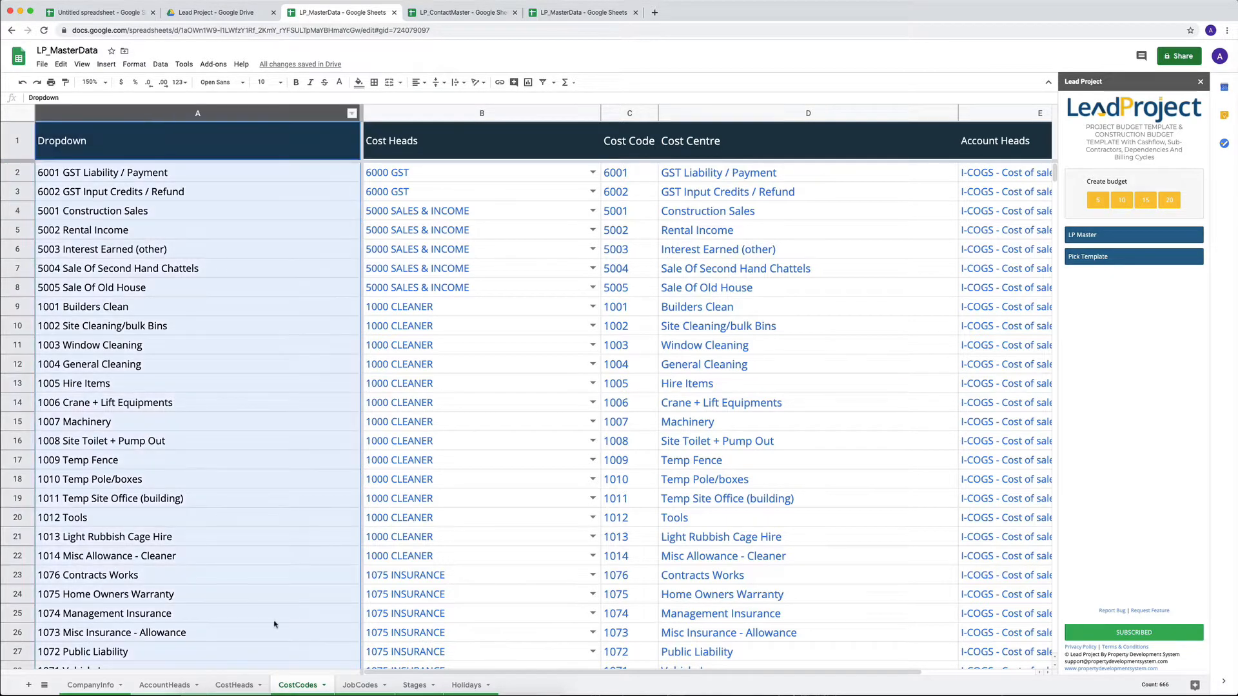
# Check the CostHeads sheet briefly, then return to CostCodes and review codes 5005 and 6001.
pyautogui.click(232, 685)
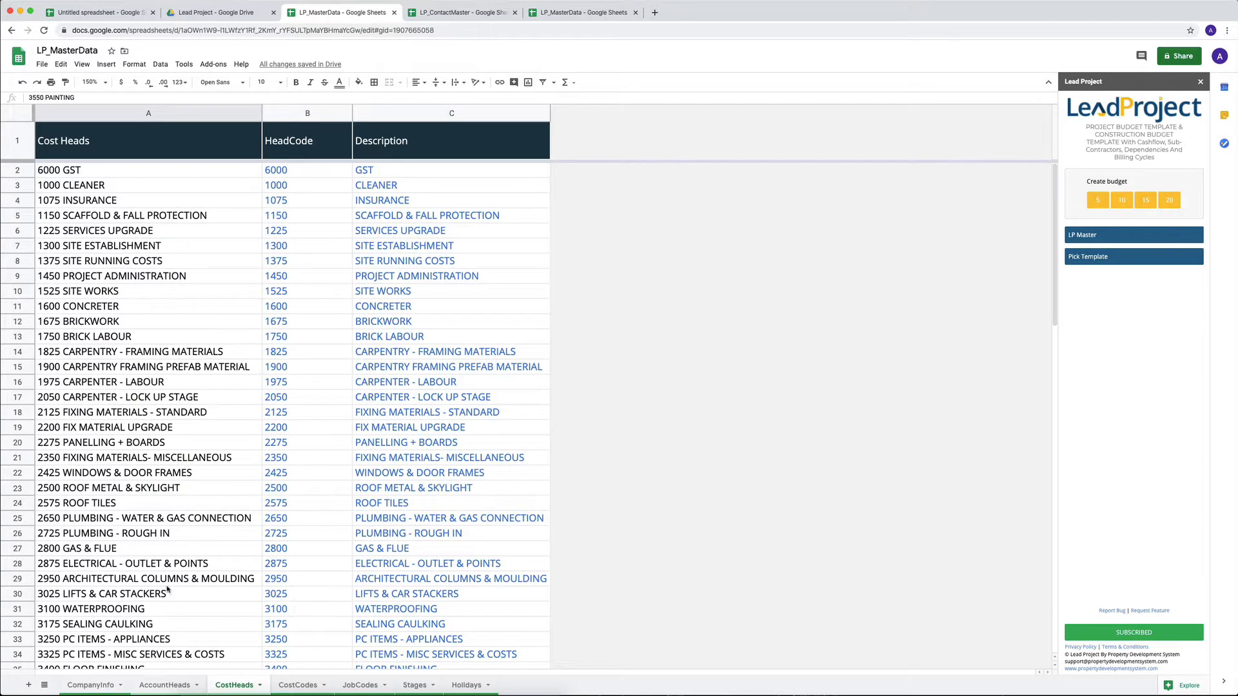
pyautogui.click(296, 685)
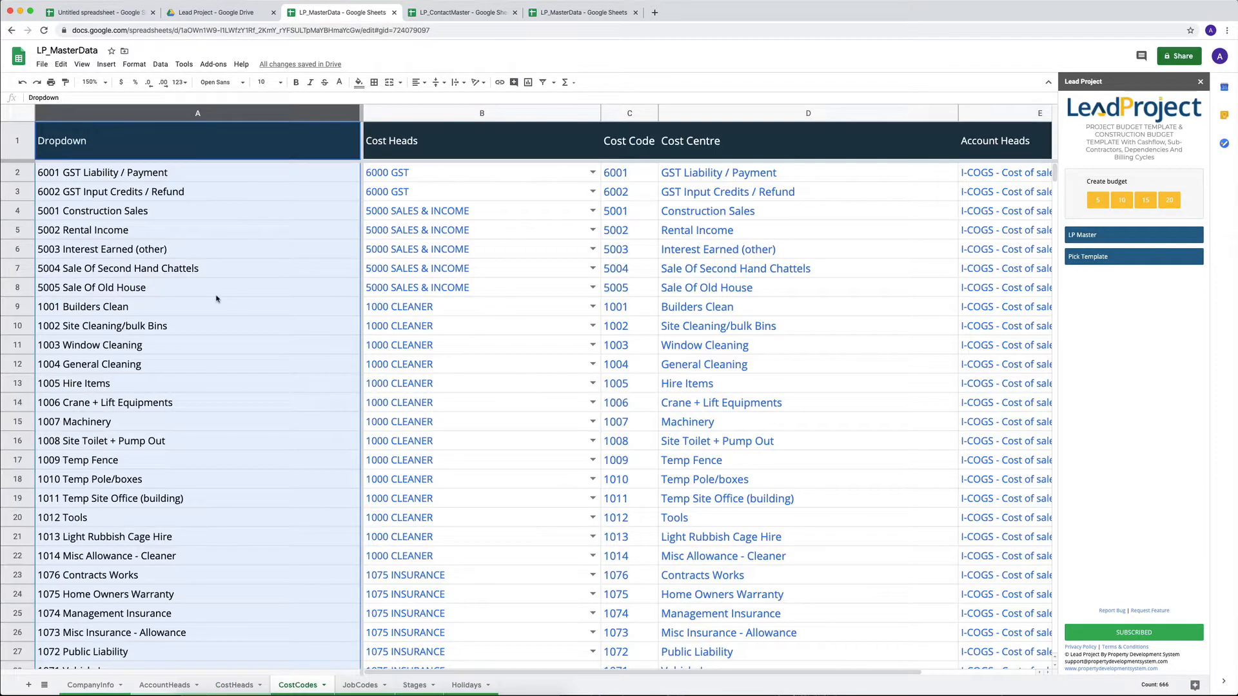
pyautogui.click(119, 288)
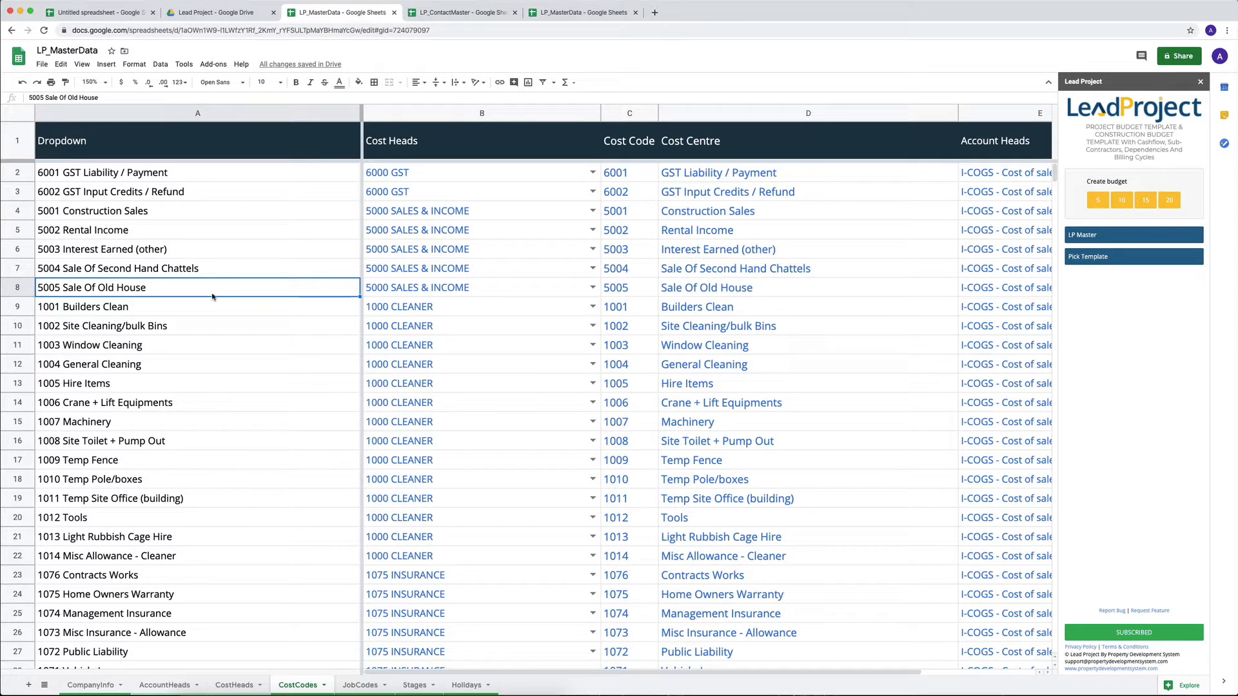
pyautogui.click(102, 172)
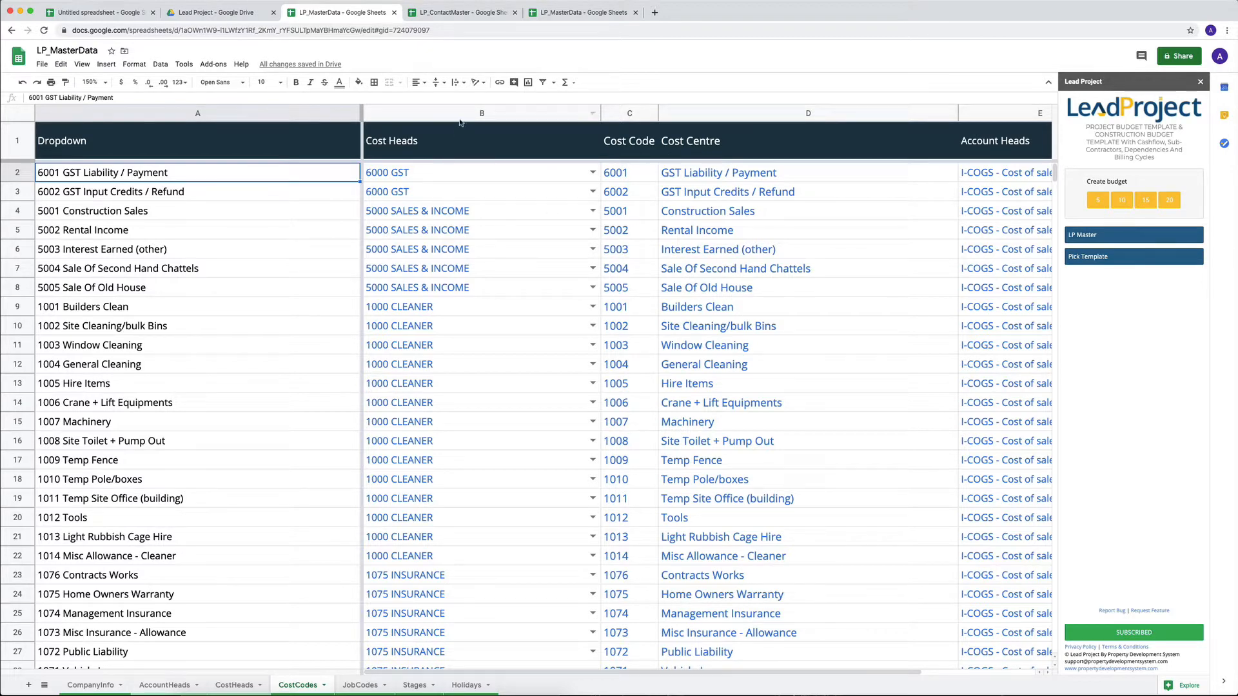
pyautogui.click(232, 685)
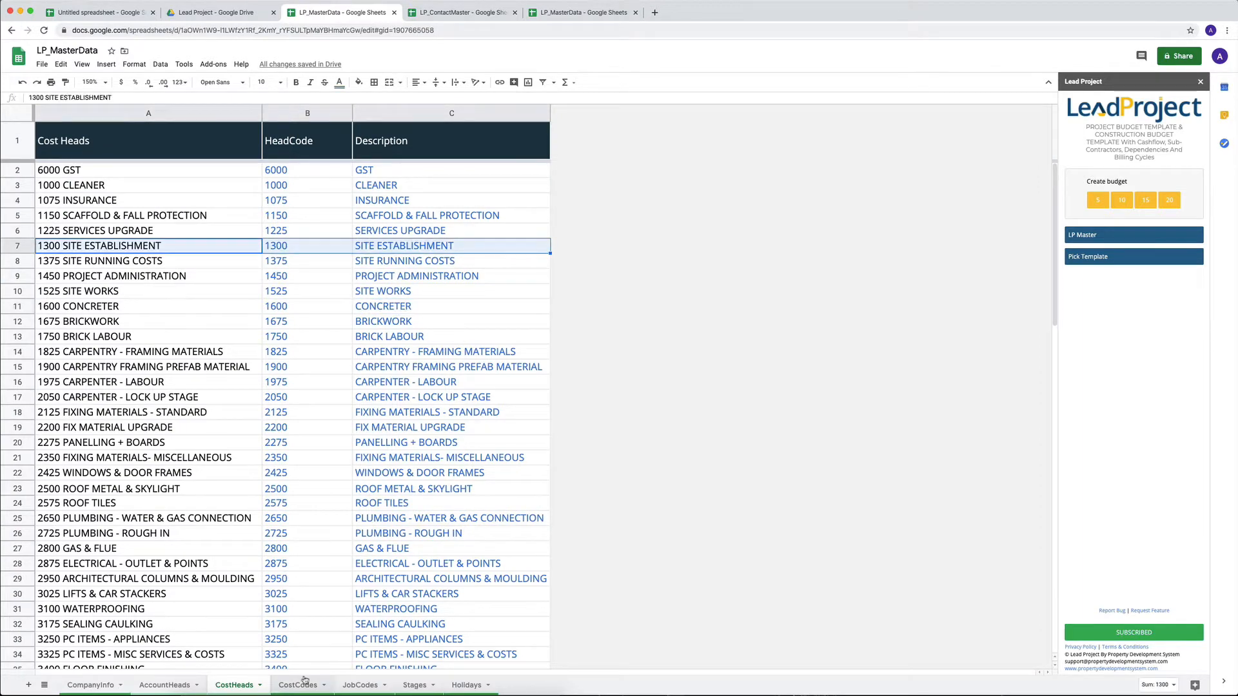
pyautogui.click(298, 685)
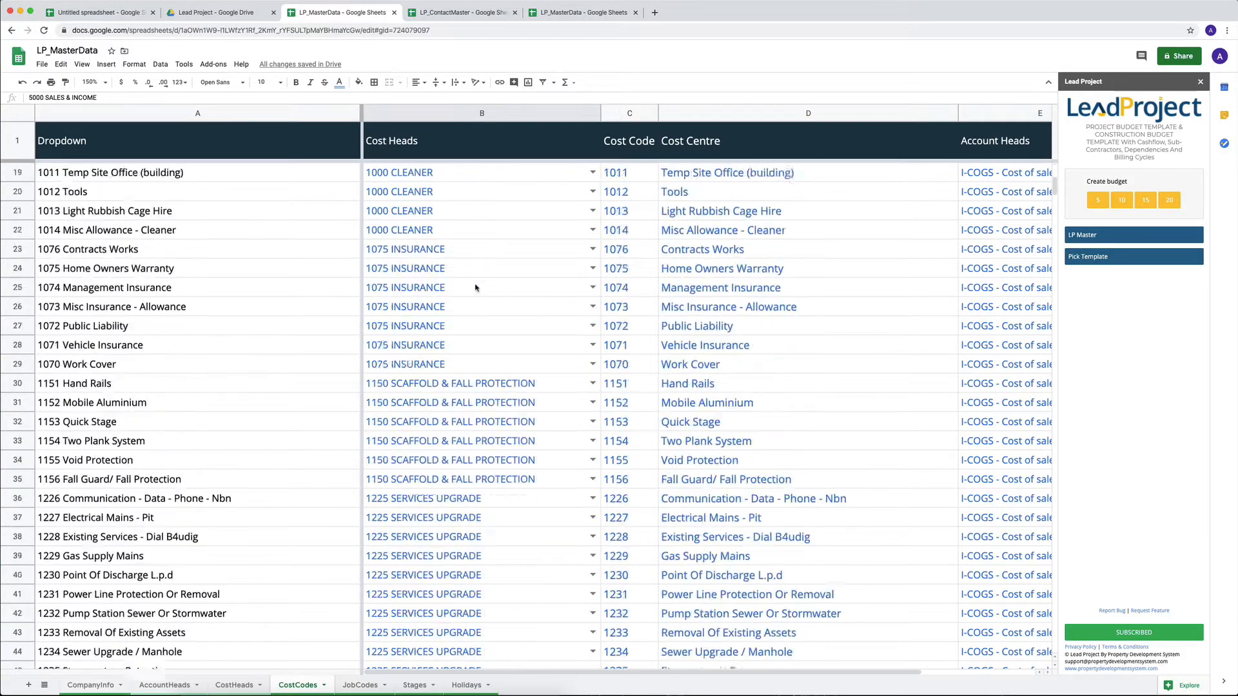
pyautogui.scroll(-3)
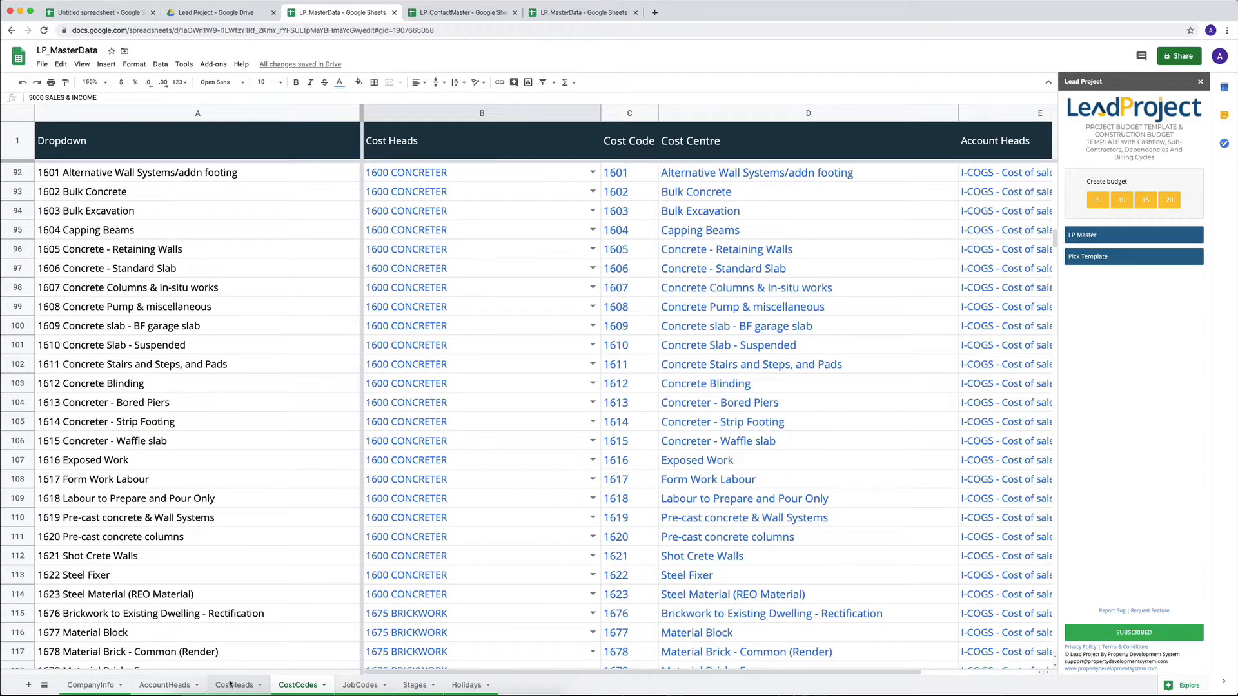
pyautogui.click(234, 685)
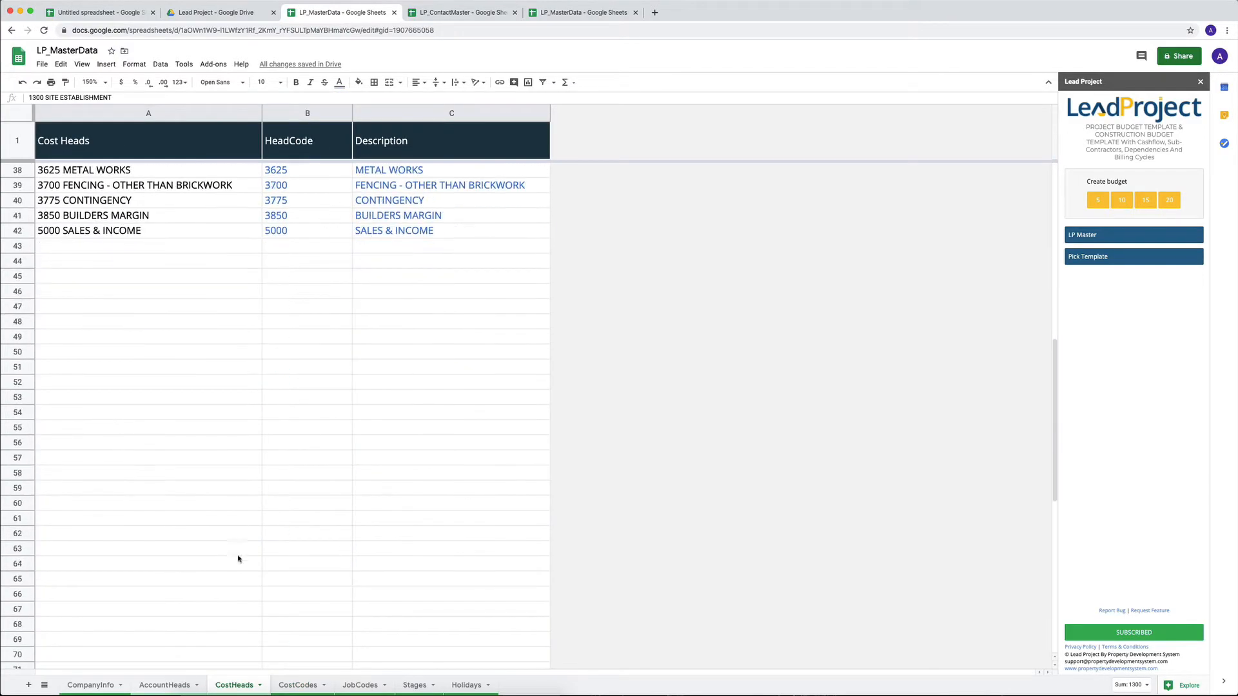
pyautogui.click(297, 685)
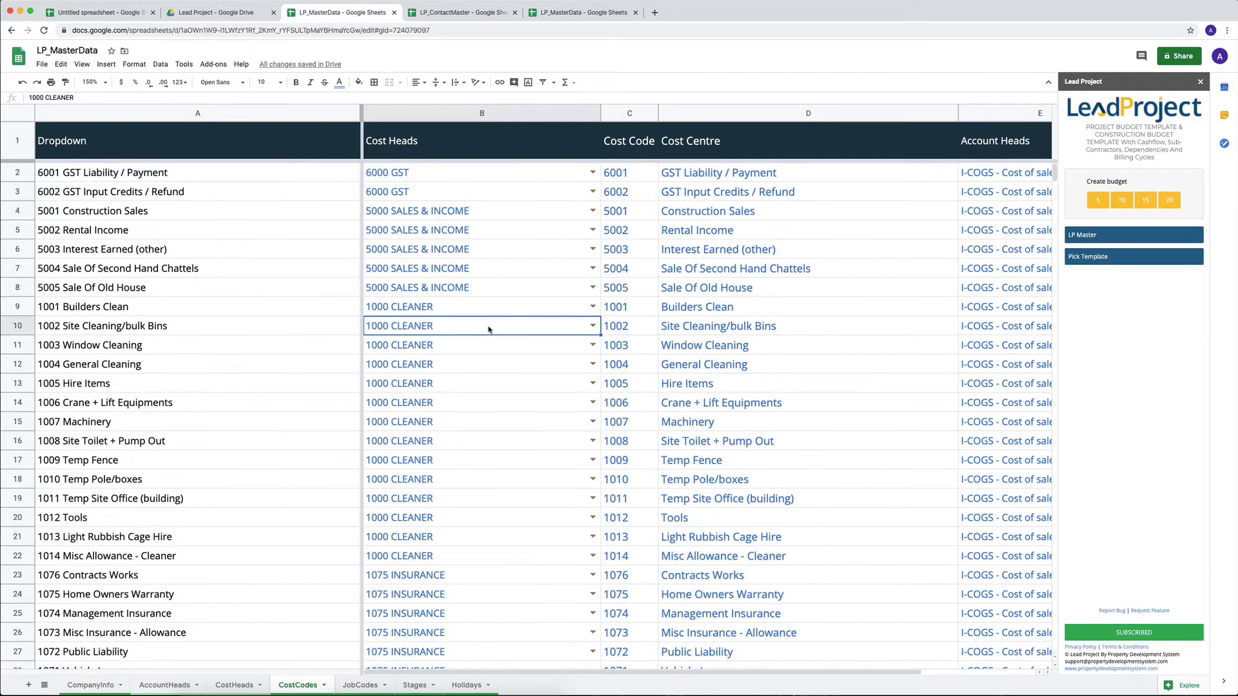
pyautogui.click(481, 171)
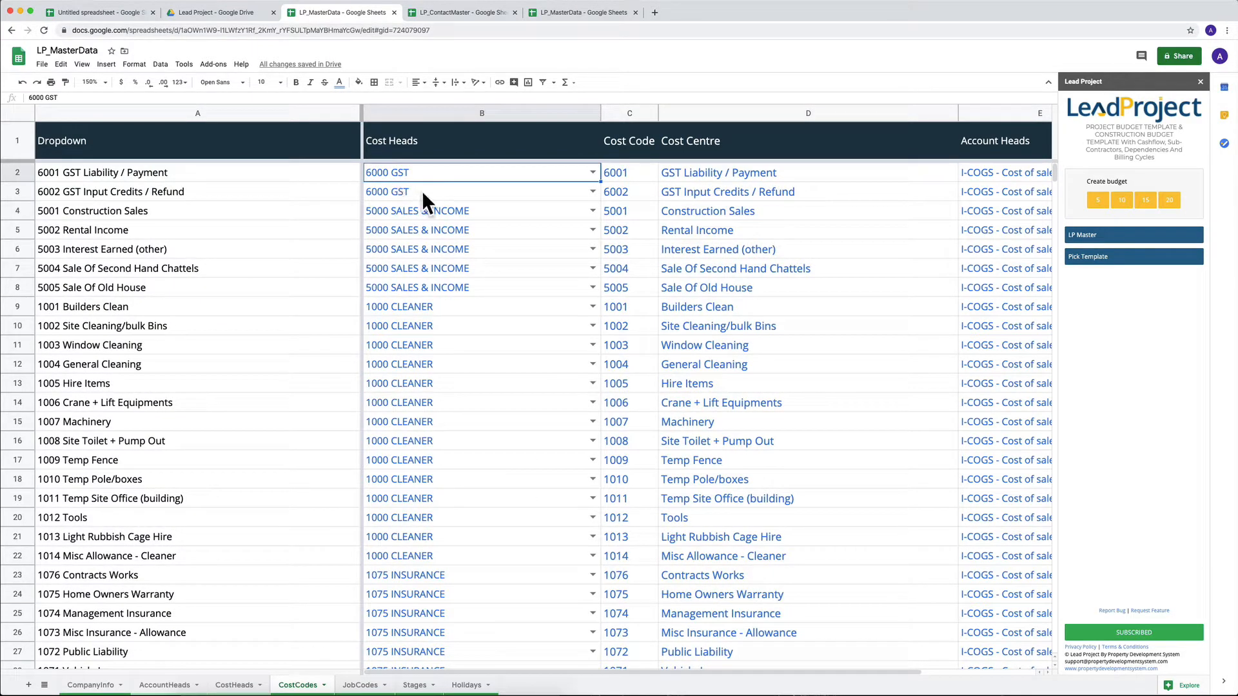
pyautogui.click(481, 190)
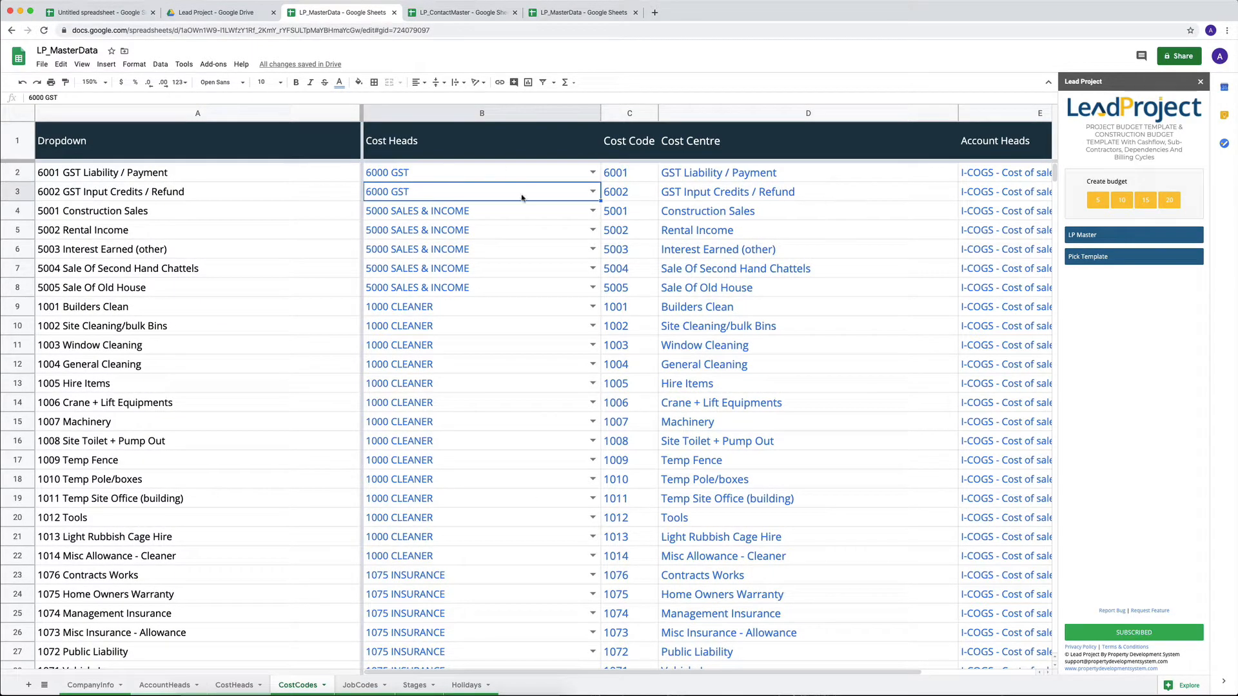
pyautogui.click(481, 172)
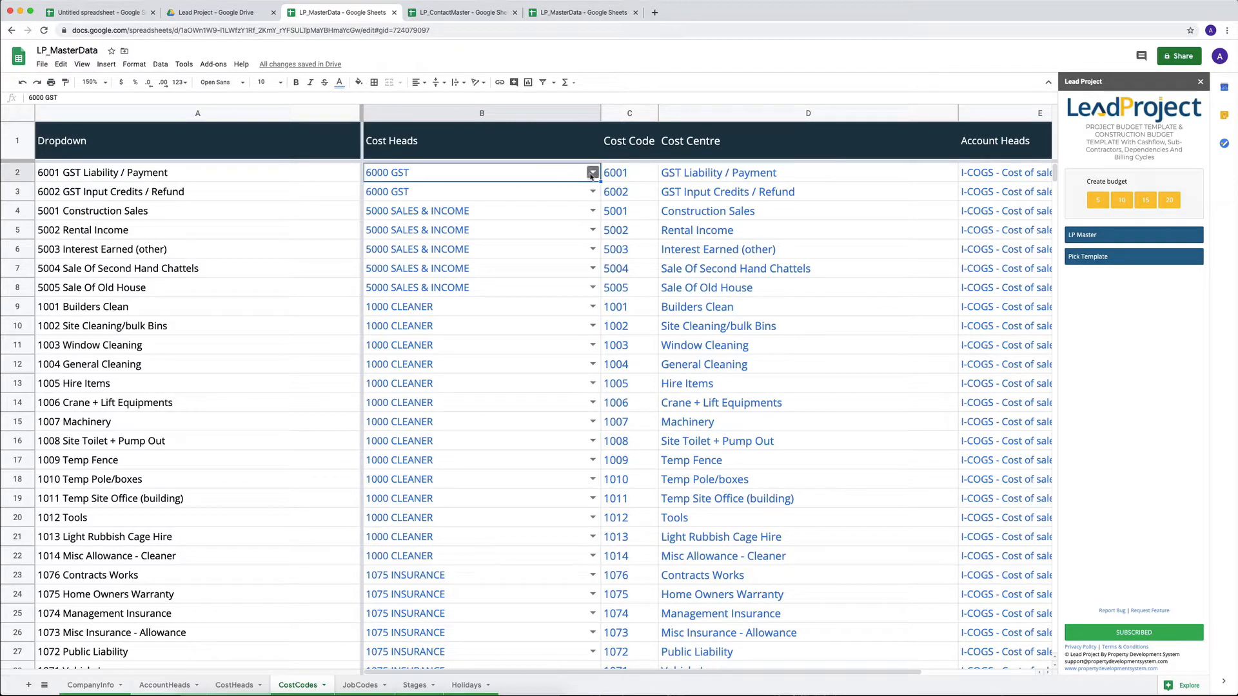
pyautogui.click(592, 172)
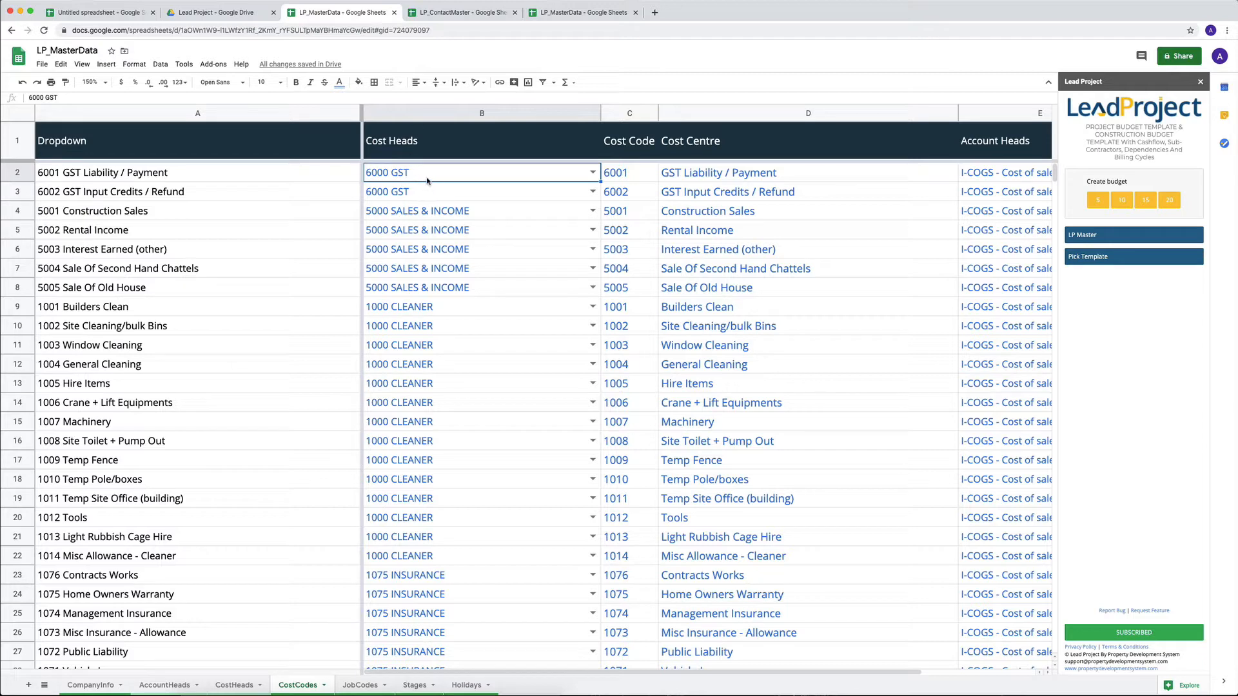
pyautogui.click(629, 172)
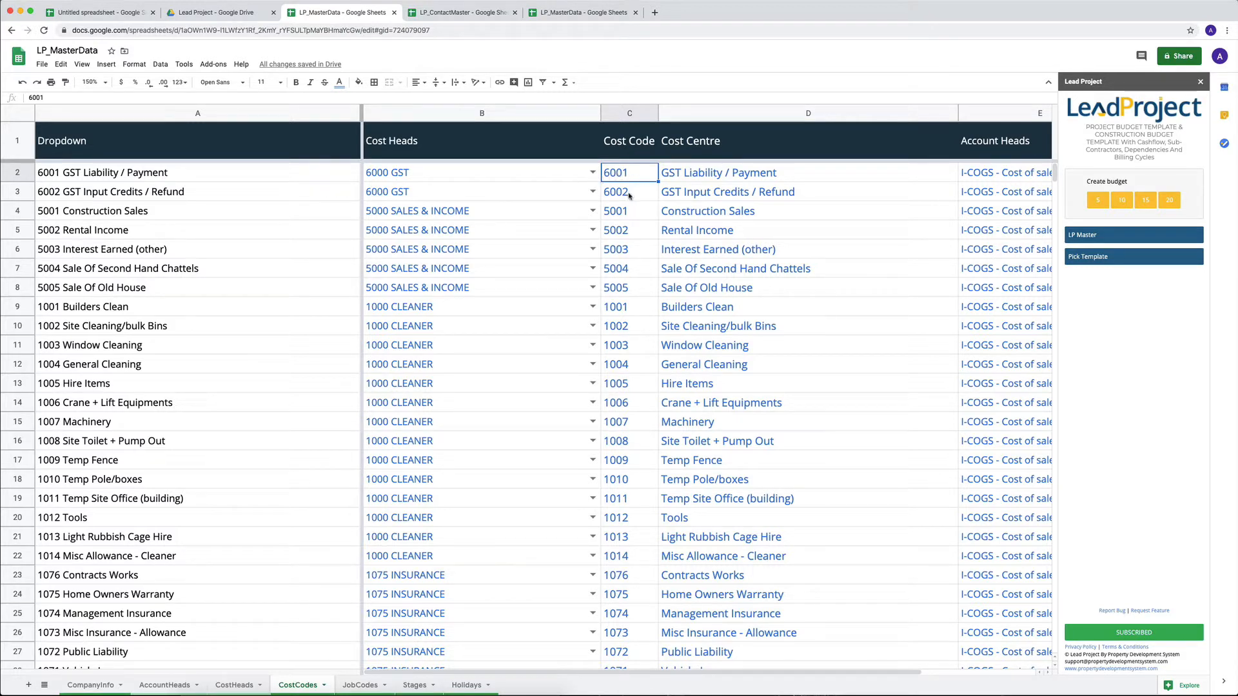
pyautogui.click(718, 172)
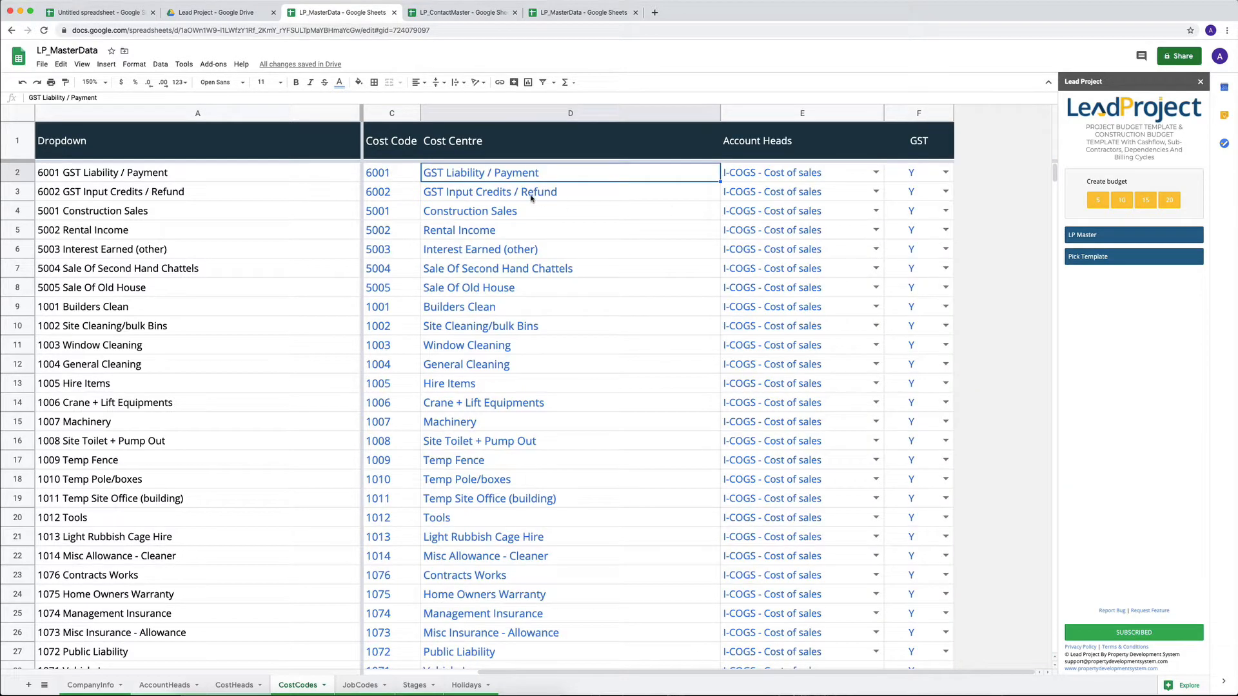
pyautogui.click(569, 191)
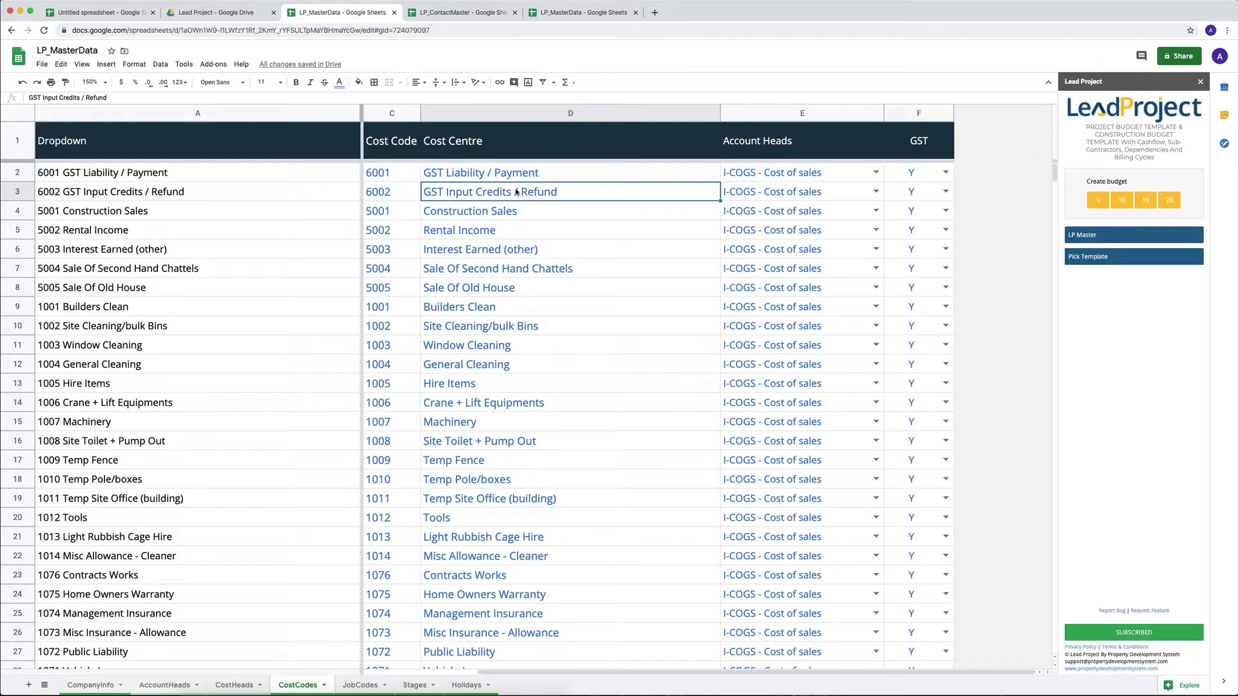
pyautogui.click(797, 191)
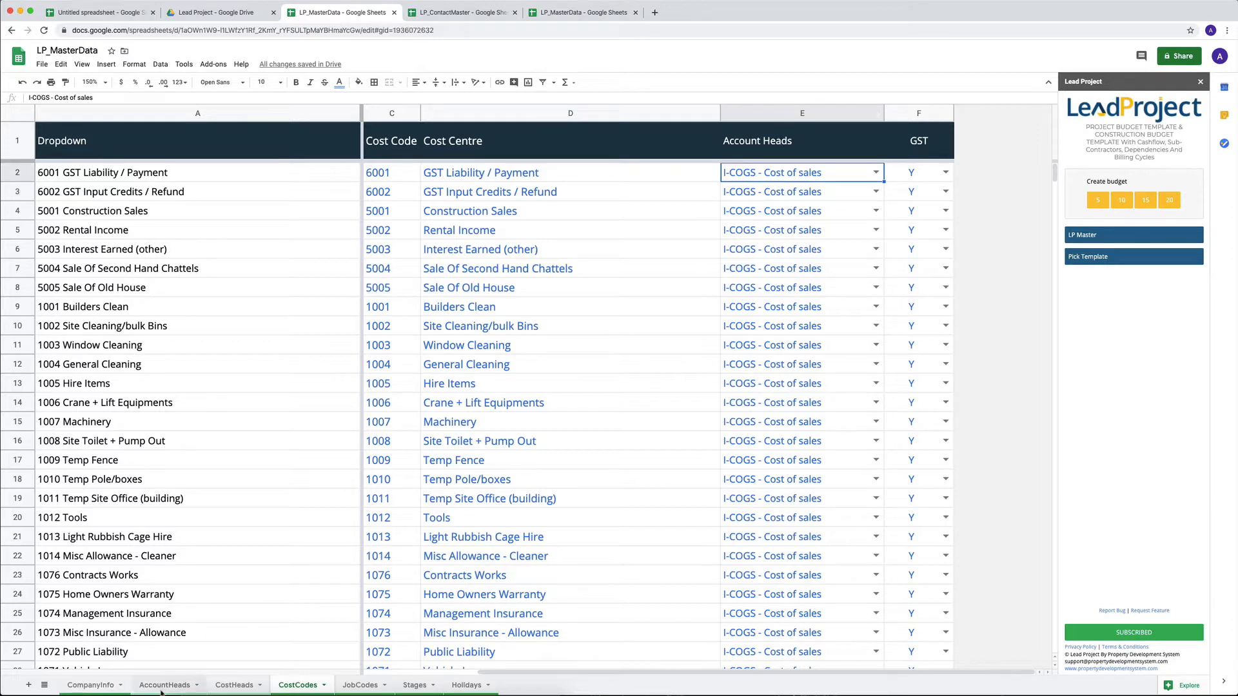
pyautogui.click(165, 685)
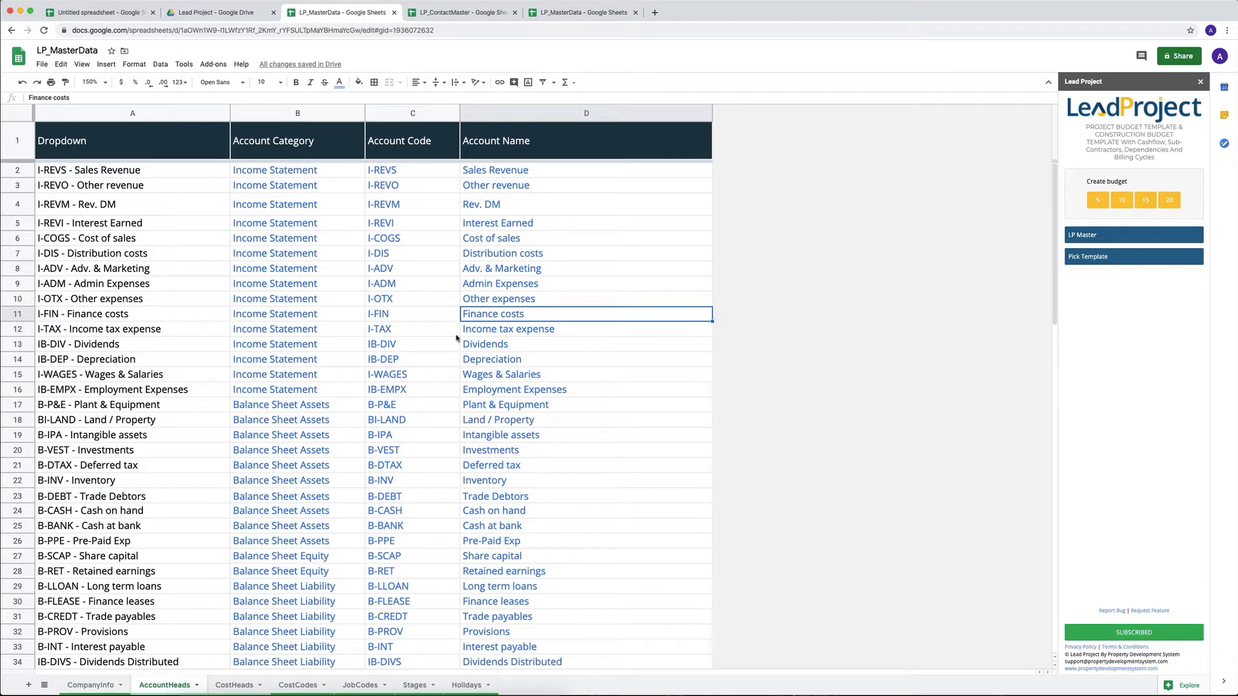
pyautogui.click(298, 684)
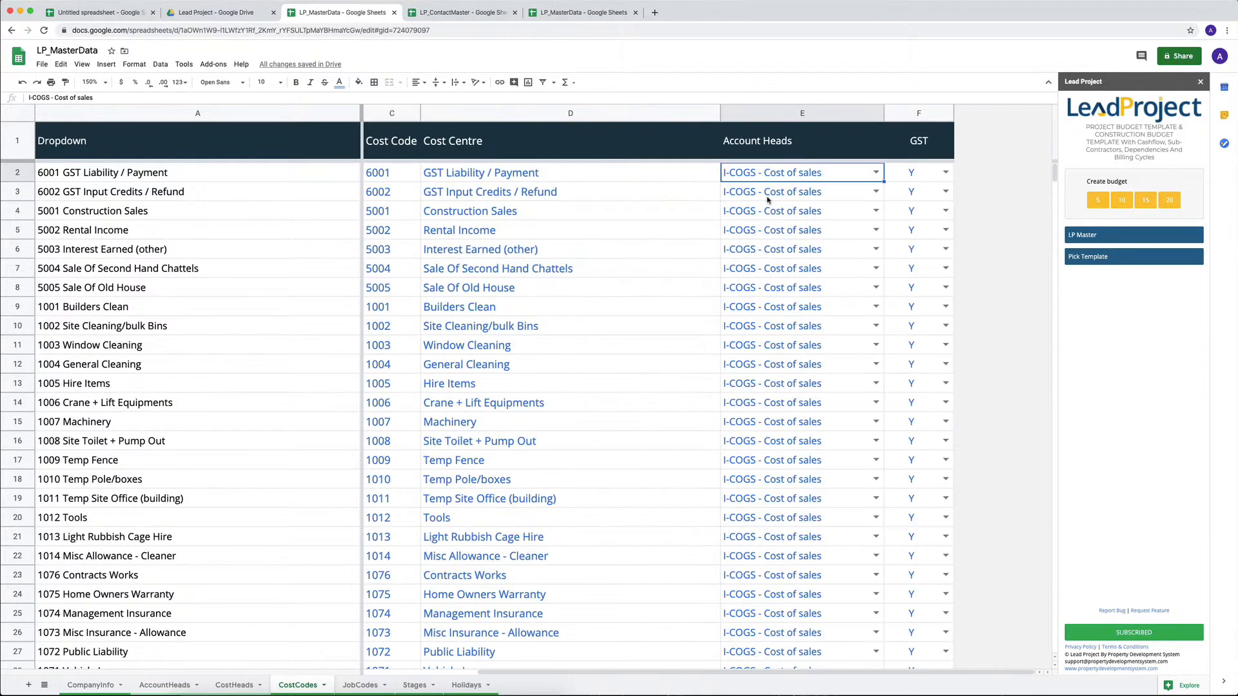
pyautogui.click(874, 171)
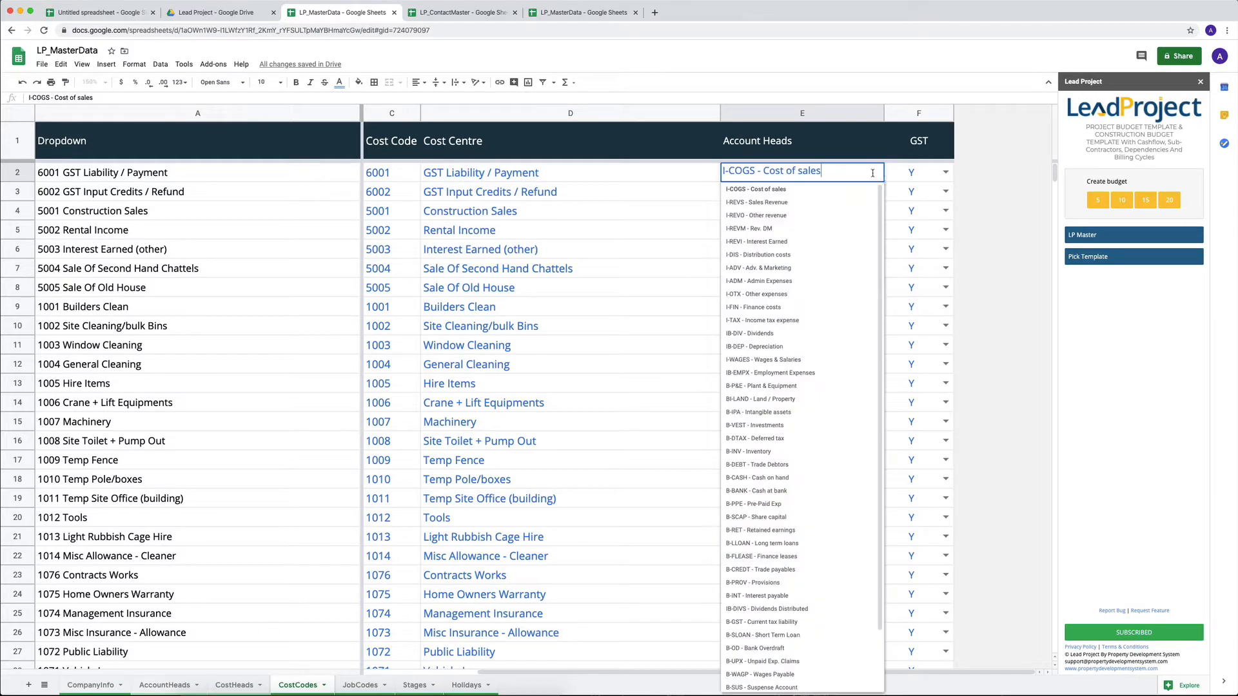
pyautogui.moveTo(827, 252)
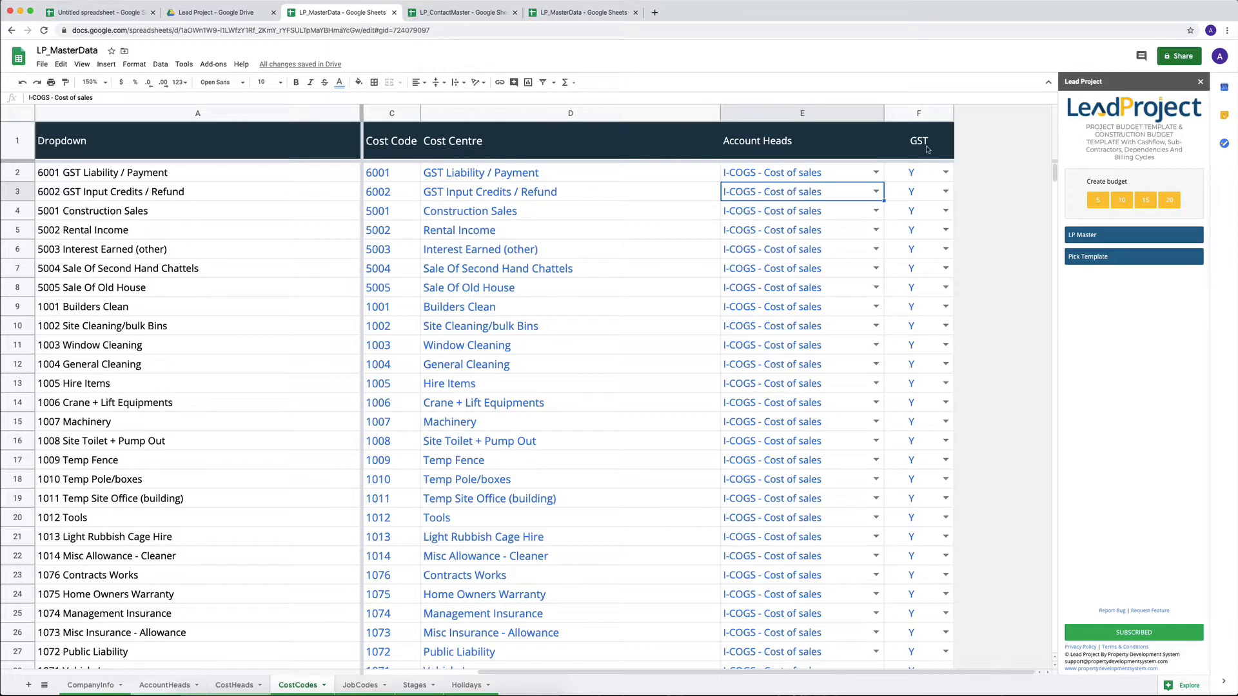
pyautogui.click(918, 141)
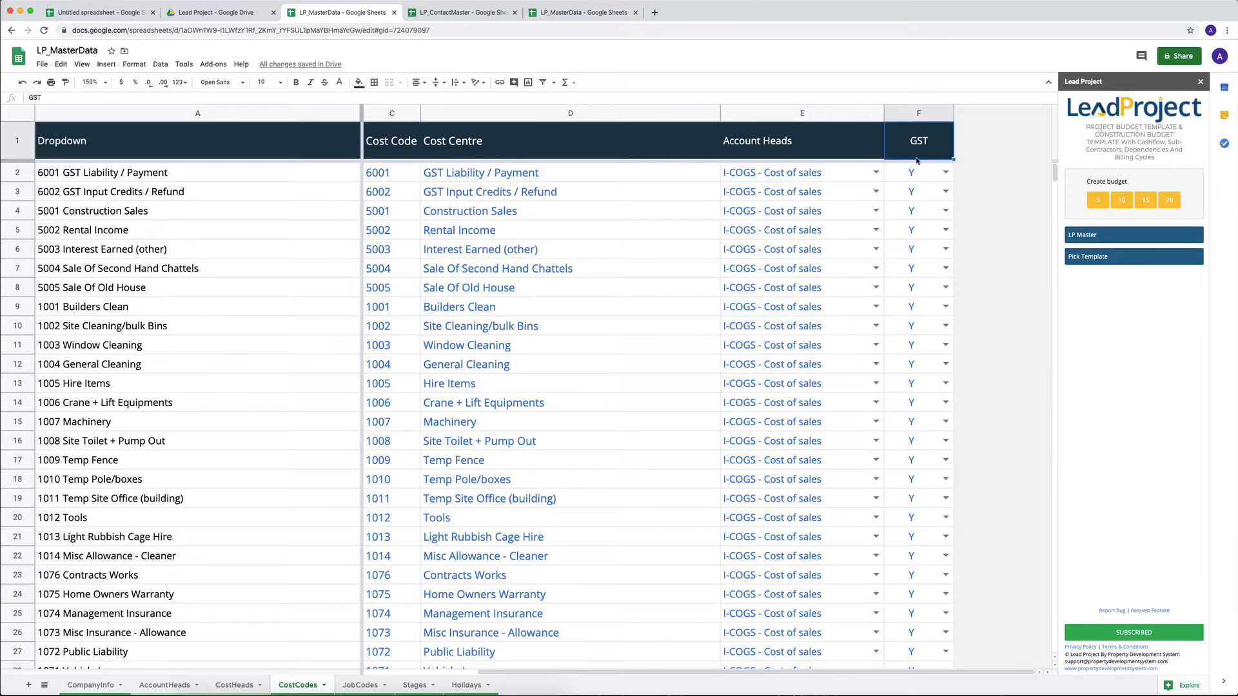
pyautogui.click(918, 112)
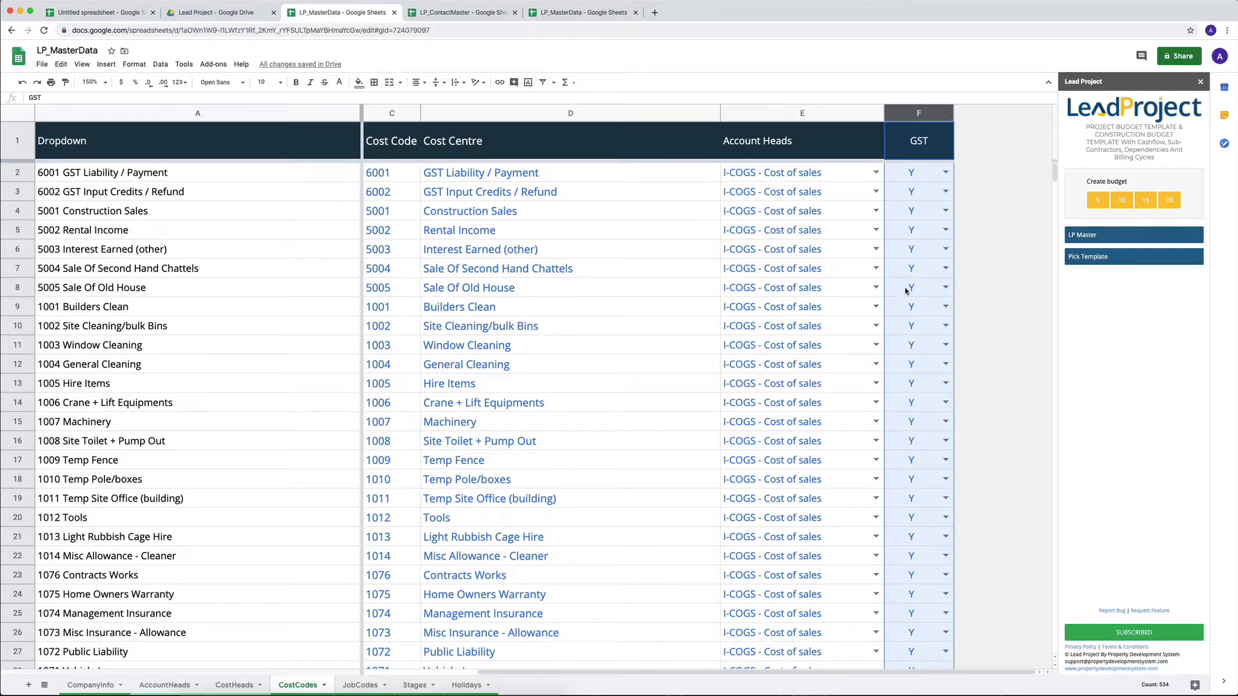
# On CompanyInfo, trial the Tax Name as NA and confirm the tax rate shows 0%.
pyautogui.click(91, 685)
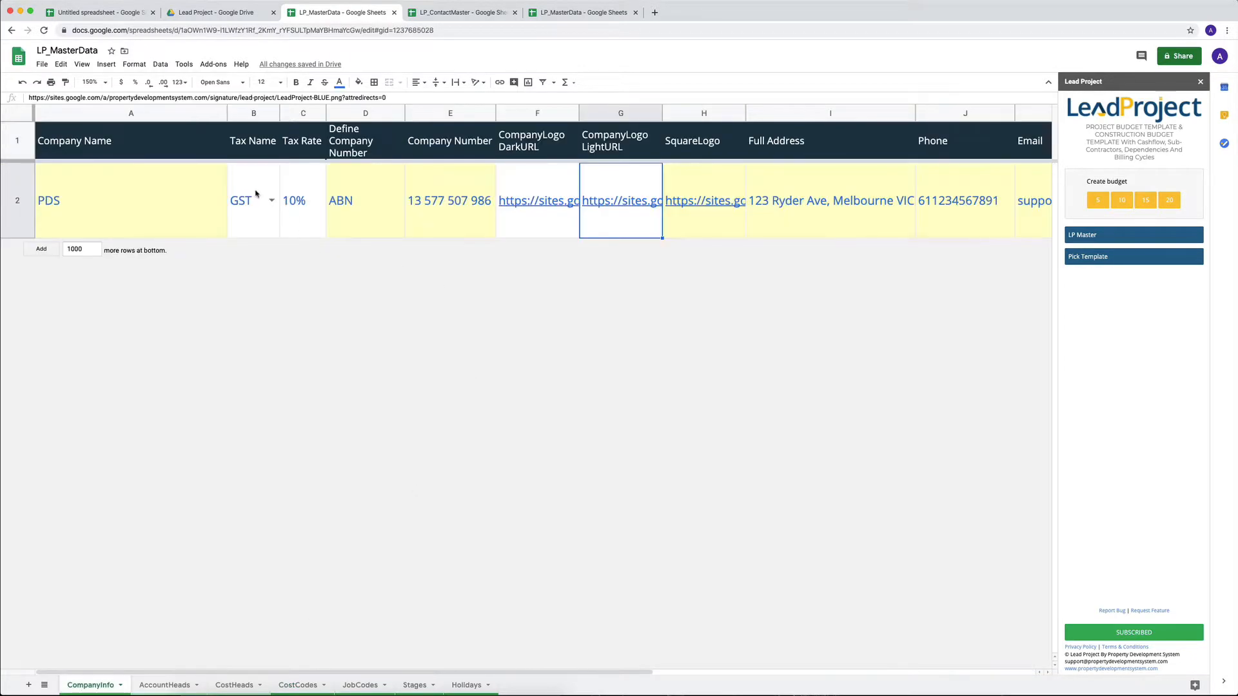
pyautogui.click(271, 200)
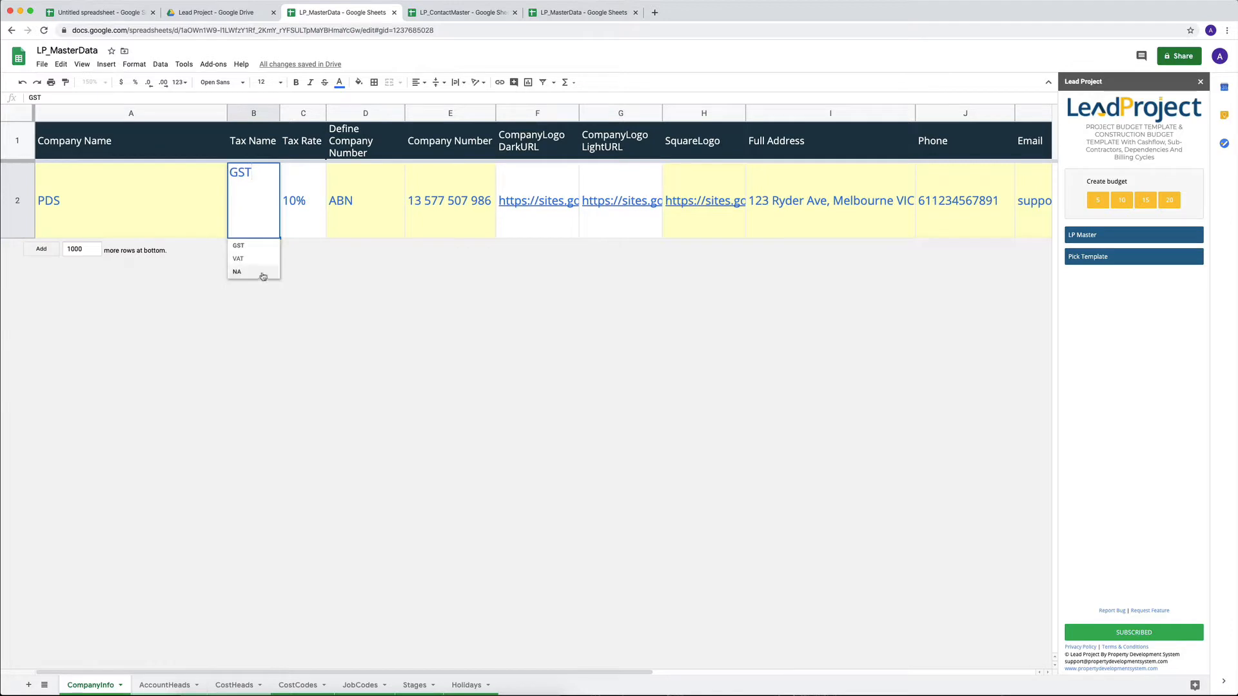
pyautogui.click(236, 273)
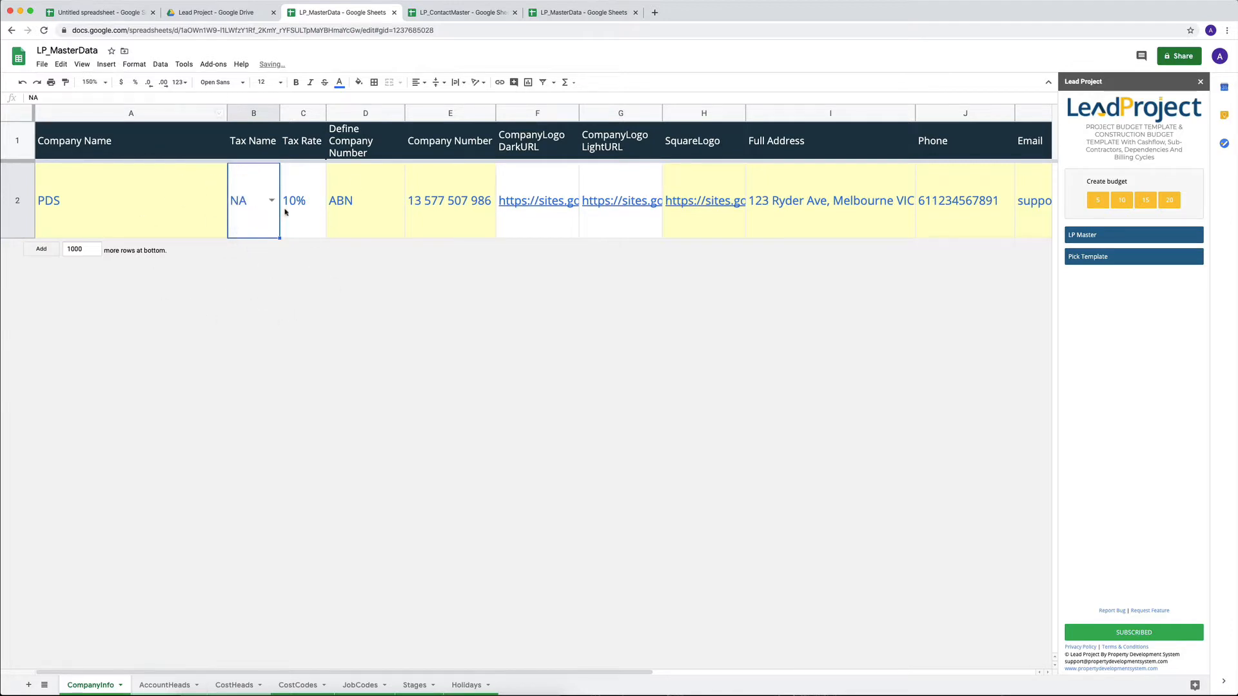
pyautogui.click(302, 200)
pyautogui.write('0')
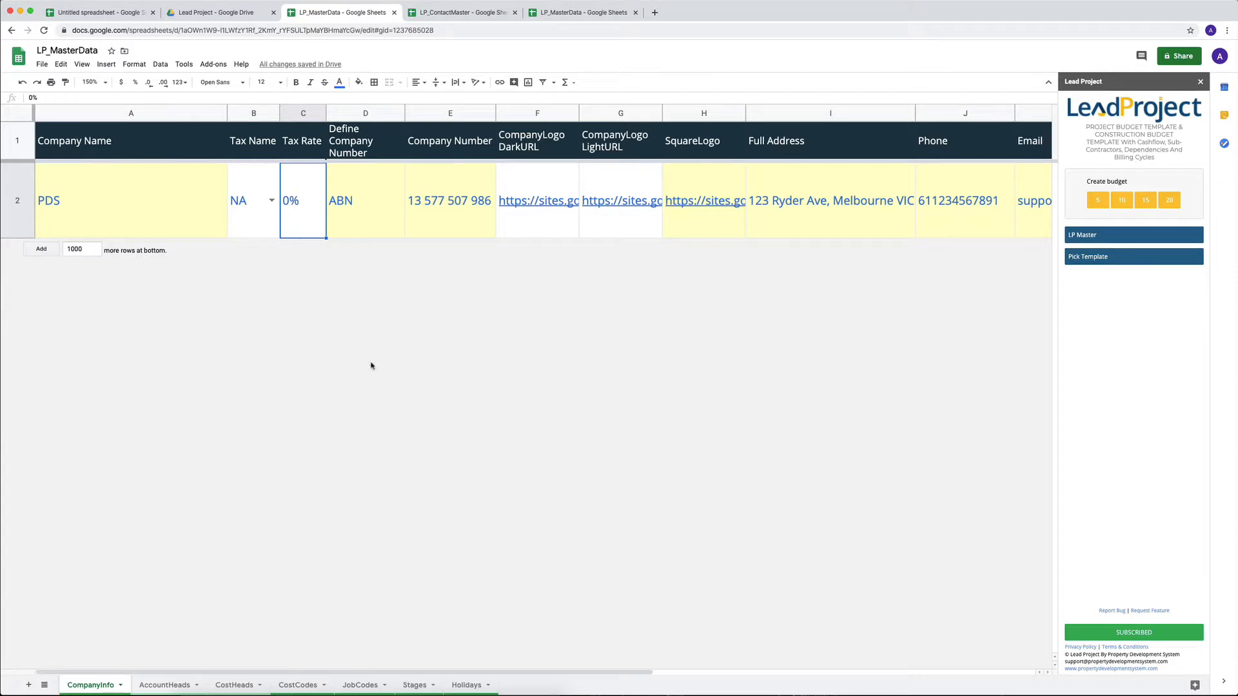
# Restore the Tax Name to GST with a Tax Rate of 10%.
pyautogui.click(272, 200)
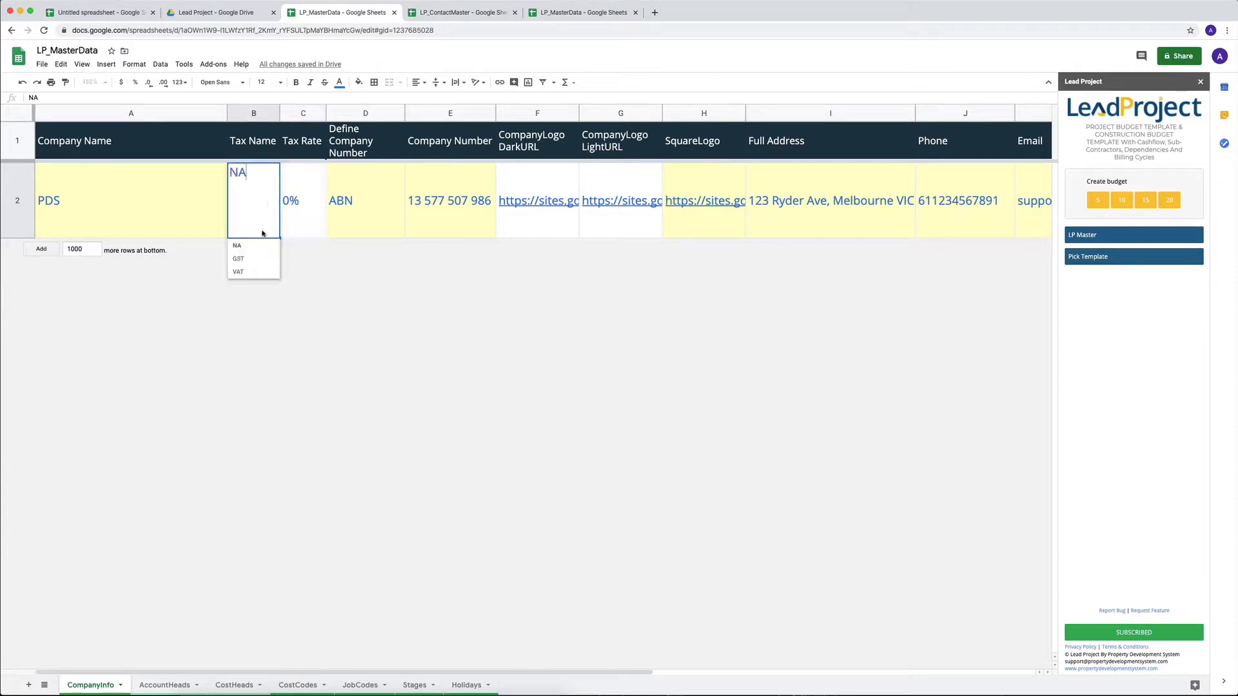
pyautogui.click(237, 259)
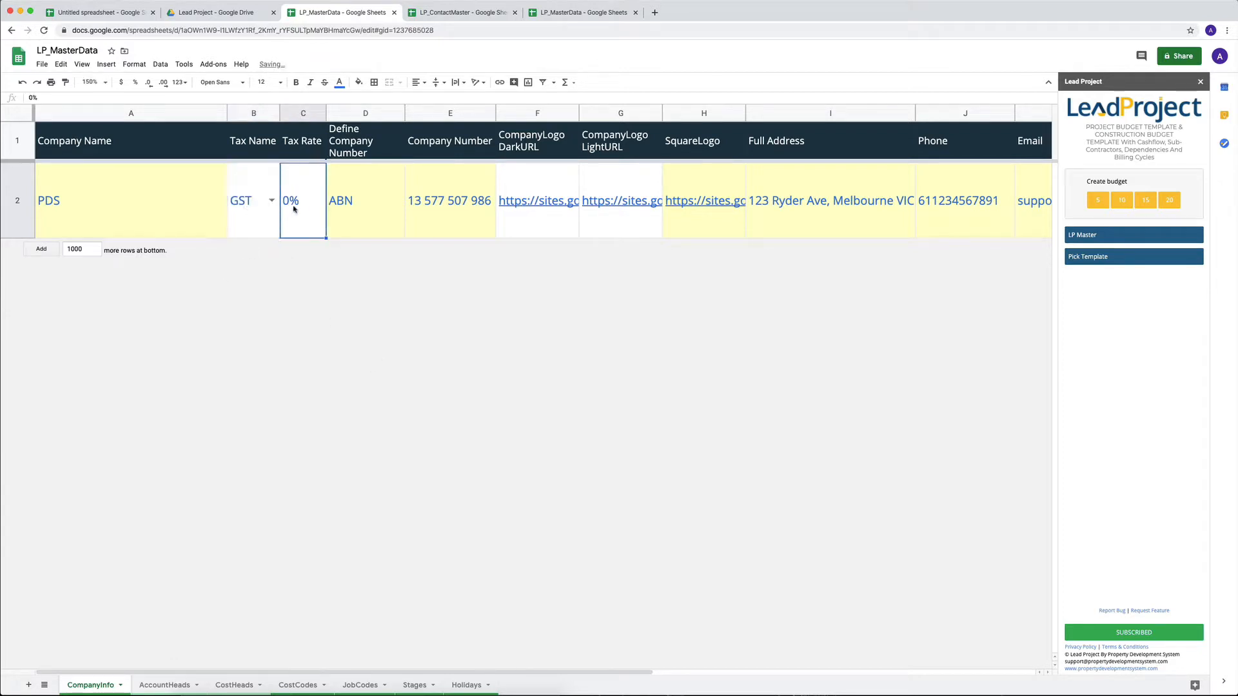
pyautogui.write('10%')
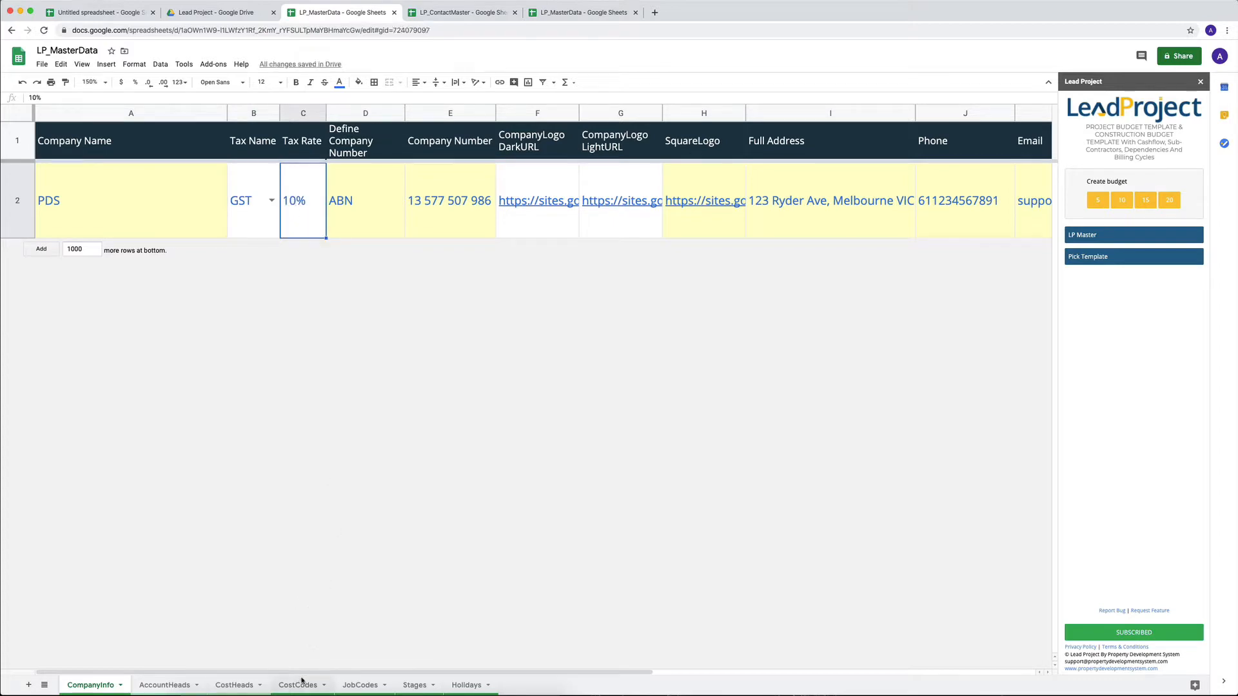
# Back on CostCodes, set GST codes 6001 and 6002 to N and unhide the Cost Heads column.
pyautogui.click(298, 684)
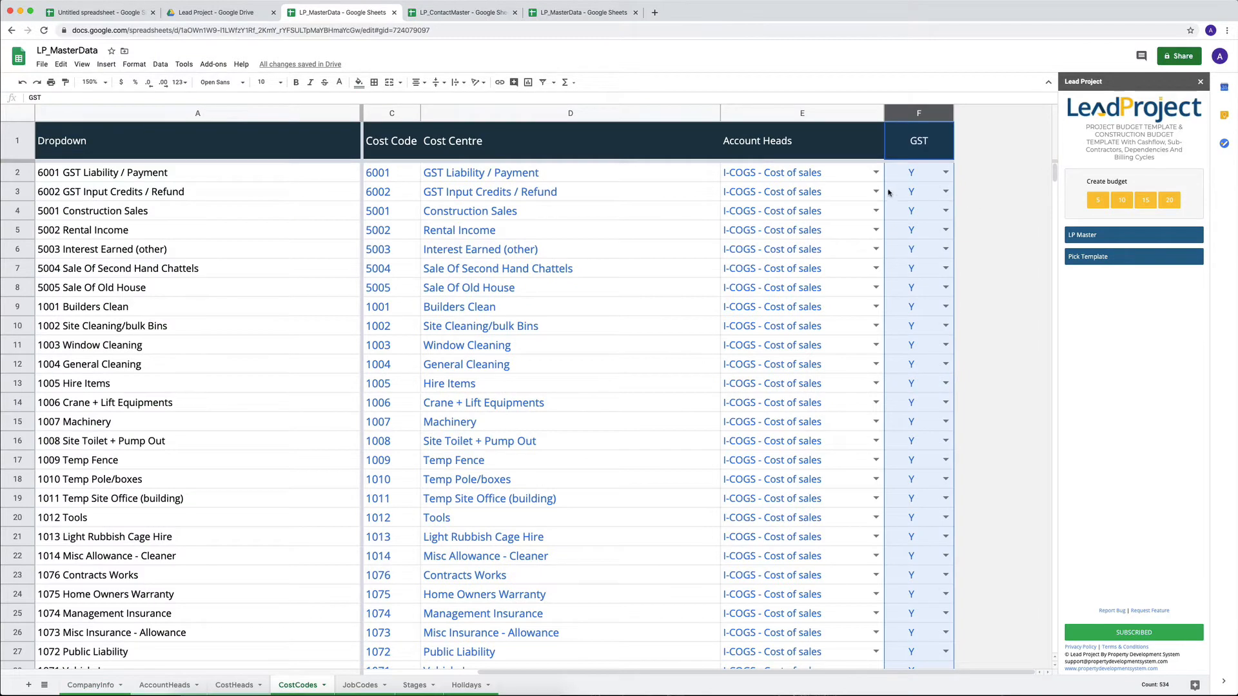
pyautogui.click(918, 172)
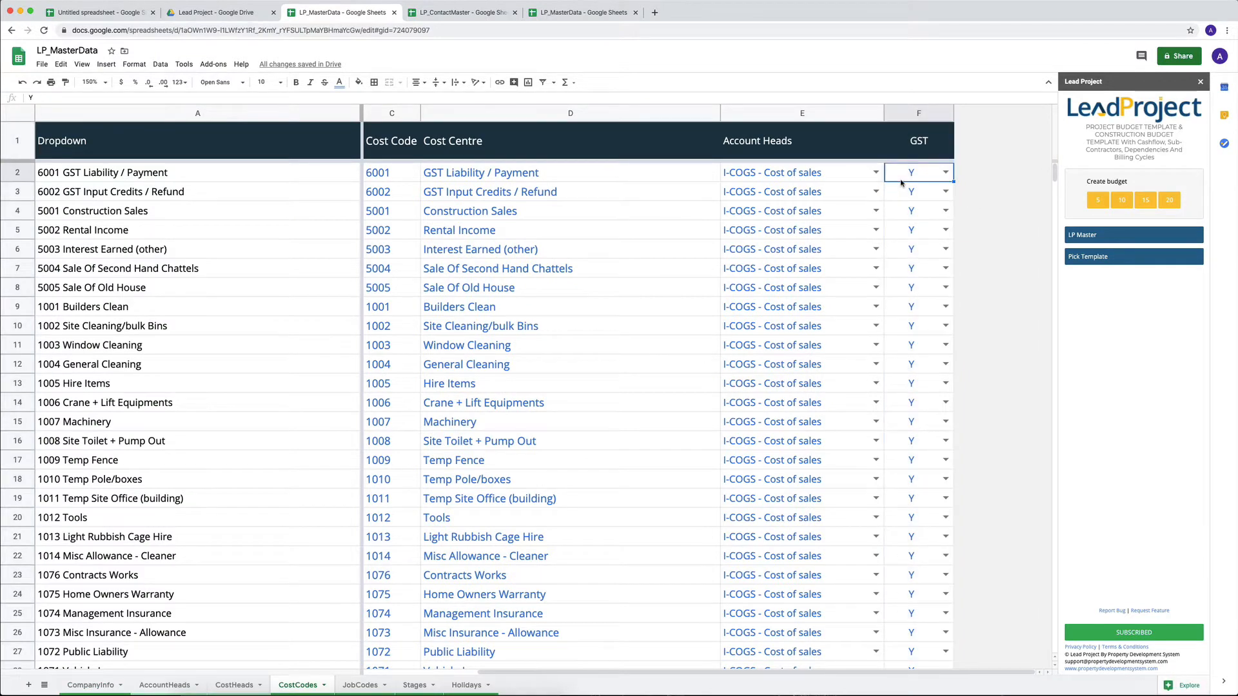
pyautogui.moveTo(898, 183)
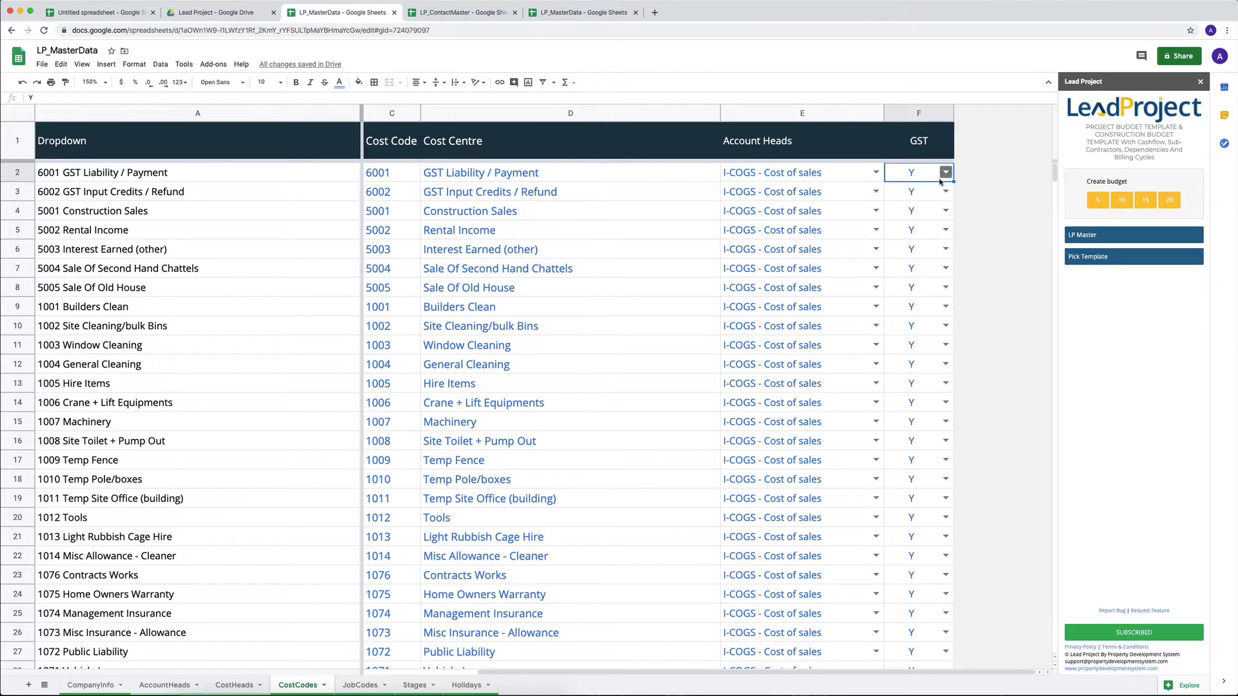
pyautogui.click(570, 210)
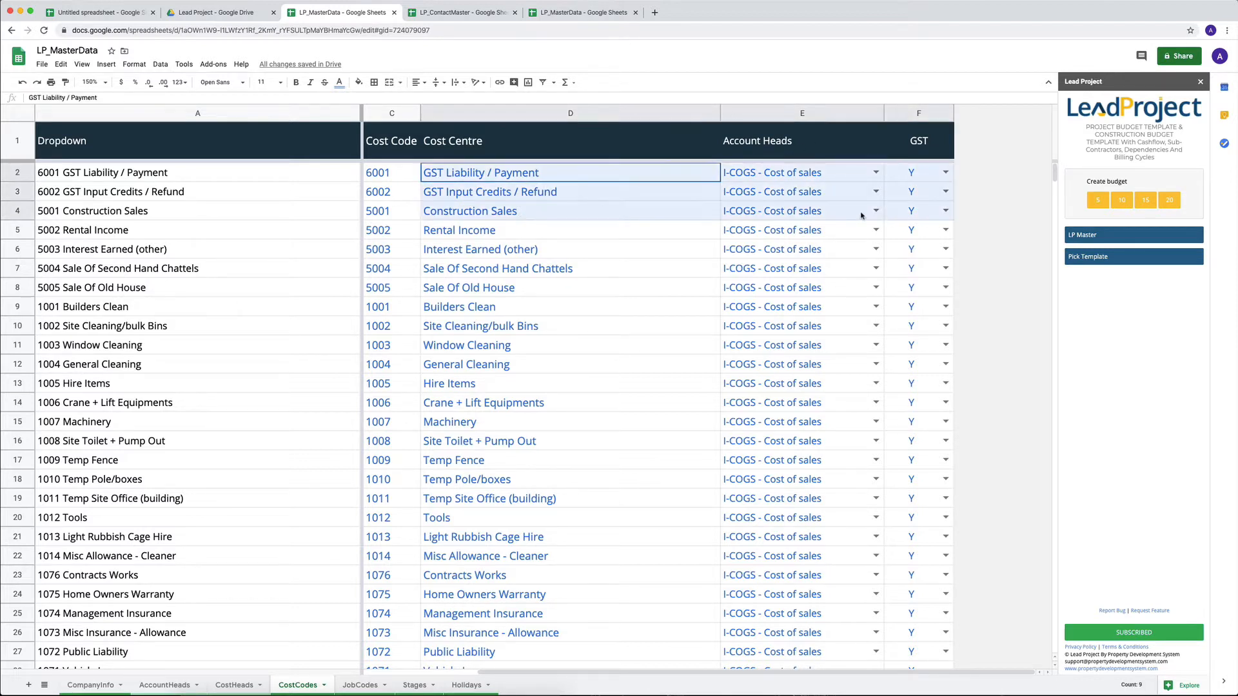
pyautogui.click(945, 171)
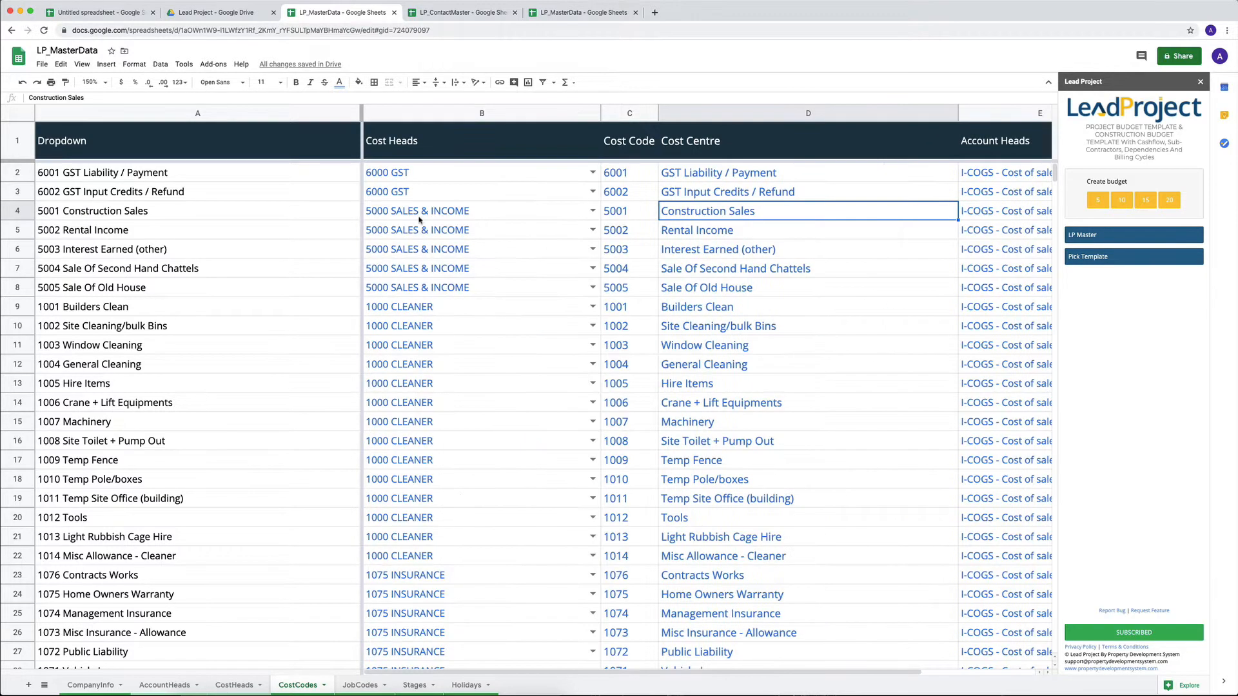
# Review the 5000 SALES & INCOME codes 5001–5005 and their cost centres.
pyautogui.moveTo(482, 210); pyautogui.dragTo(481, 287)
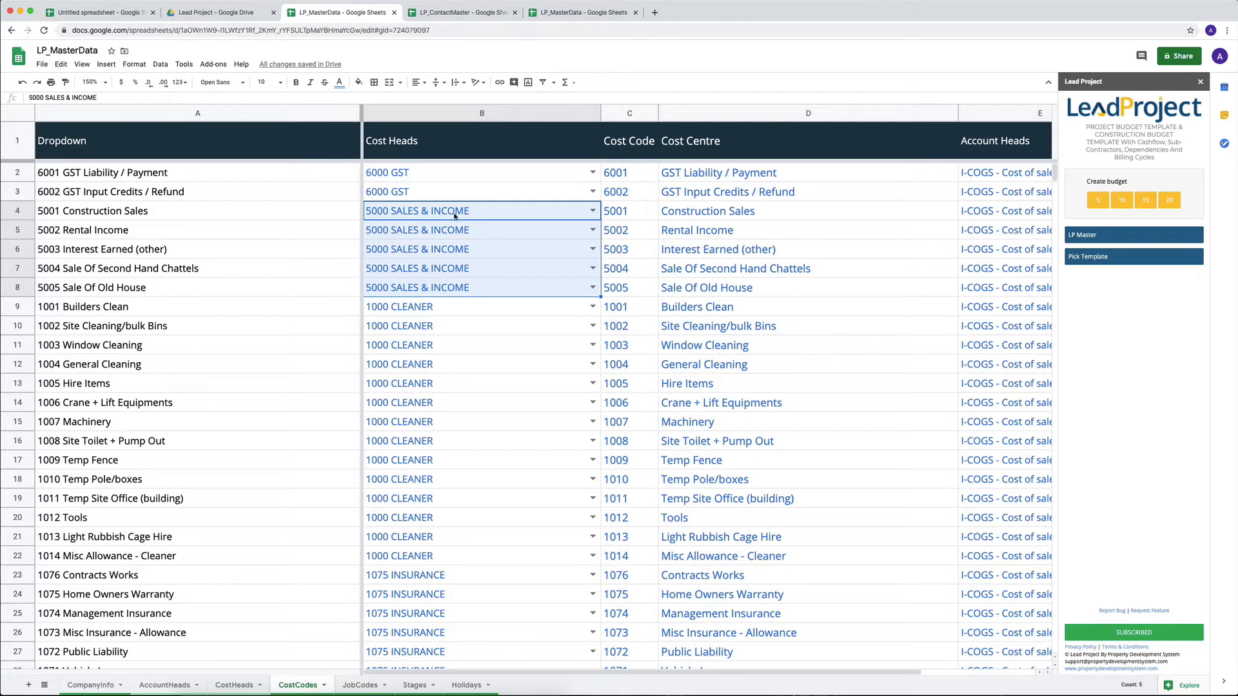
pyautogui.click(707, 210)
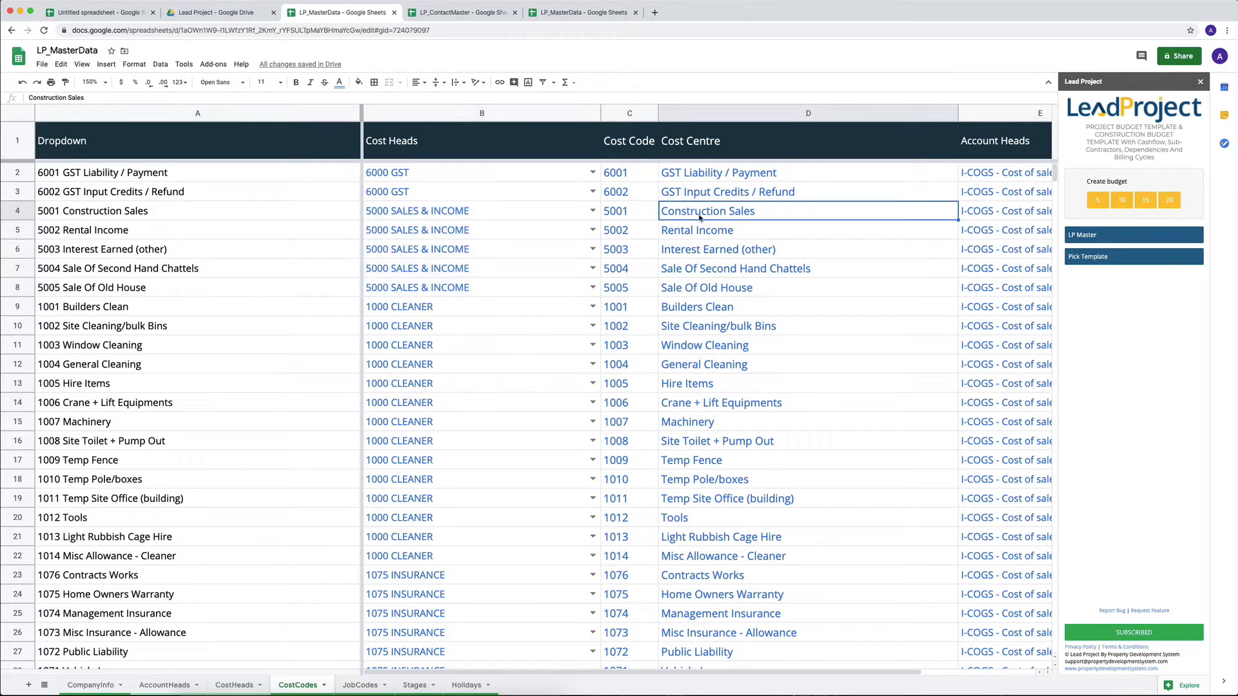
pyautogui.moveTo(628, 210); pyautogui.dragTo(628, 230)
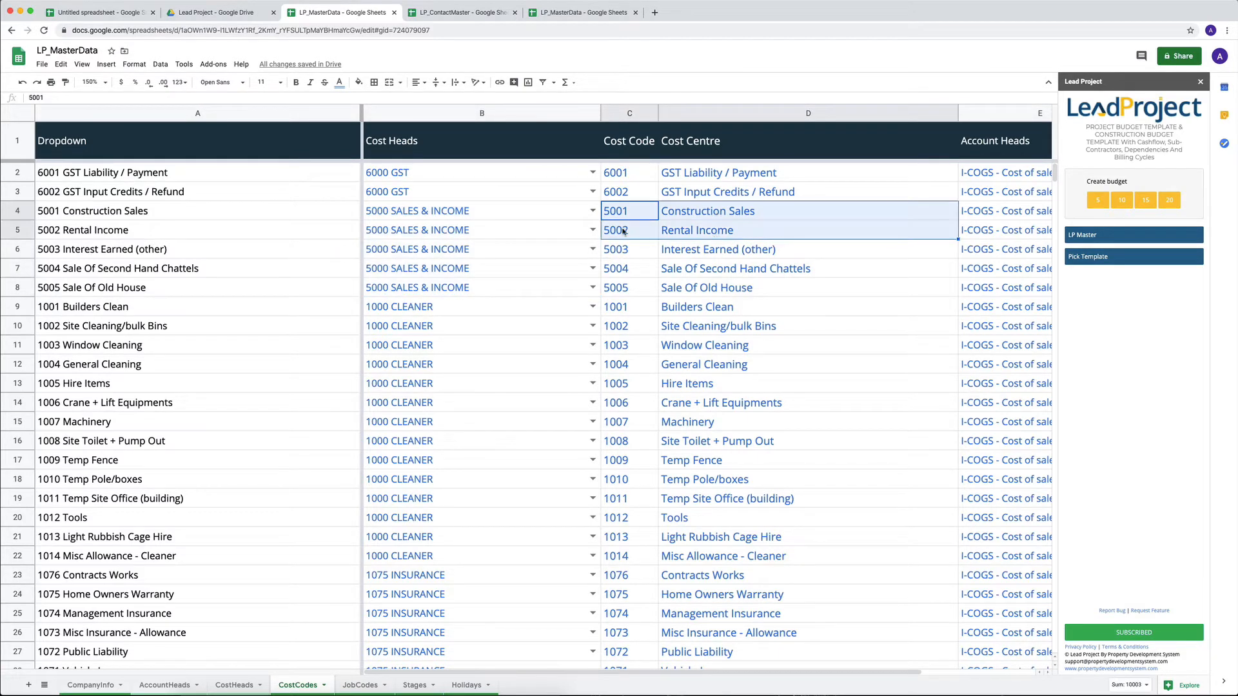
pyautogui.click(628, 229)
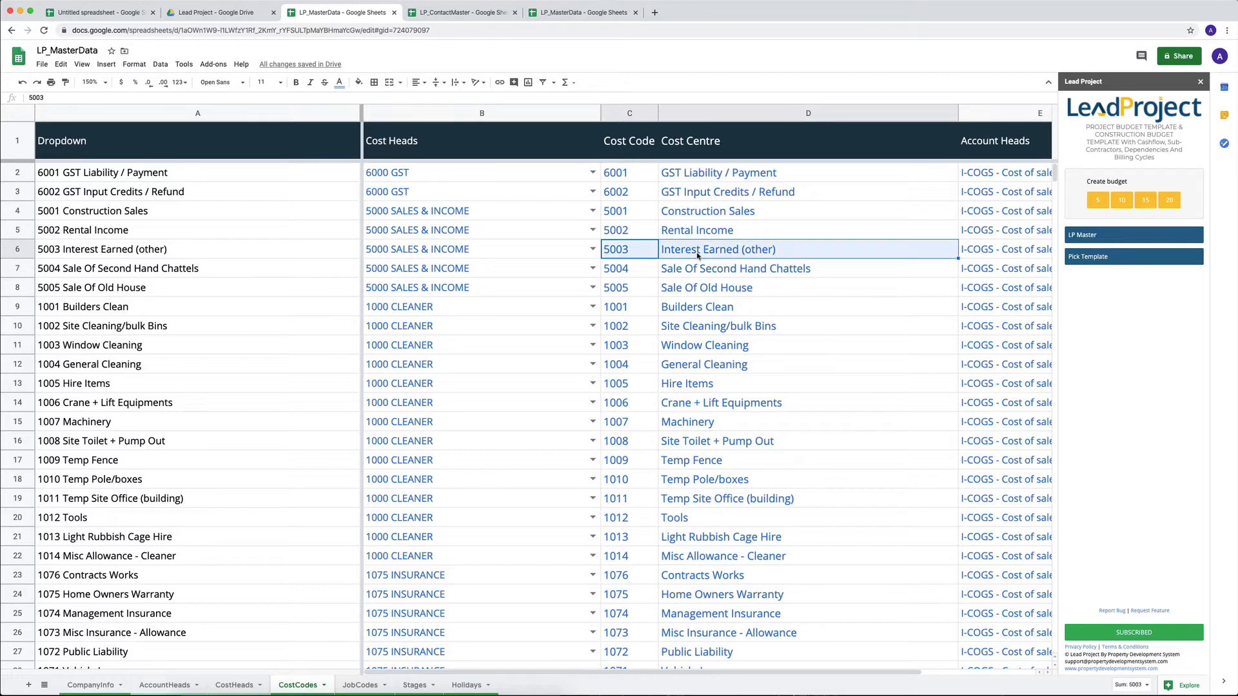
pyautogui.click(616, 268)
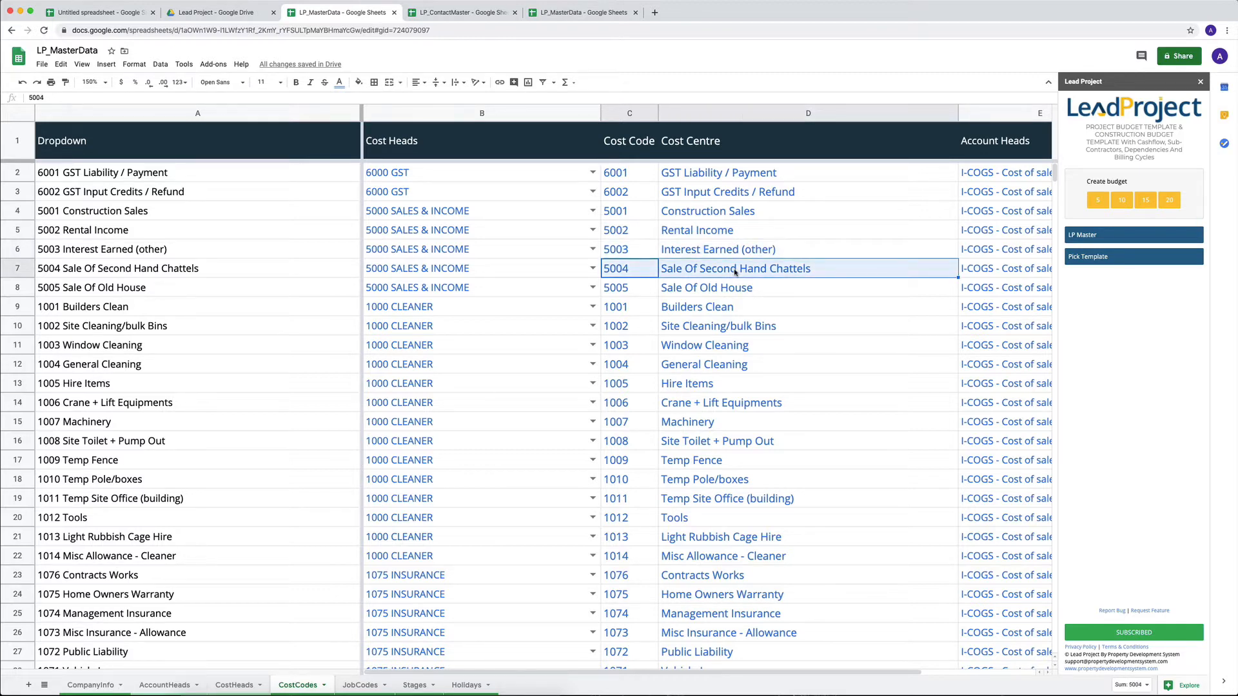
pyautogui.click(629, 286)
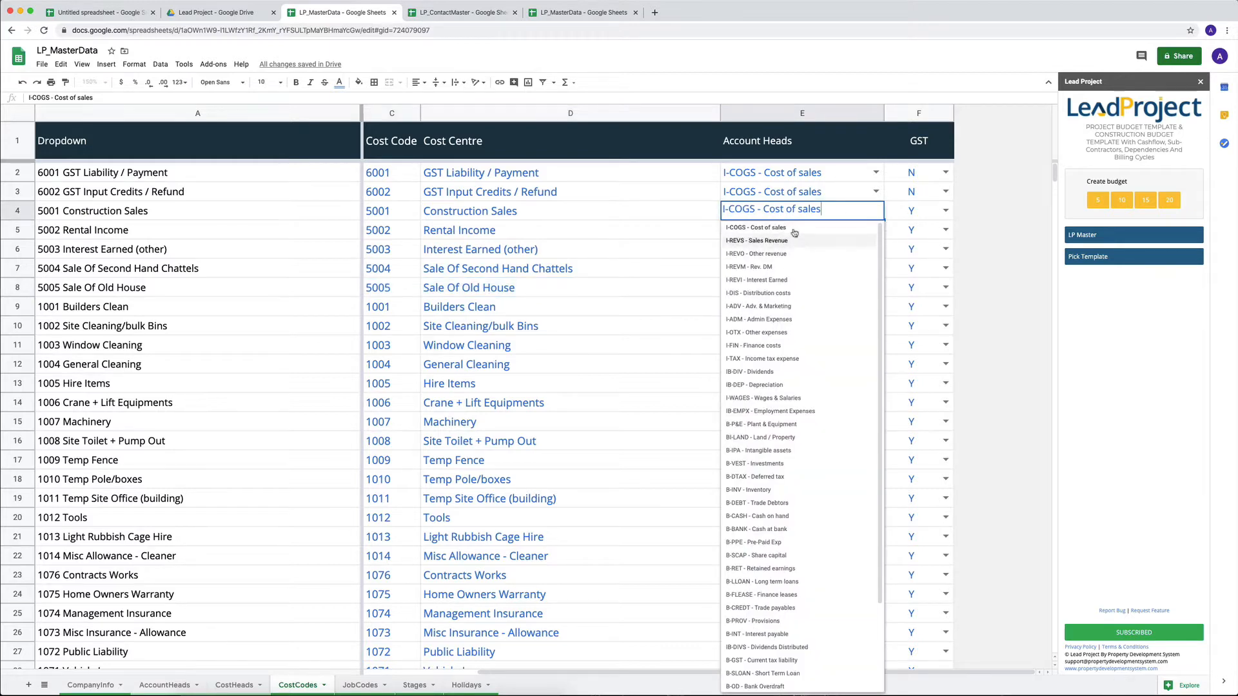
# Assign account heads Sales Revenue, Other revenue, Interest Earned and Other revenue to codes 5001–5005.
pyautogui.click(757, 240)
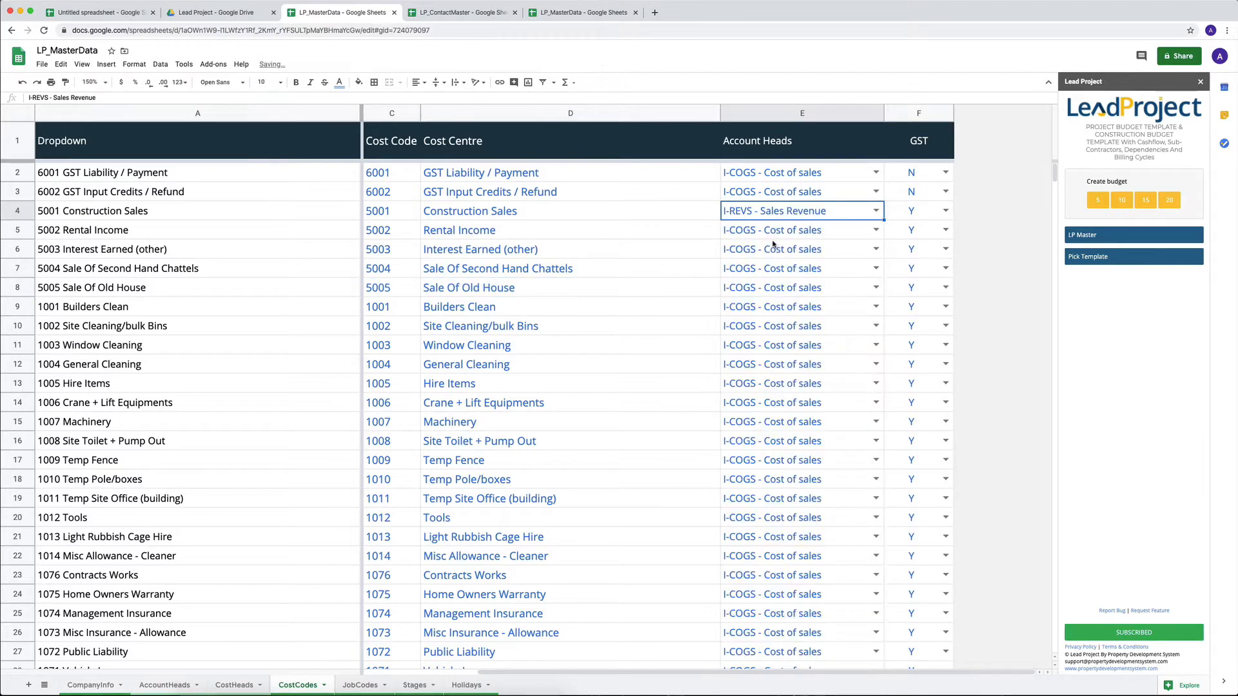
pyautogui.click(789, 230)
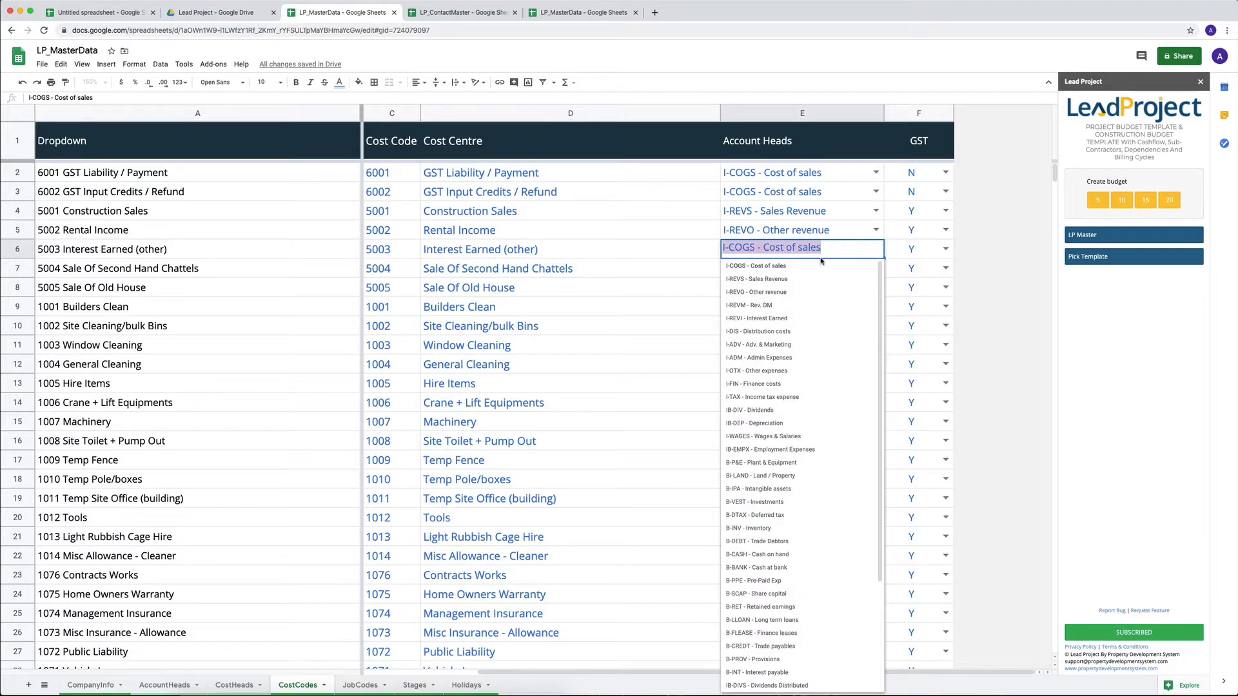
pyautogui.write('inter')
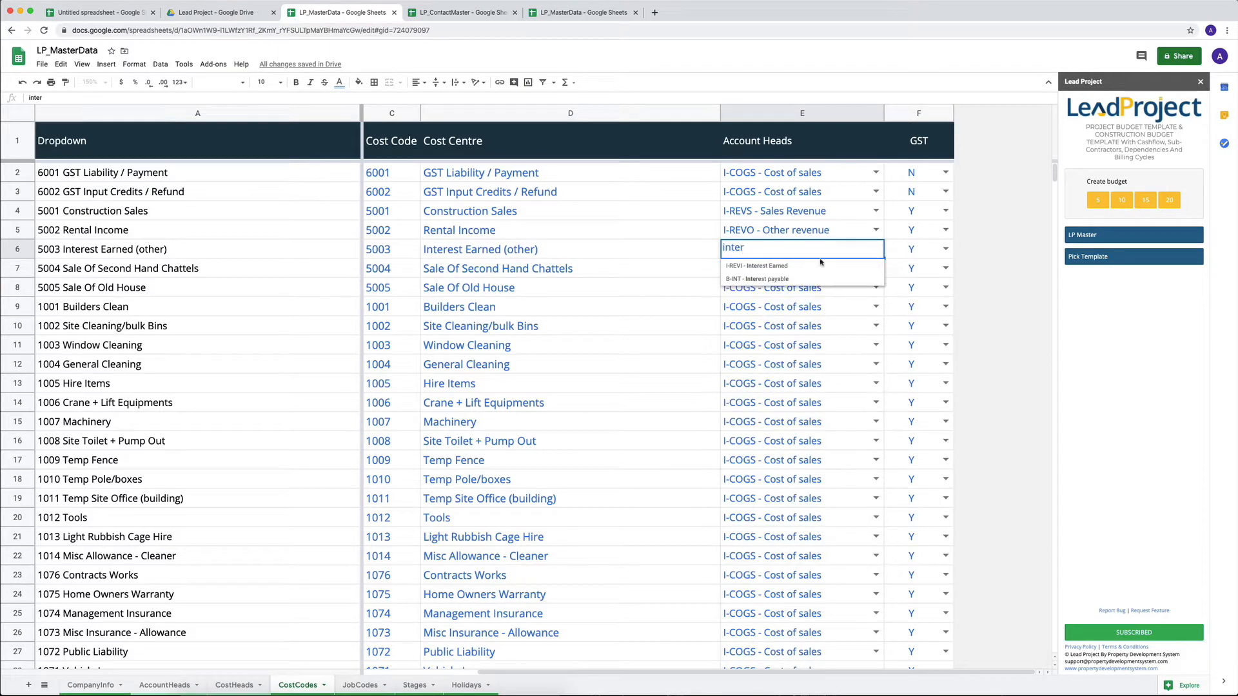
pyautogui.click(756, 266)
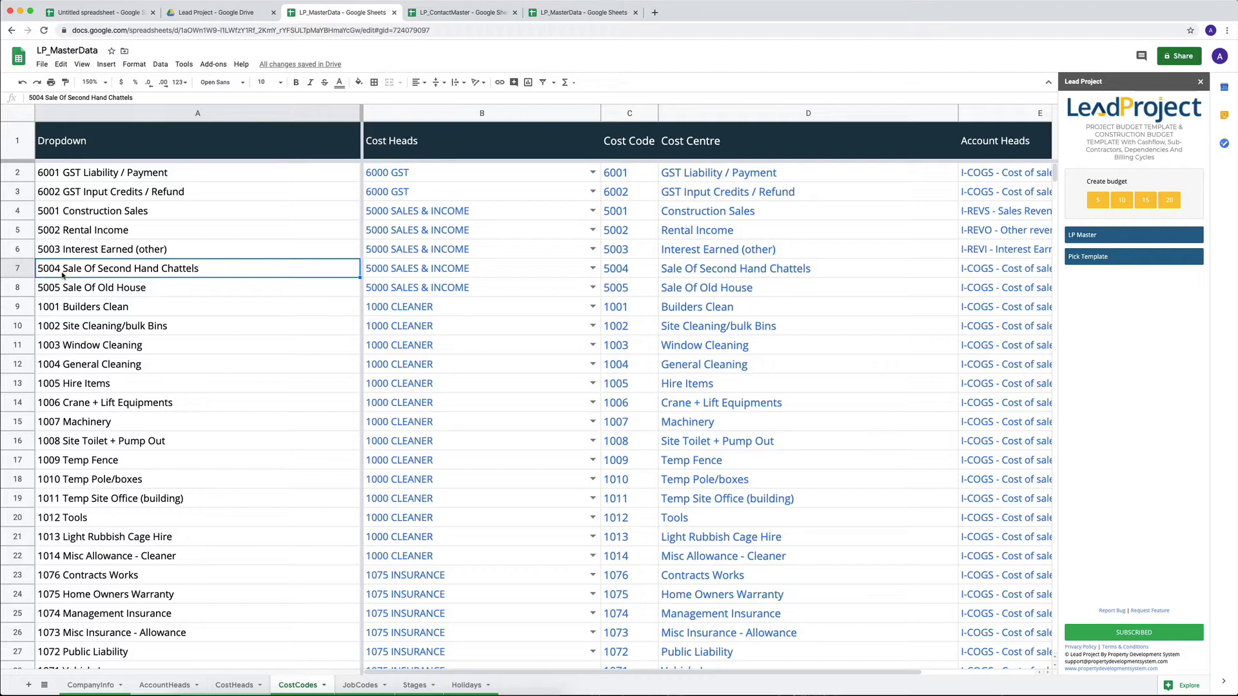
pyautogui.moveTo(188, 273)
pyautogui.write('o')
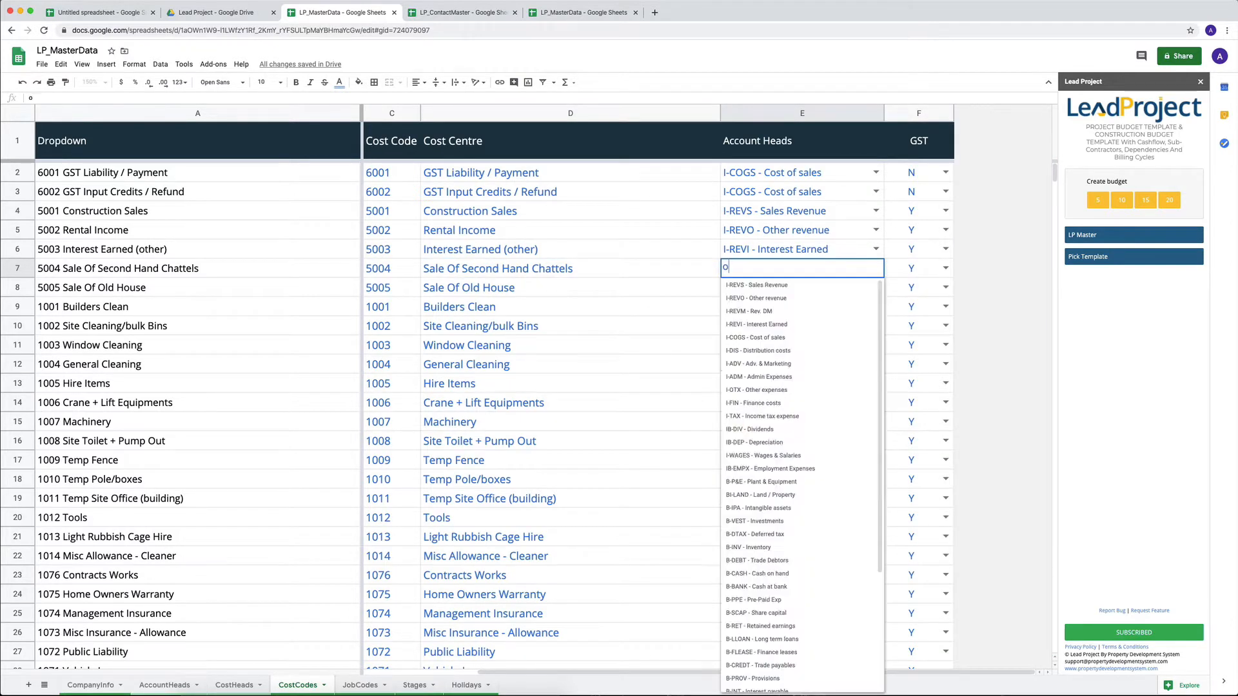
pyautogui.click(755, 298)
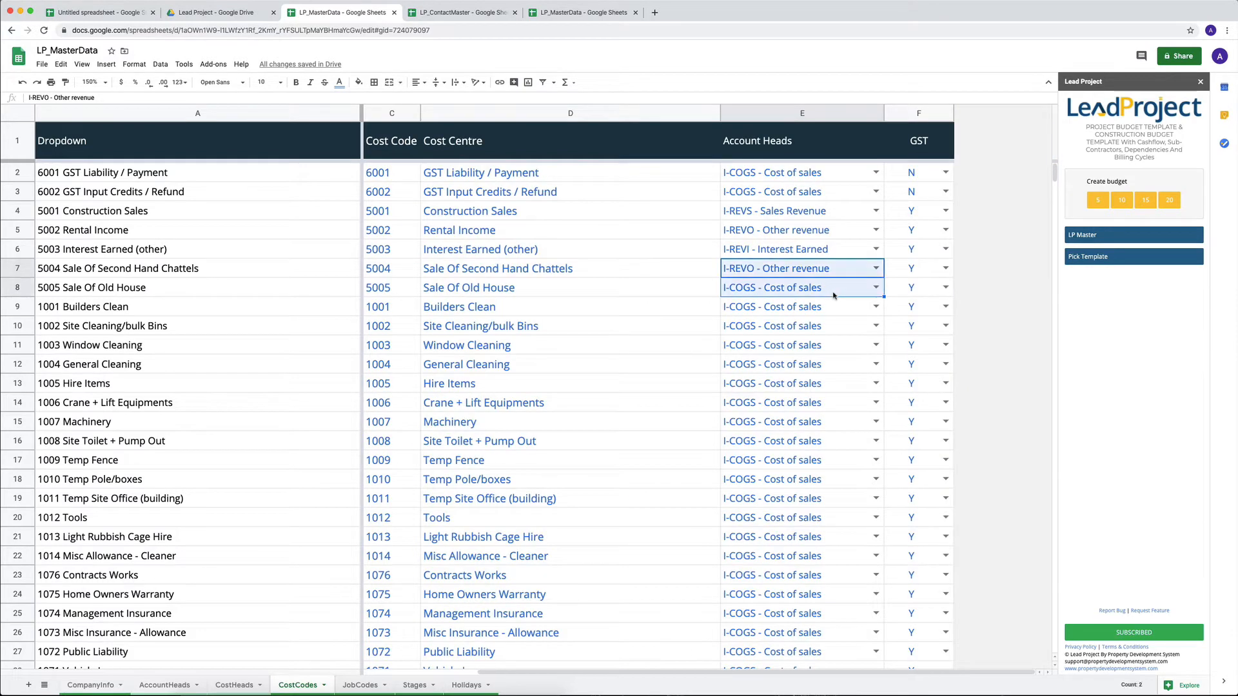
pyautogui.click(772, 286)
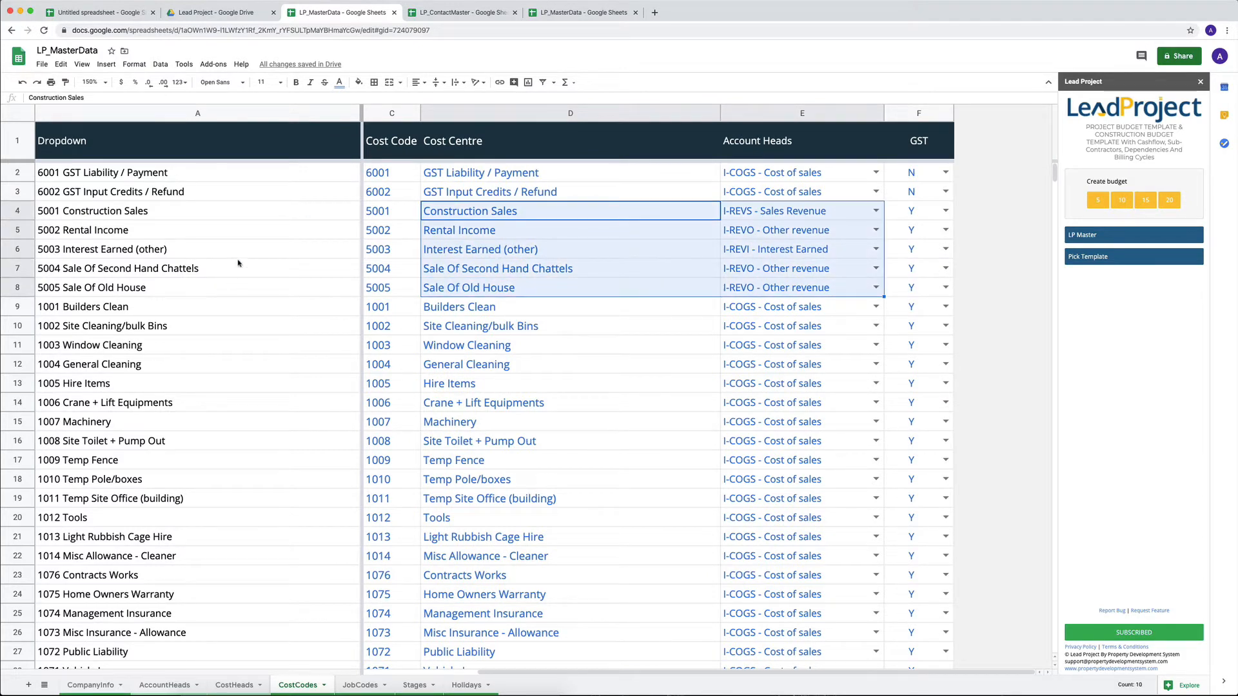
pyautogui.moveTo(662, 255)
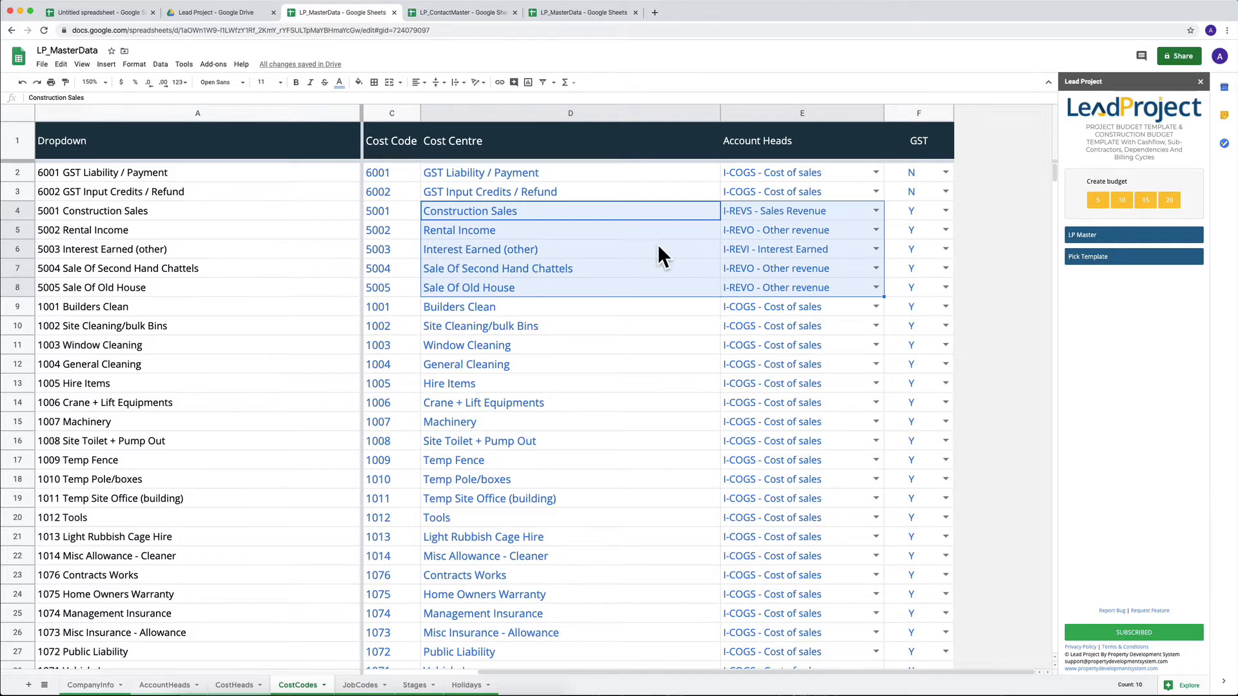
# Give GST codes 6001 and 6002 the B-GST - Current tax account head, searching 'liabi'.
pyautogui.click(790, 210)
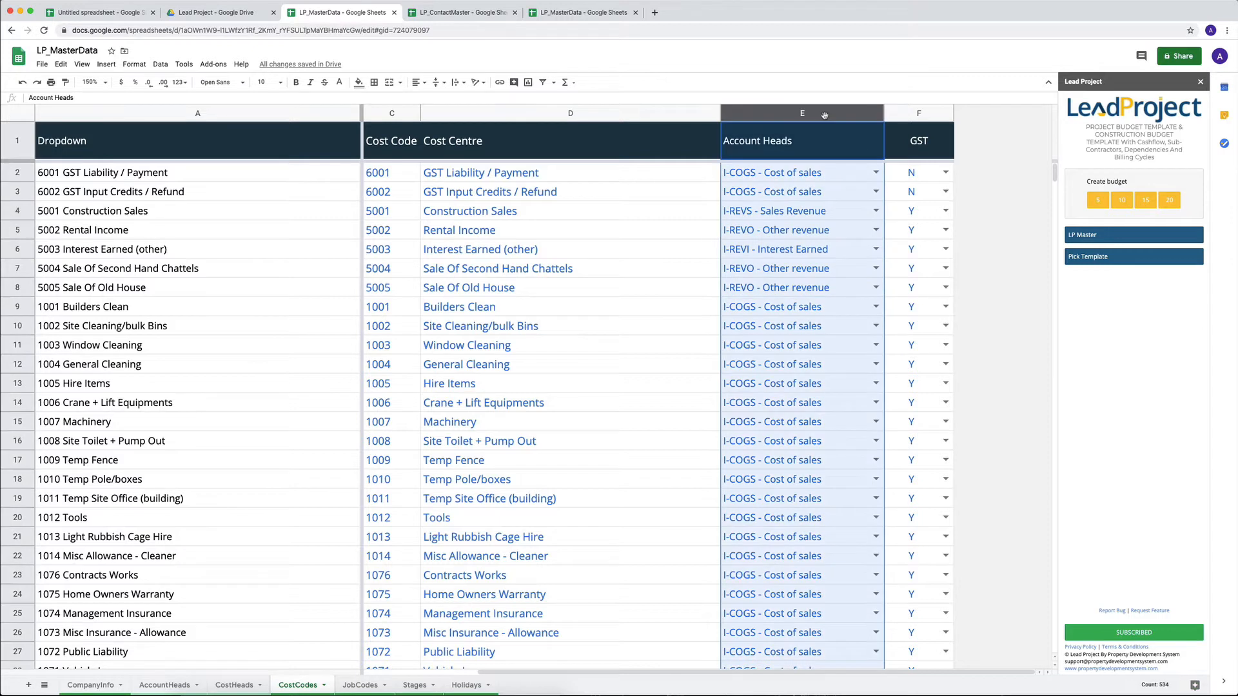
pyautogui.click(790, 211)
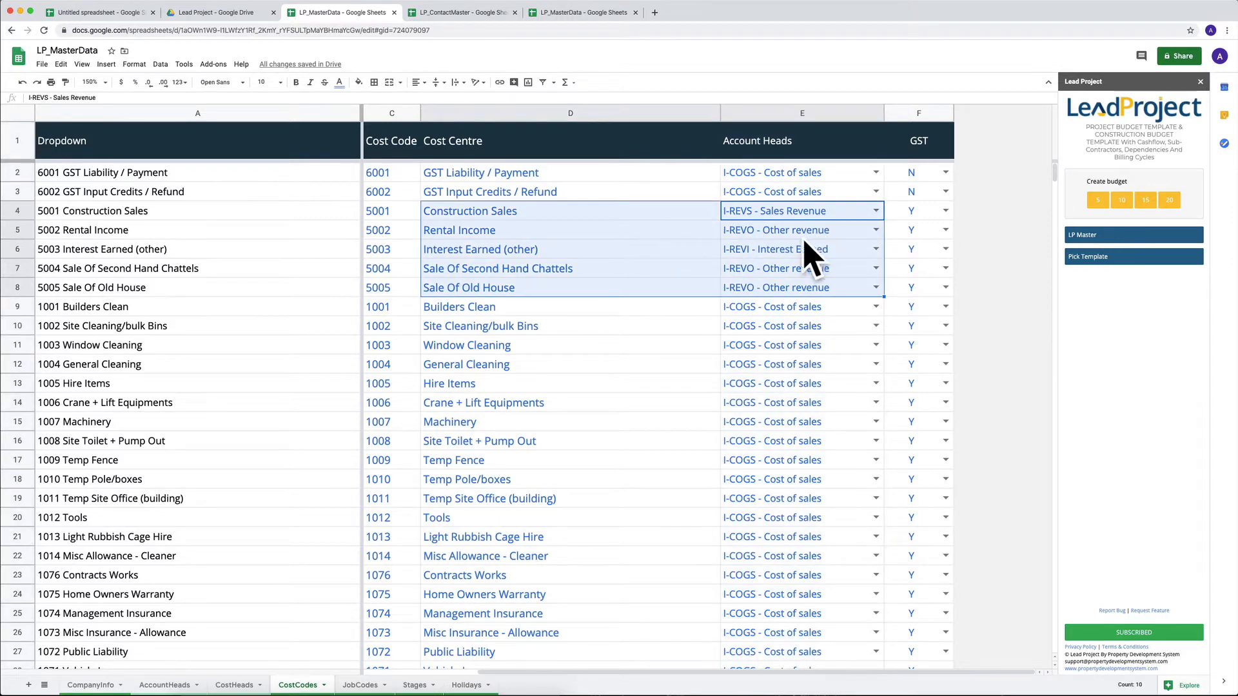
pyautogui.click(797, 172)
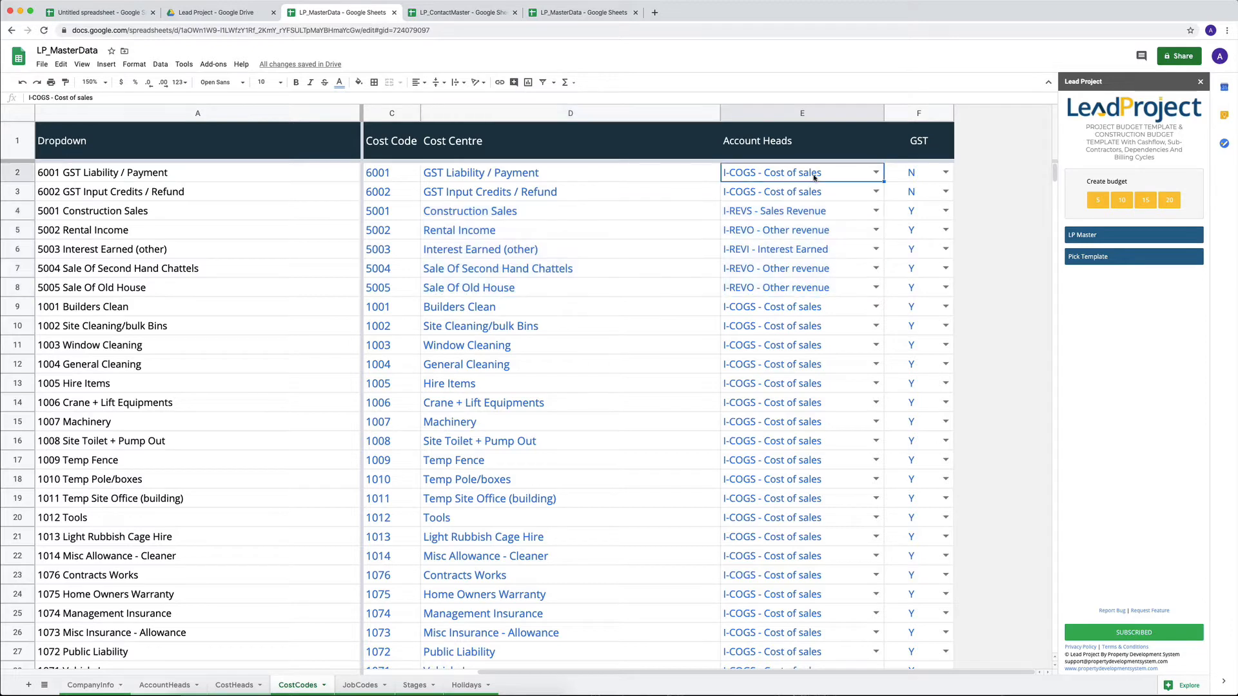
pyautogui.write('liabi')
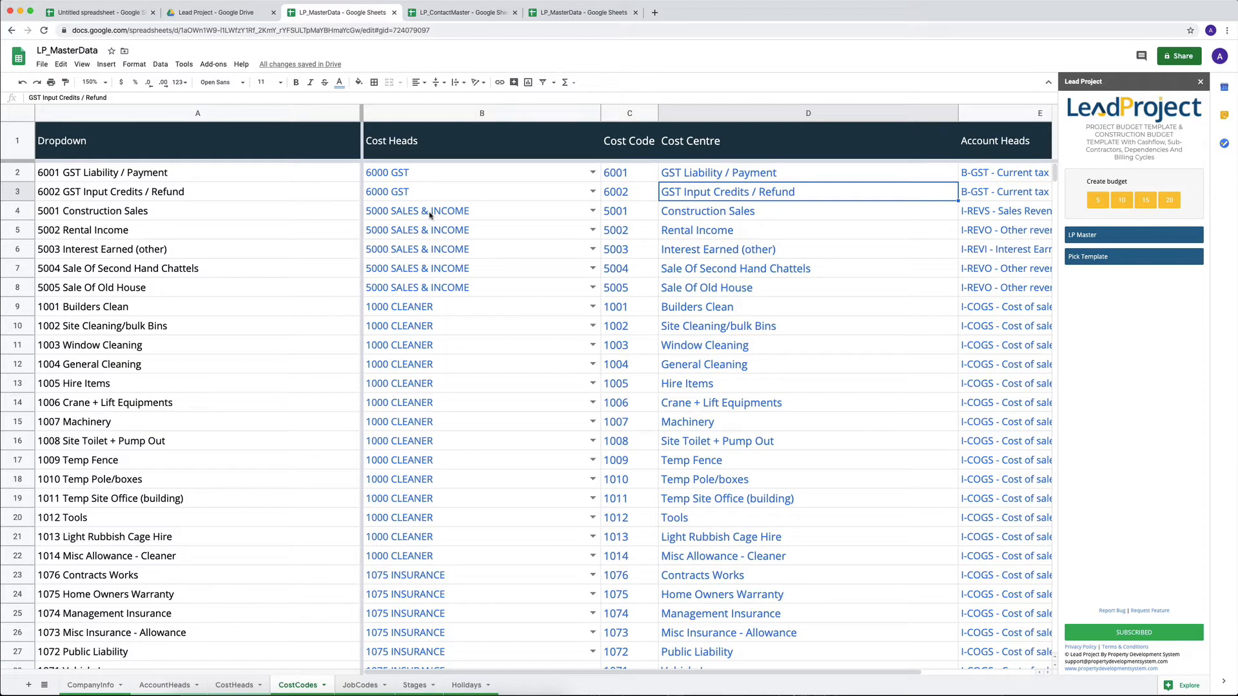
# Check the Construction Sales and Builders Clean cost heads.
pyautogui.click(480, 210)
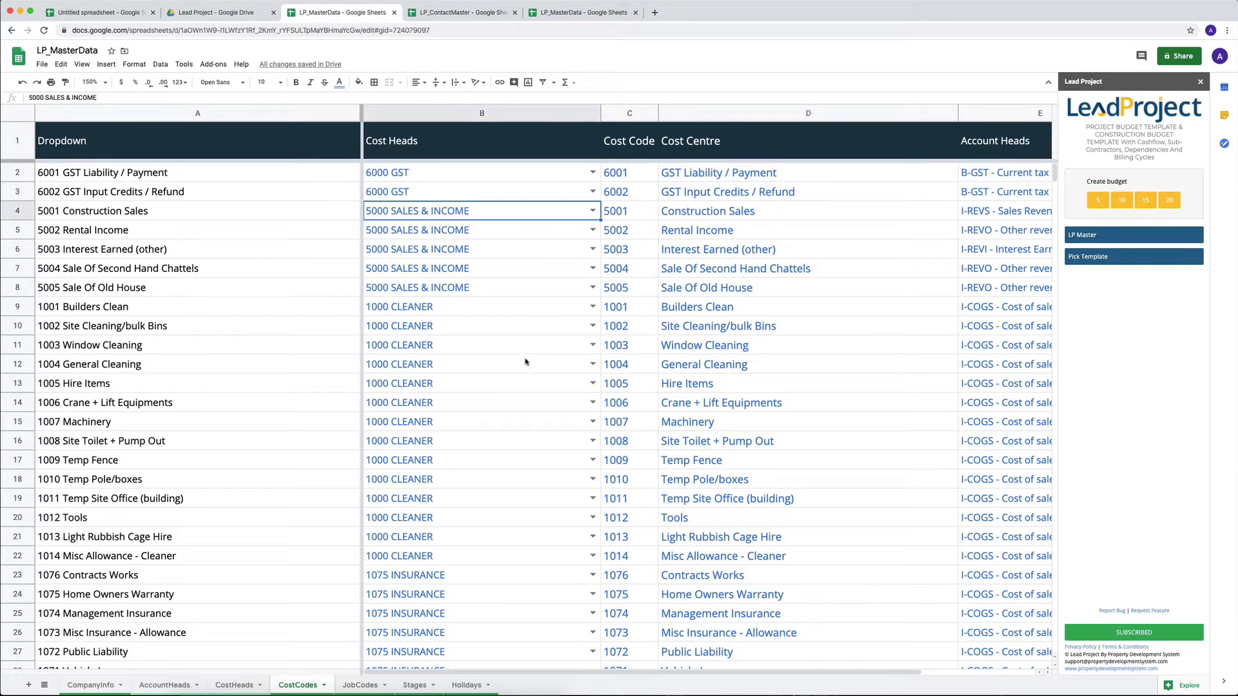
pyautogui.click(481, 307)
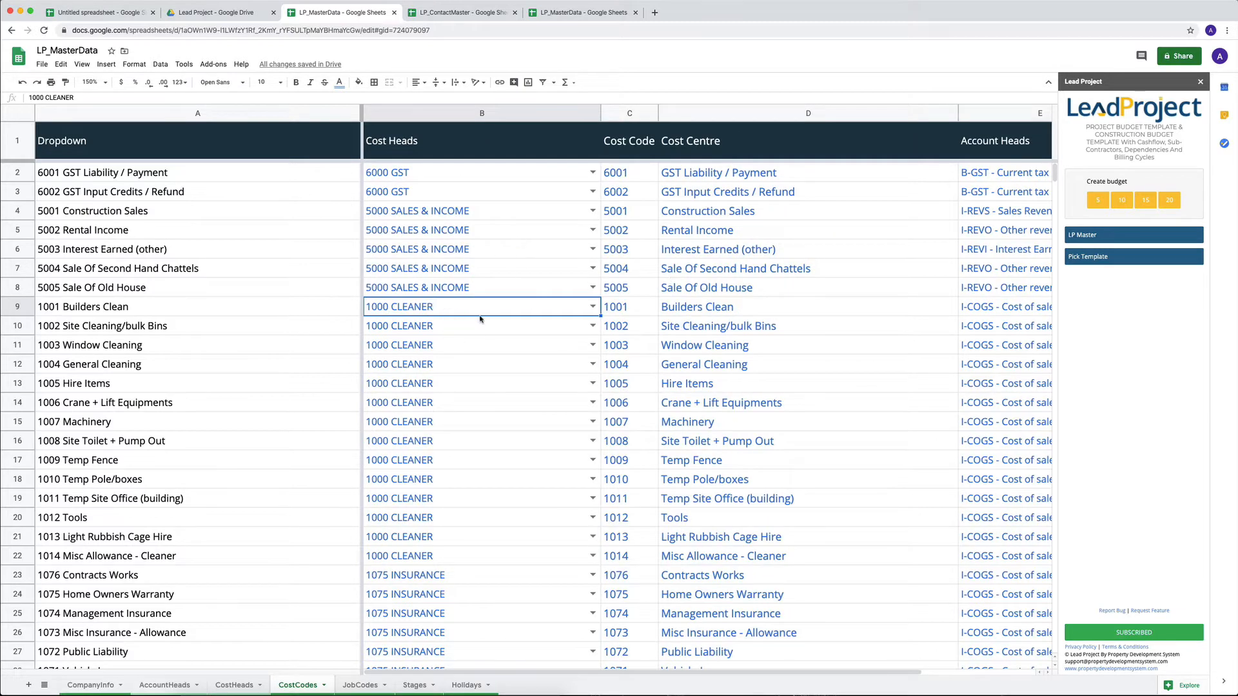
pyautogui.scroll(-3)
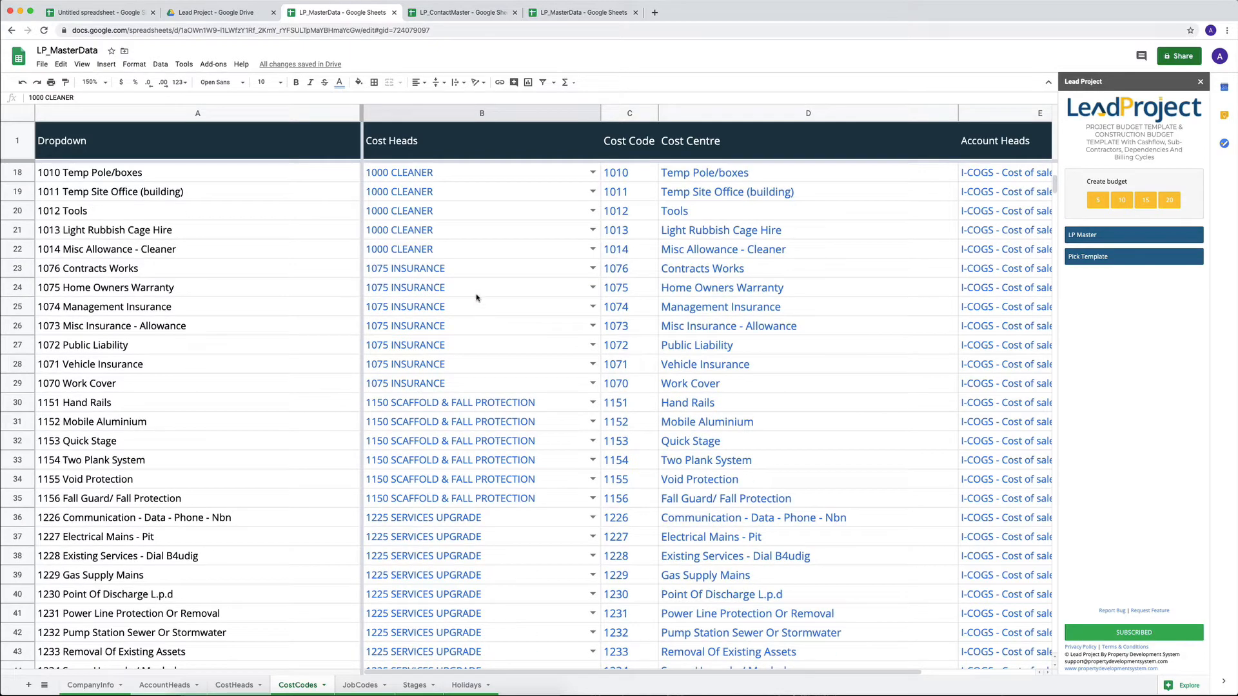
pyautogui.click(474, 287)
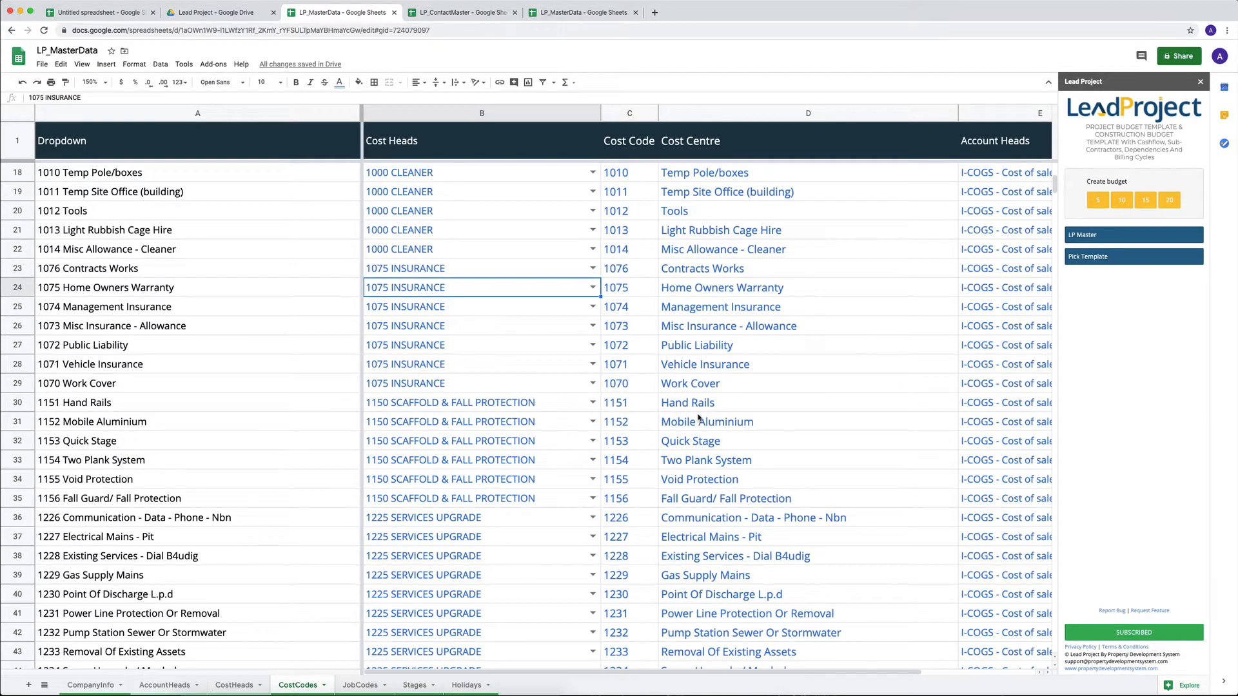
pyautogui.moveTo(552, 301)
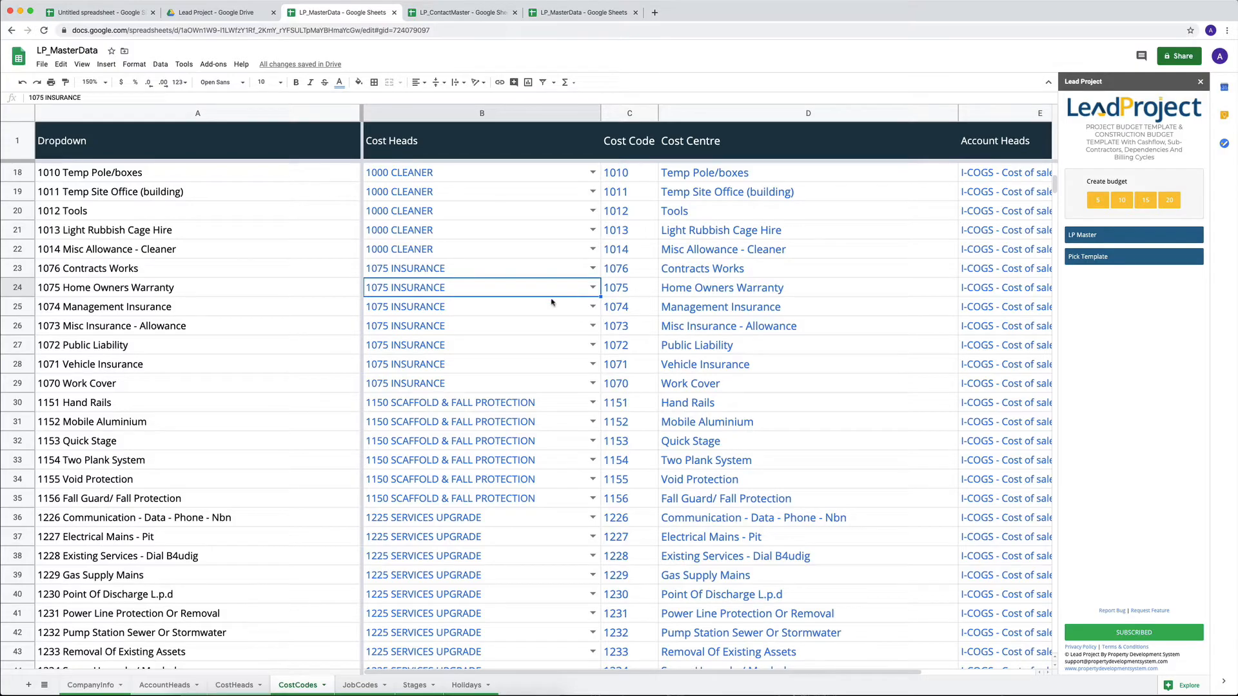
pyautogui.moveTo(553, 302)
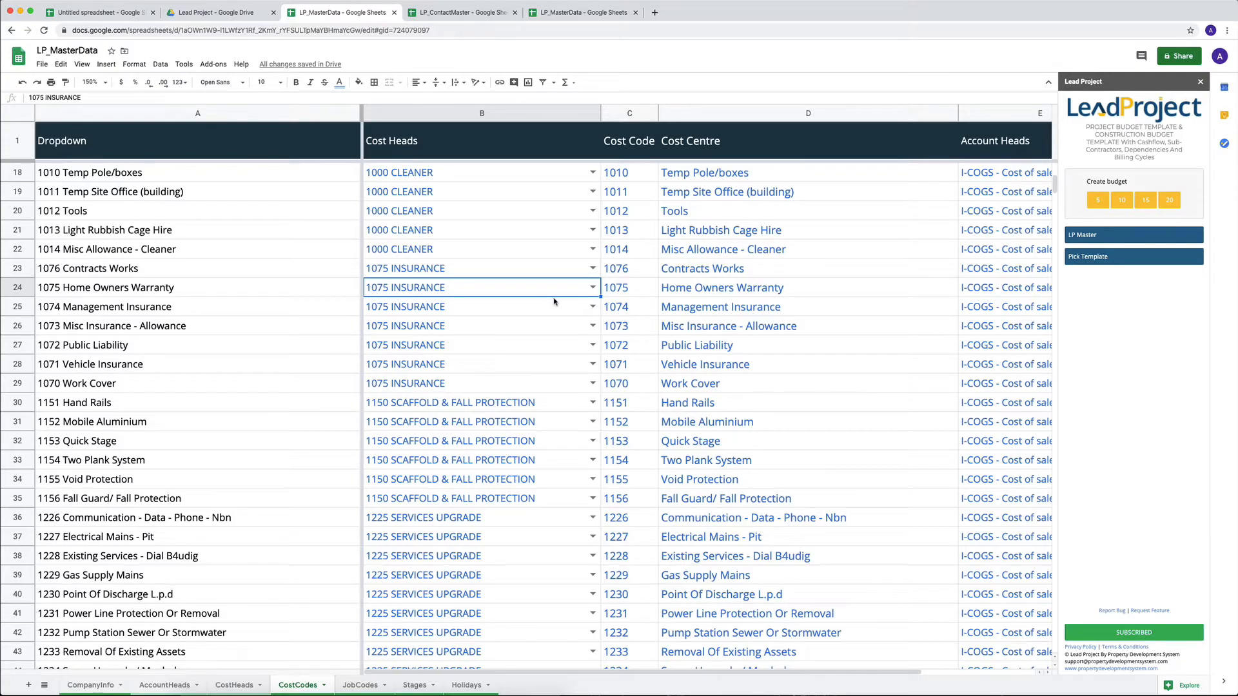
pyautogui.scroll(-3)
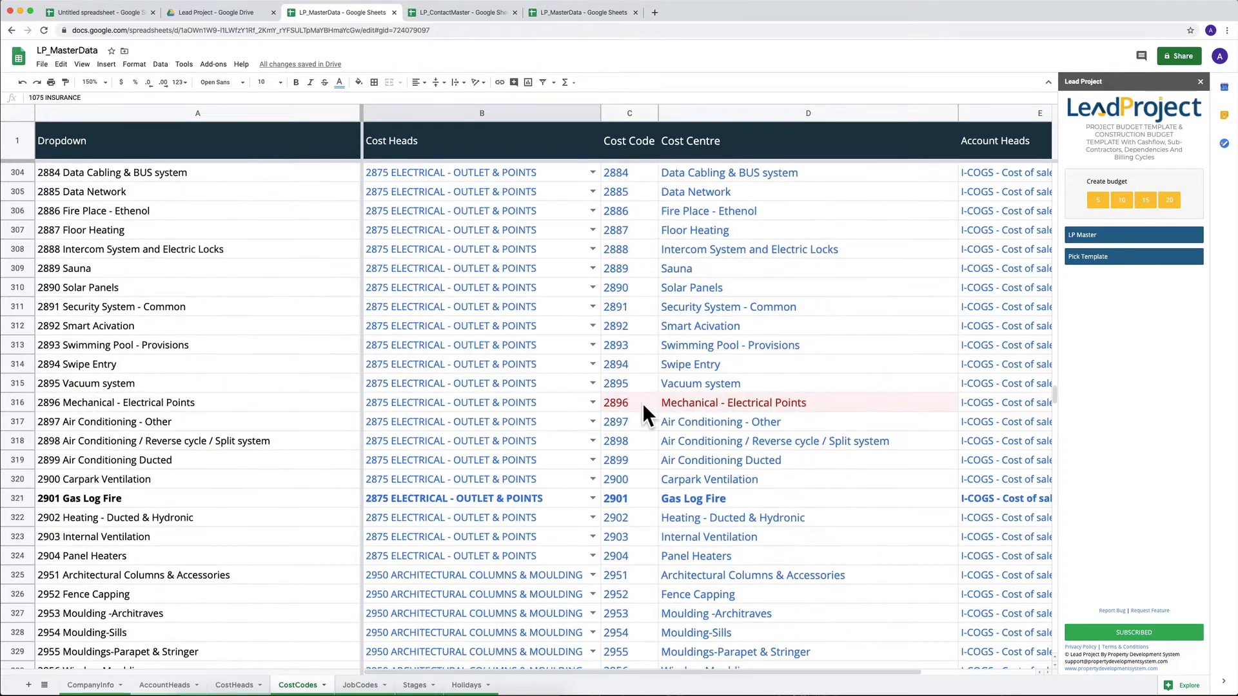
pyautogui.click(615, 402)
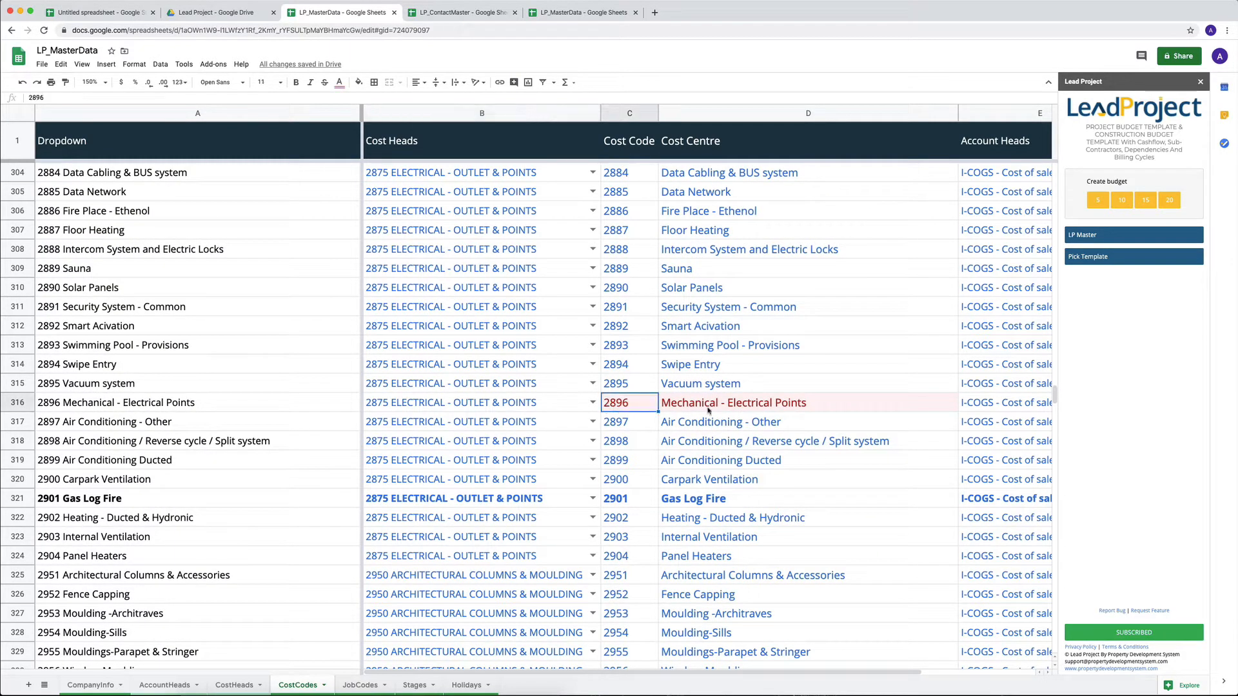
pyautogui.click(807, 402)
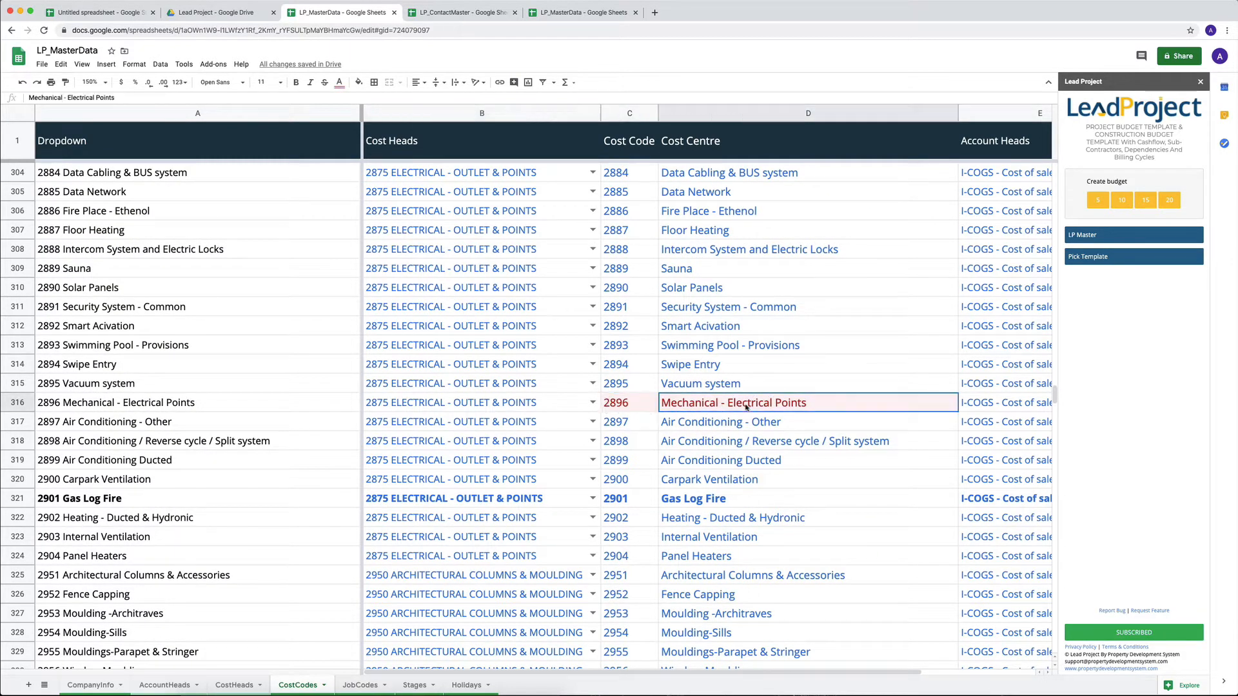
pyautogui.click(617, 402)
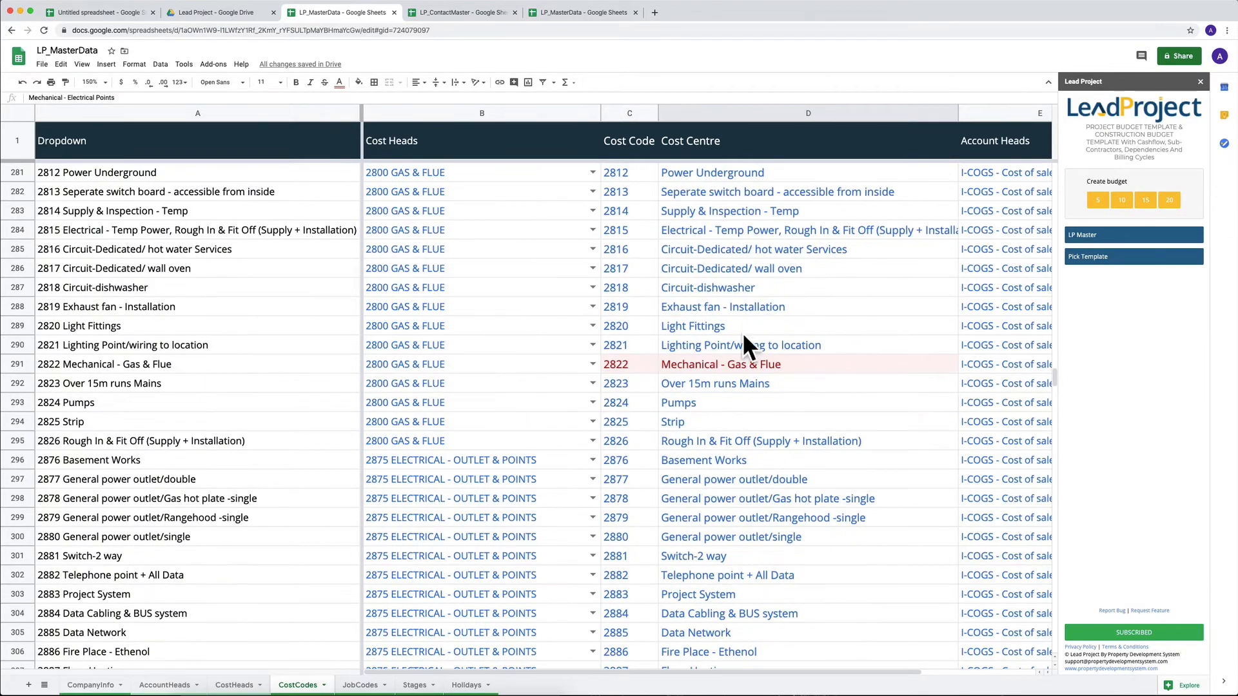
pyautogui.scroll(-3)
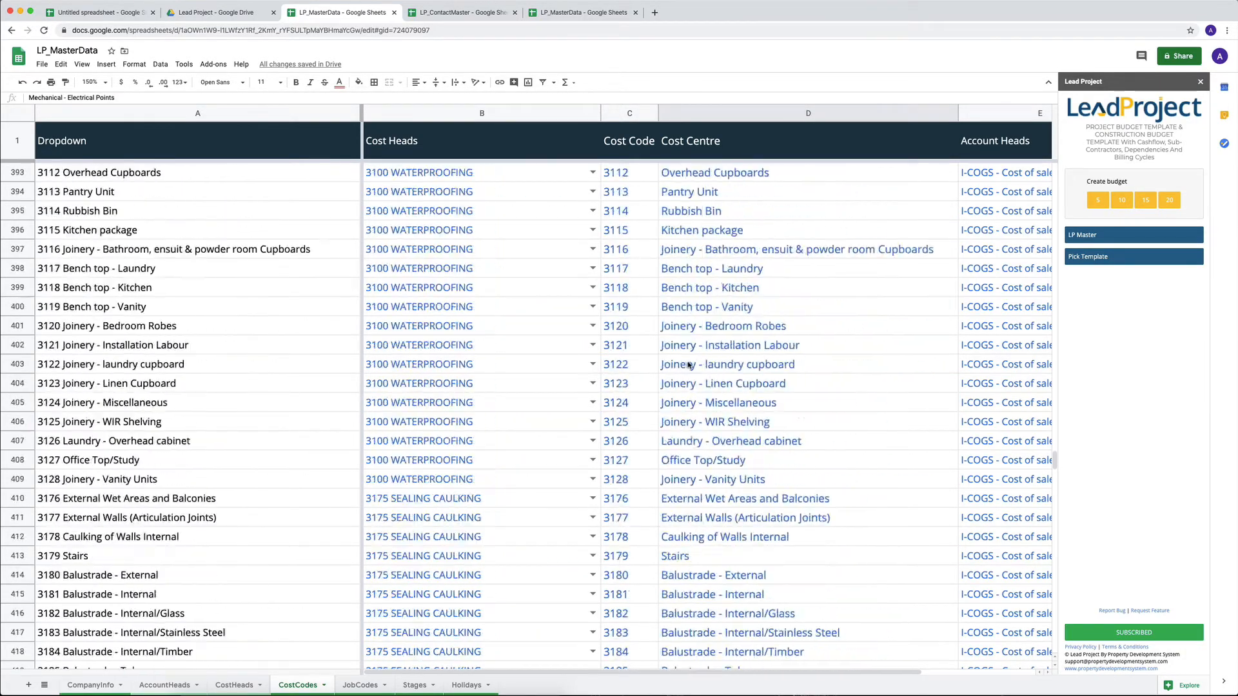
pyautogui.scroll(-3)
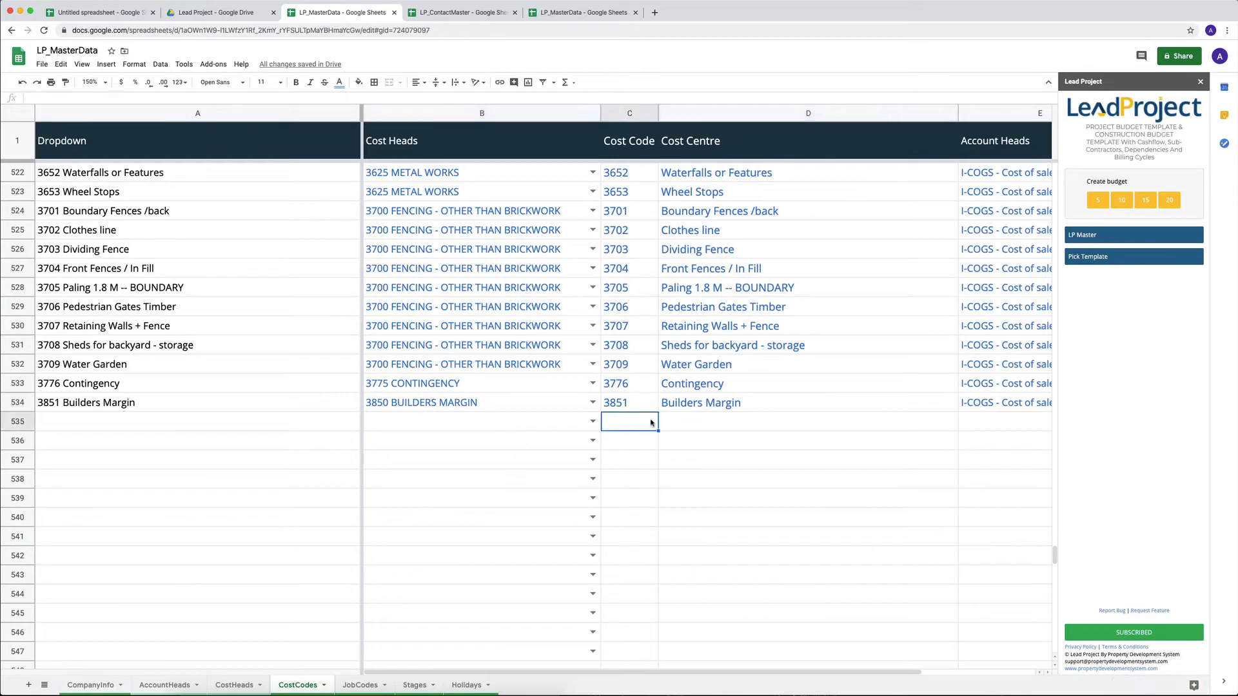
pyautogui.write('3851')
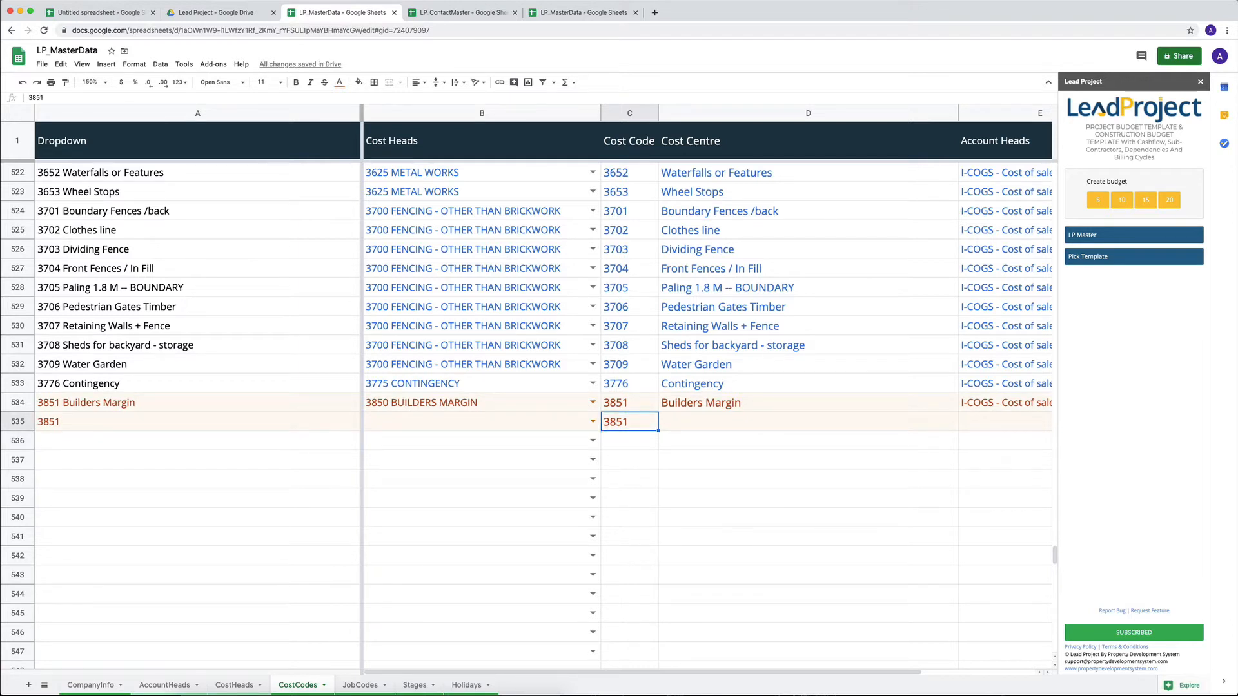
pyautogui.click(805, 402)
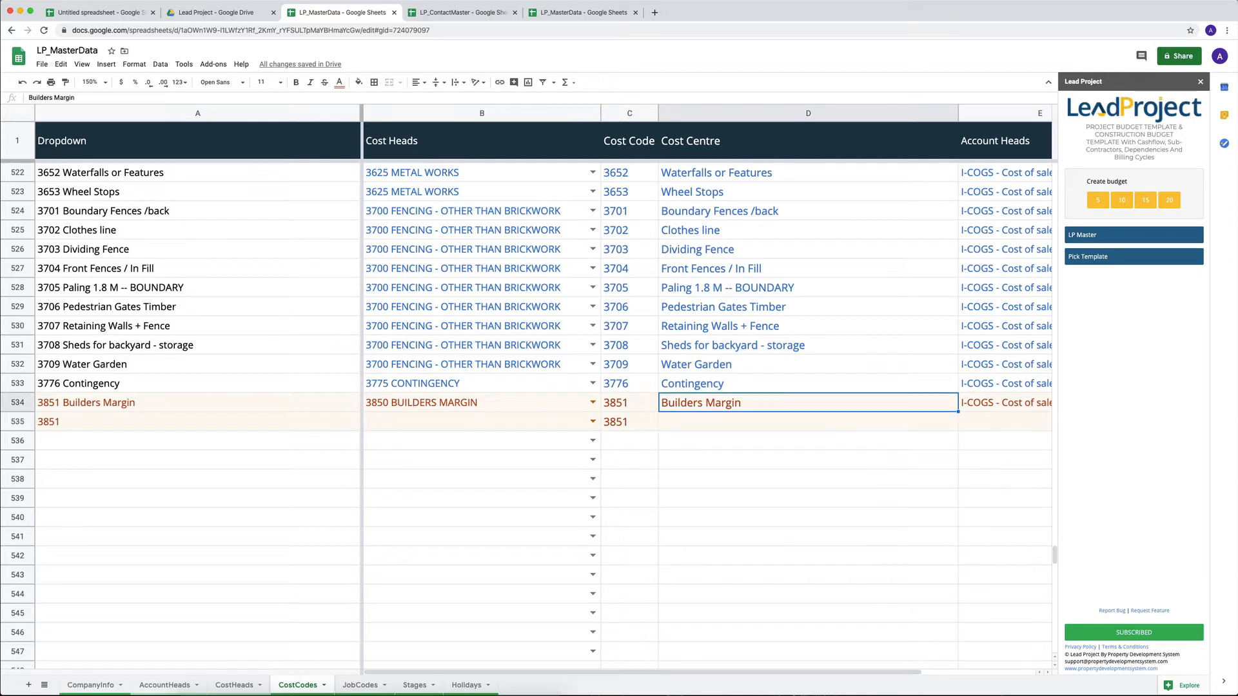
pyautogui.click(628, 421)
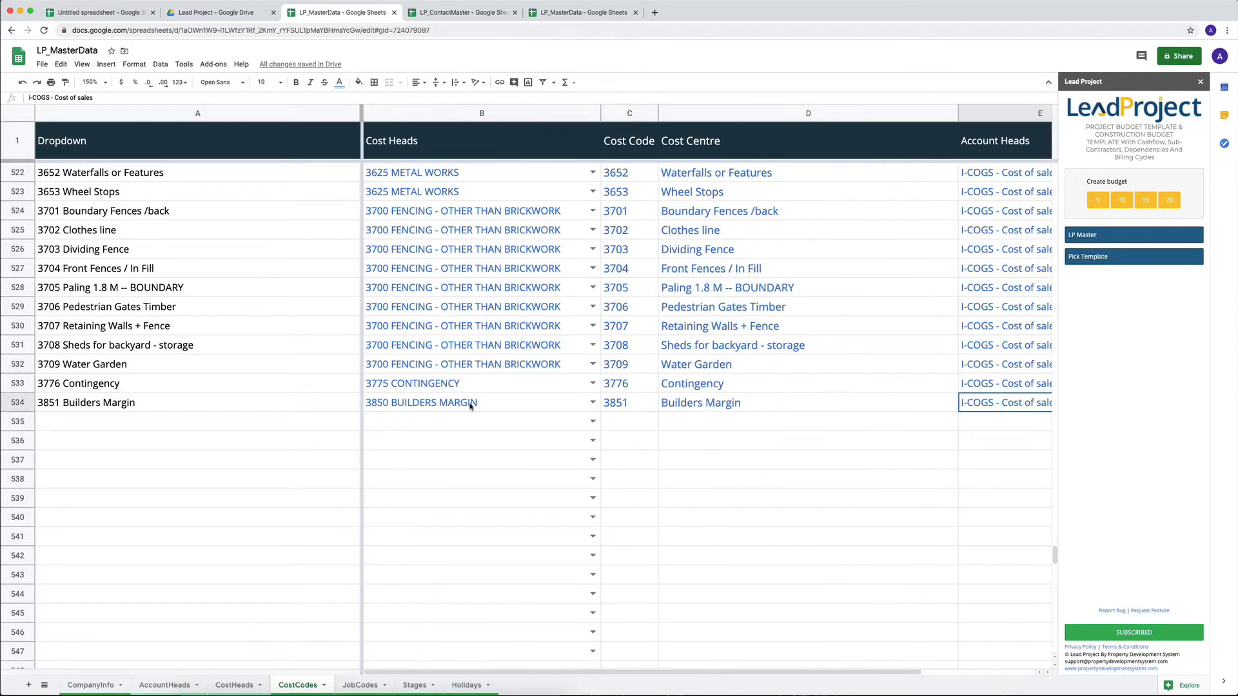
# Set Builders Margin 3851's account head to I-REVM - Rev. DM via 'rev' and check its GST setting.
pyautogui.hscroll(3)
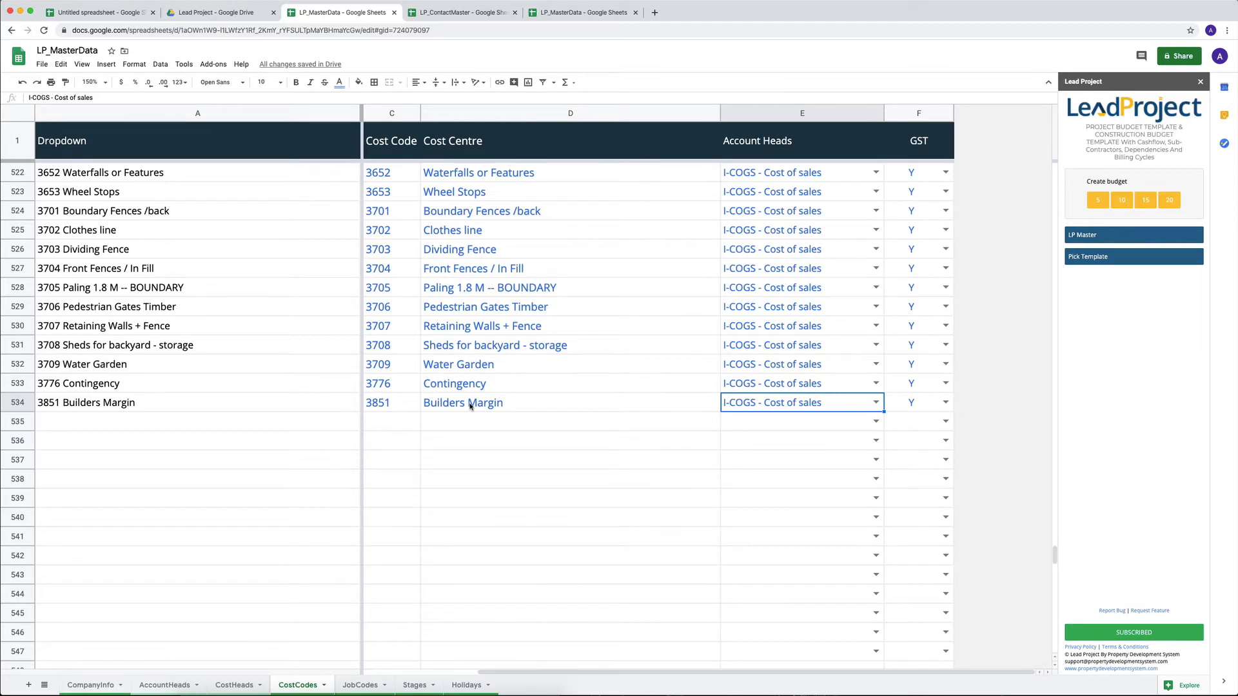
pyautogui.moveTo(828, 405)
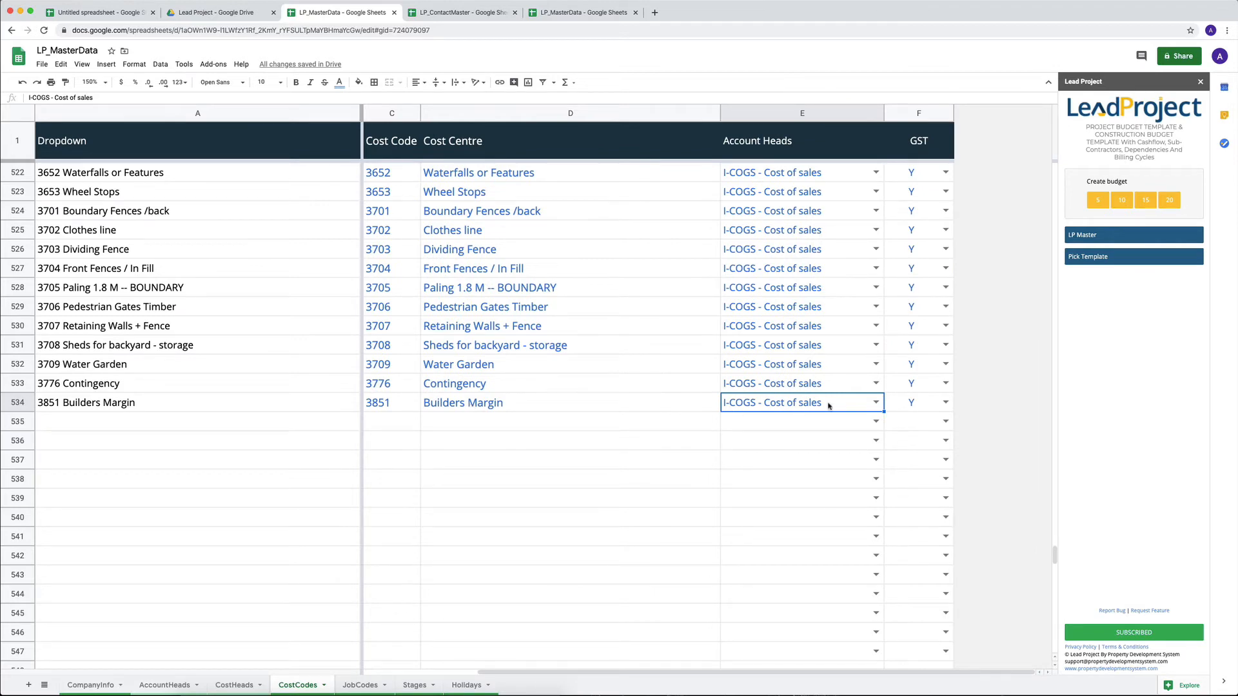
pyautogui.write('rev')
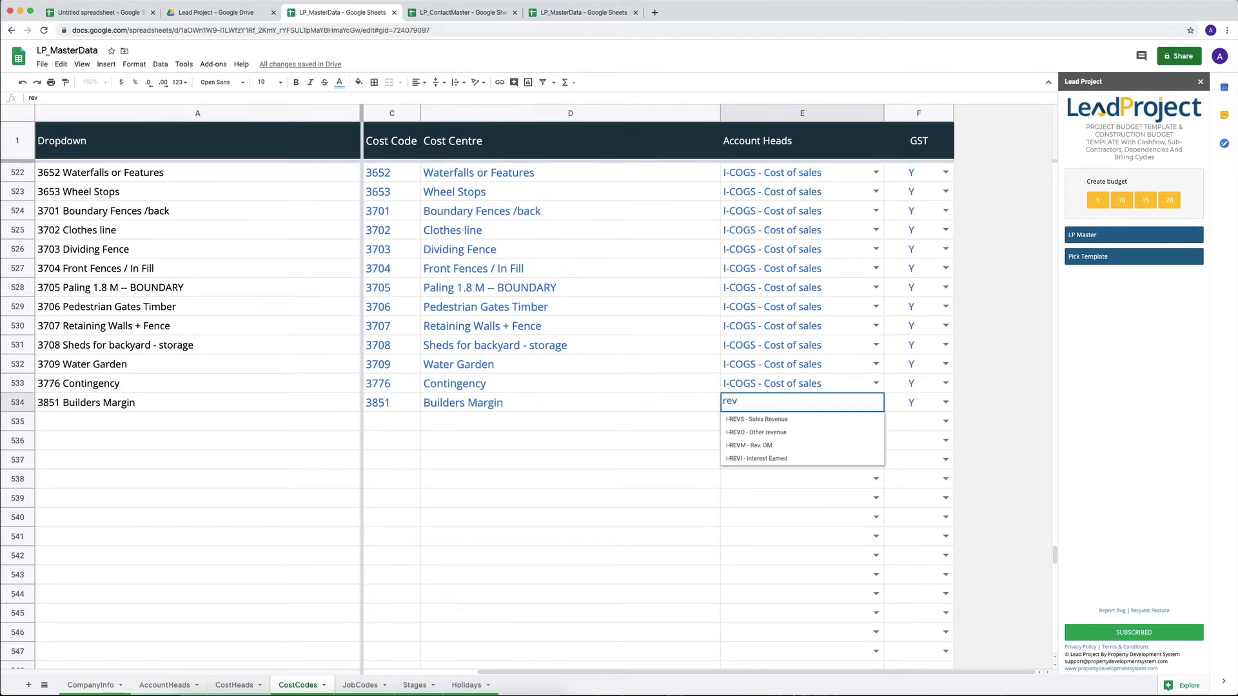
pyautogui.moveTo(755, 445)
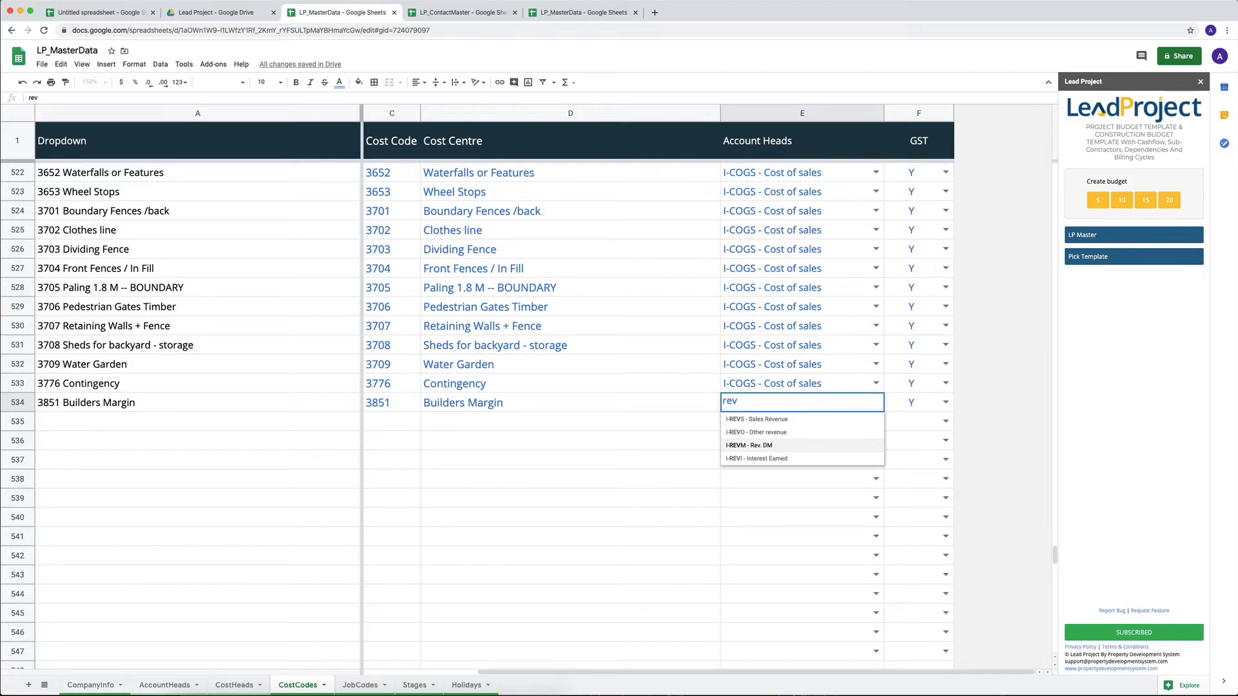
pyautogui.click(748, 445)
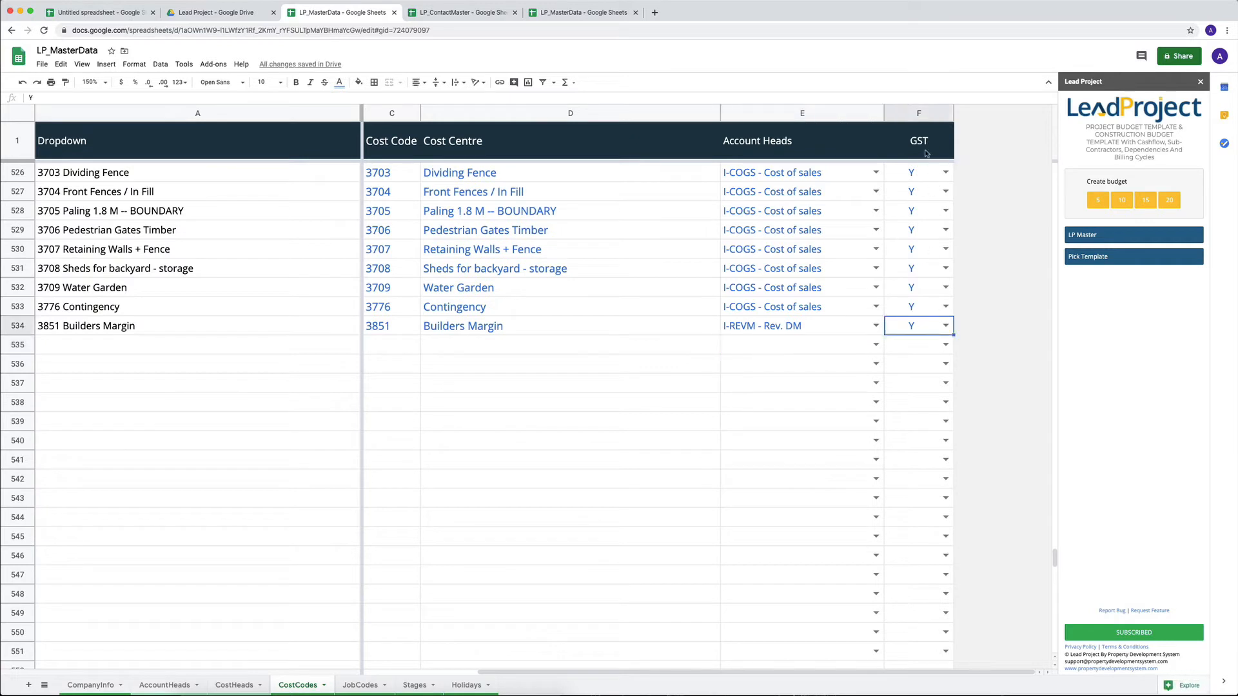
pyautogui.click(570, 325)
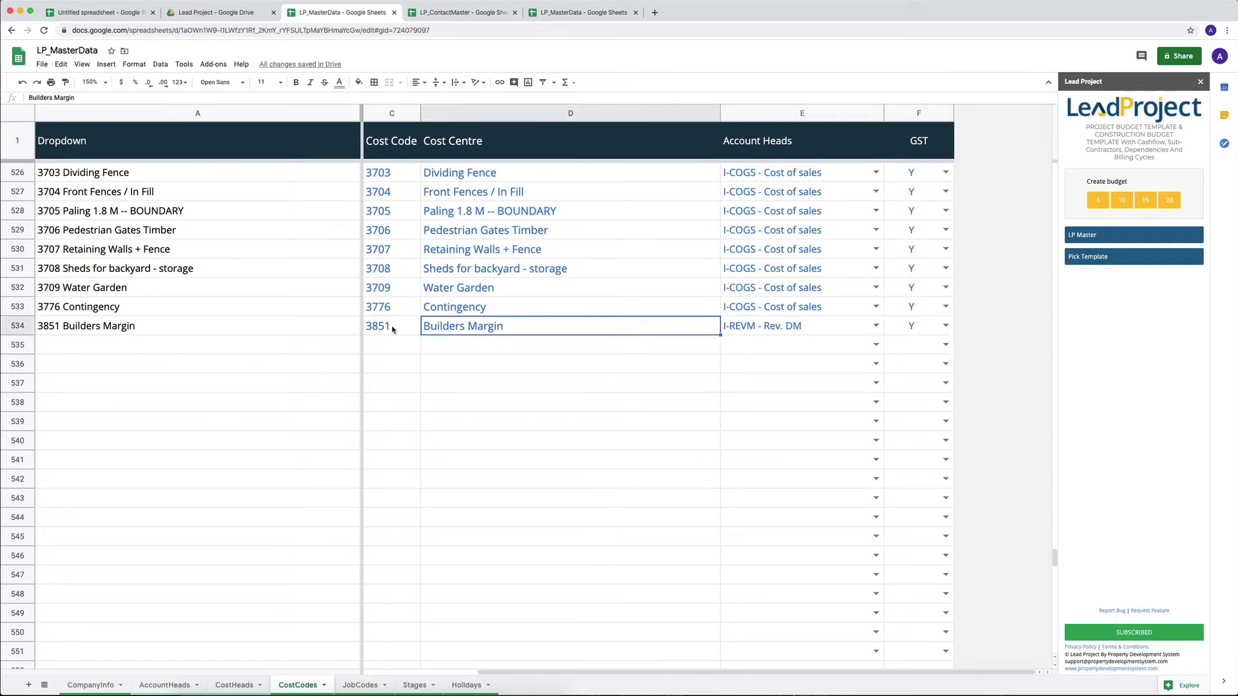
pyautogui.click(392, 325)
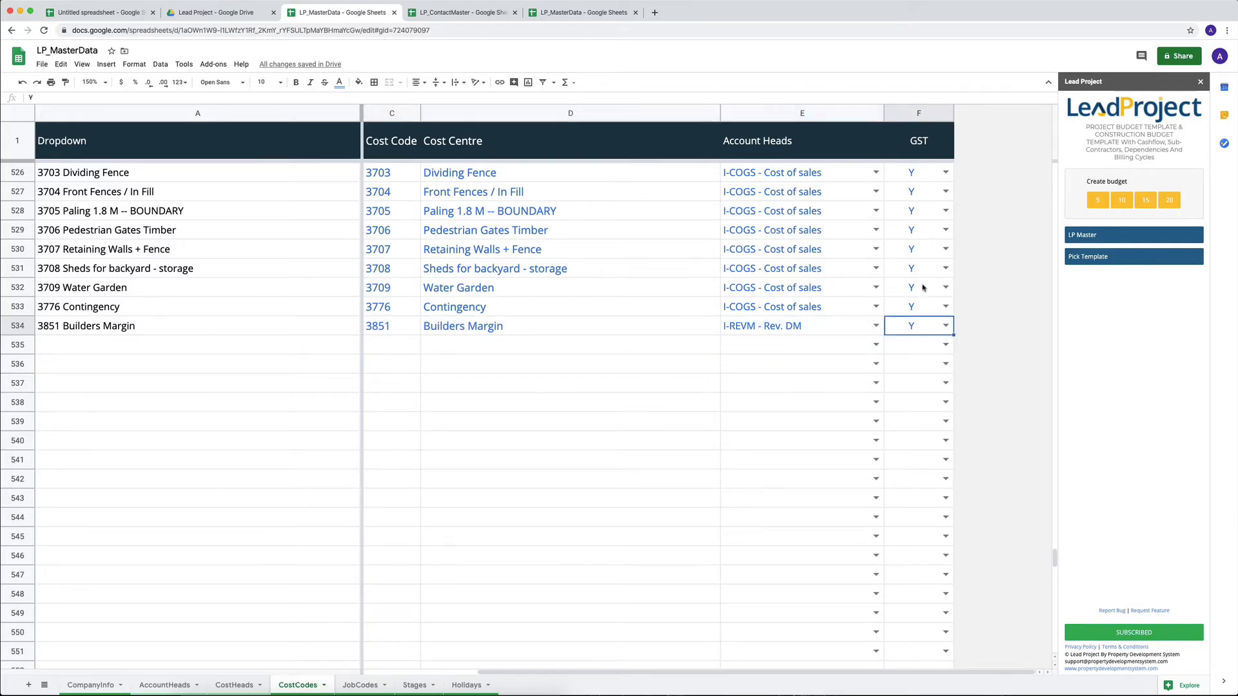
# Give cost code 1461 Staff the IB-EMPX - Employment Expenses account head with GST N.
pyautogui.scroll(3)
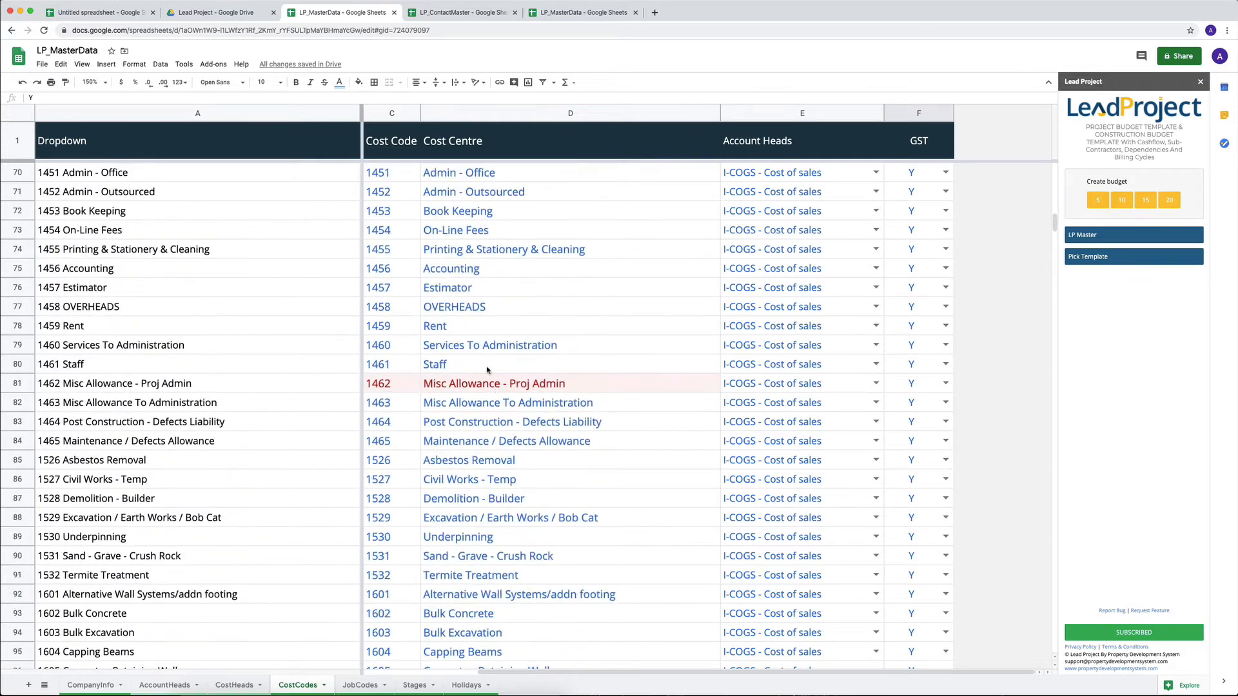
pyautogui.click(918, 363)
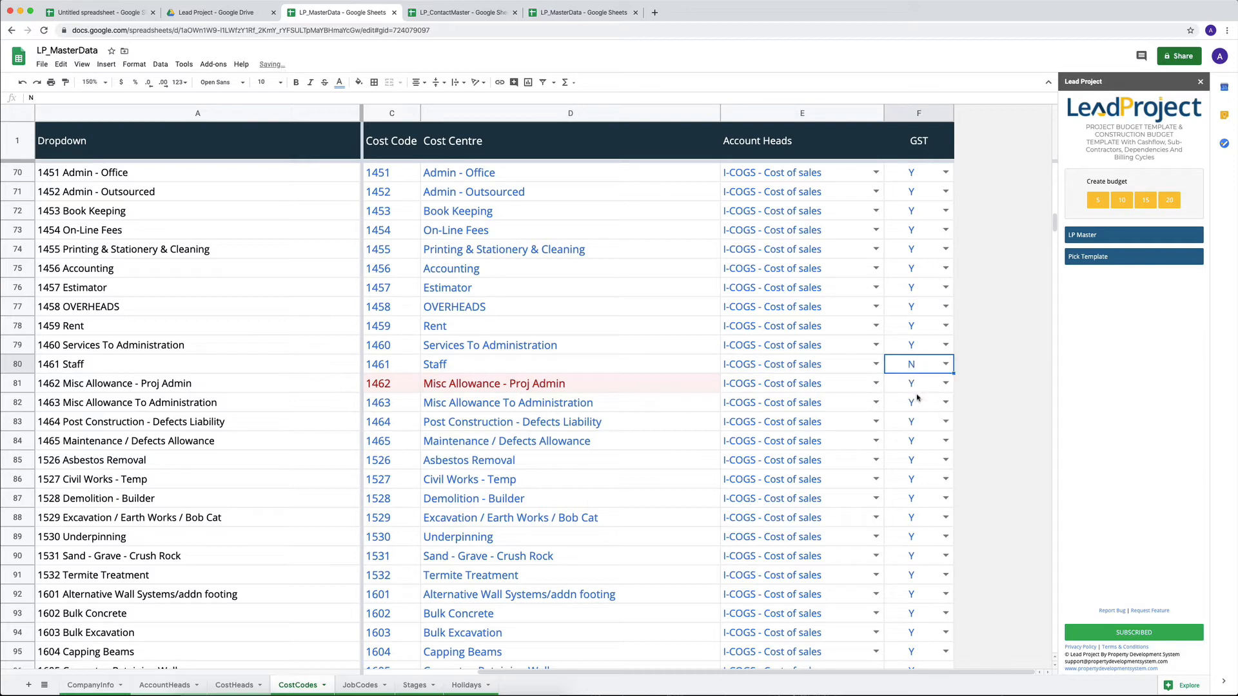
pyautogui.click(797, 364)
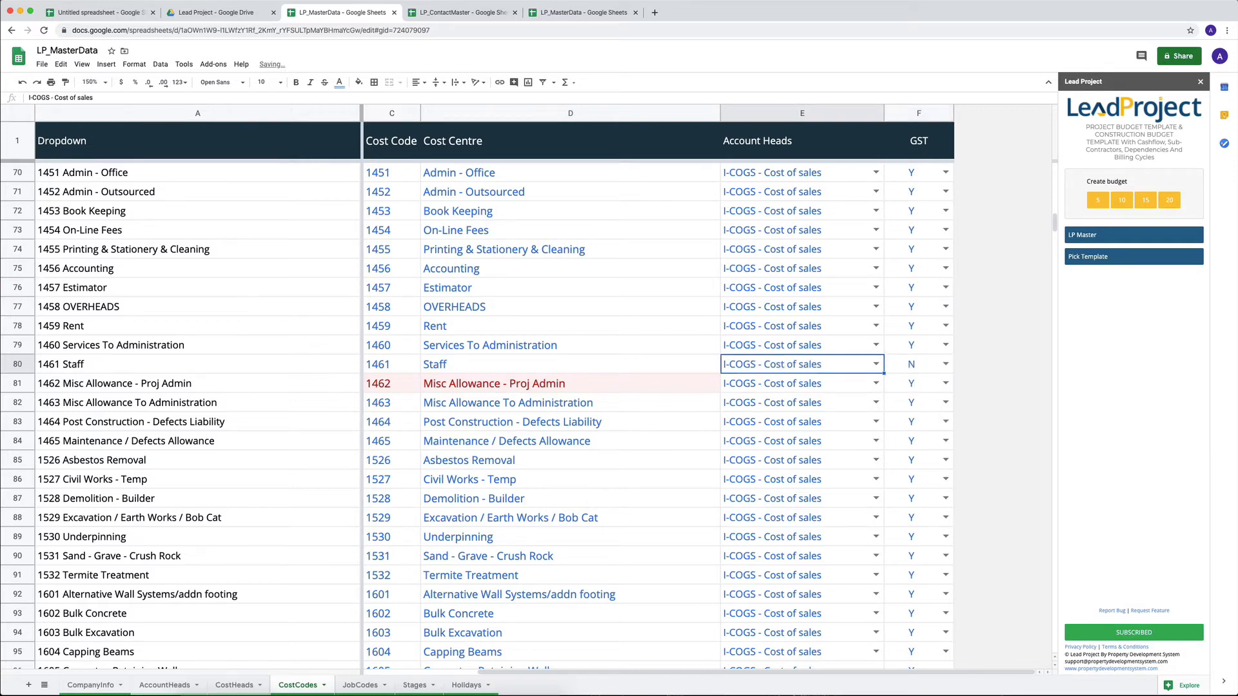
pyautogui.write('em')
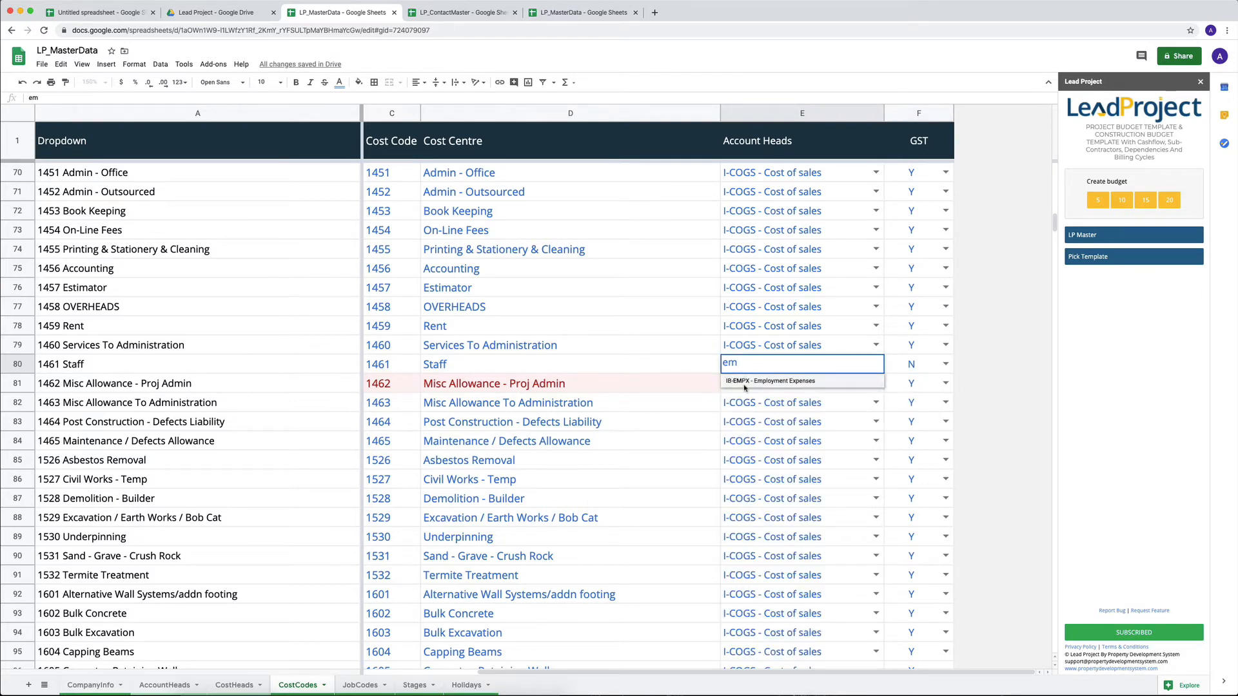
pyautogui.click(772, 380)
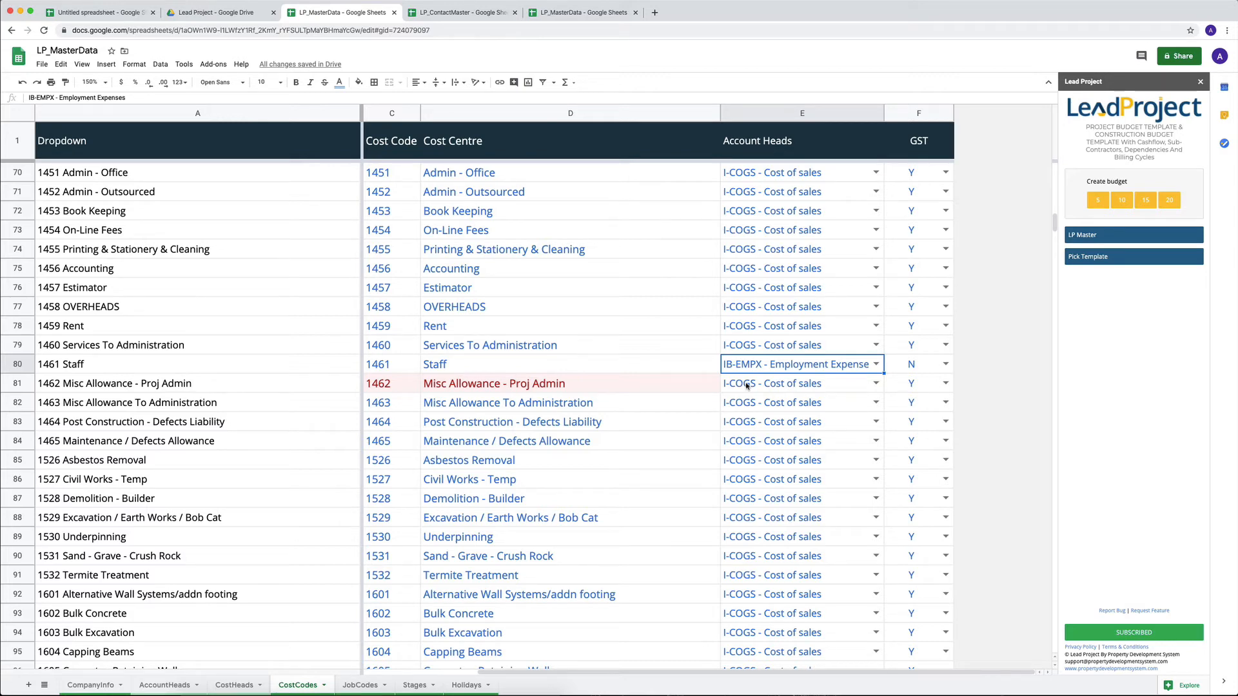
pyautogui.scroll(-3)
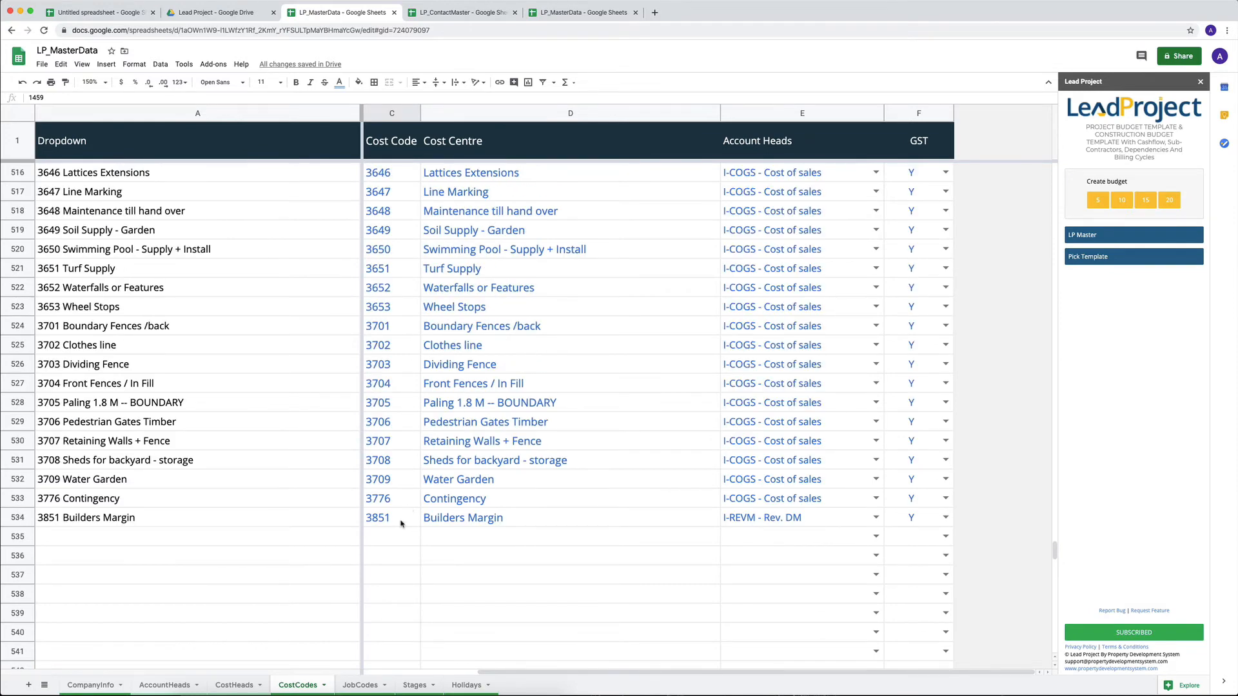
# Copy the 3851 row into a new code 3856 Builders Margin On Sourced Items and confirm its dropdown label.
pyautogui.click(390, 517)
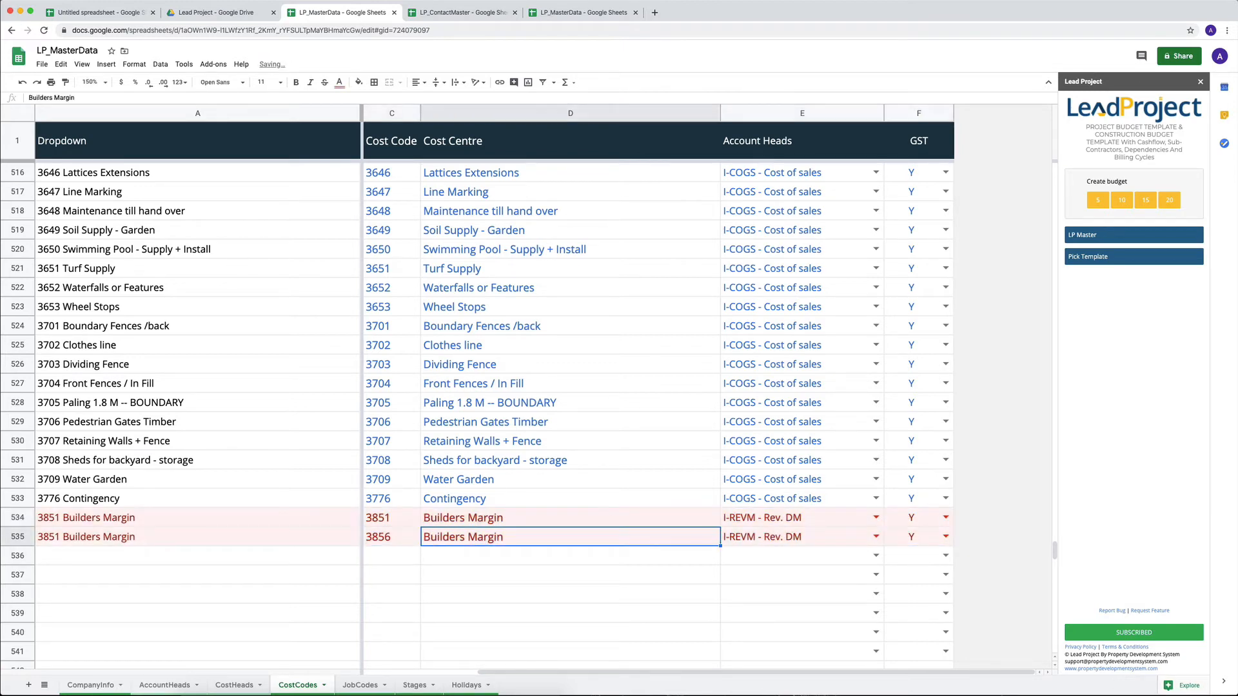
pyautogui.write('-5')
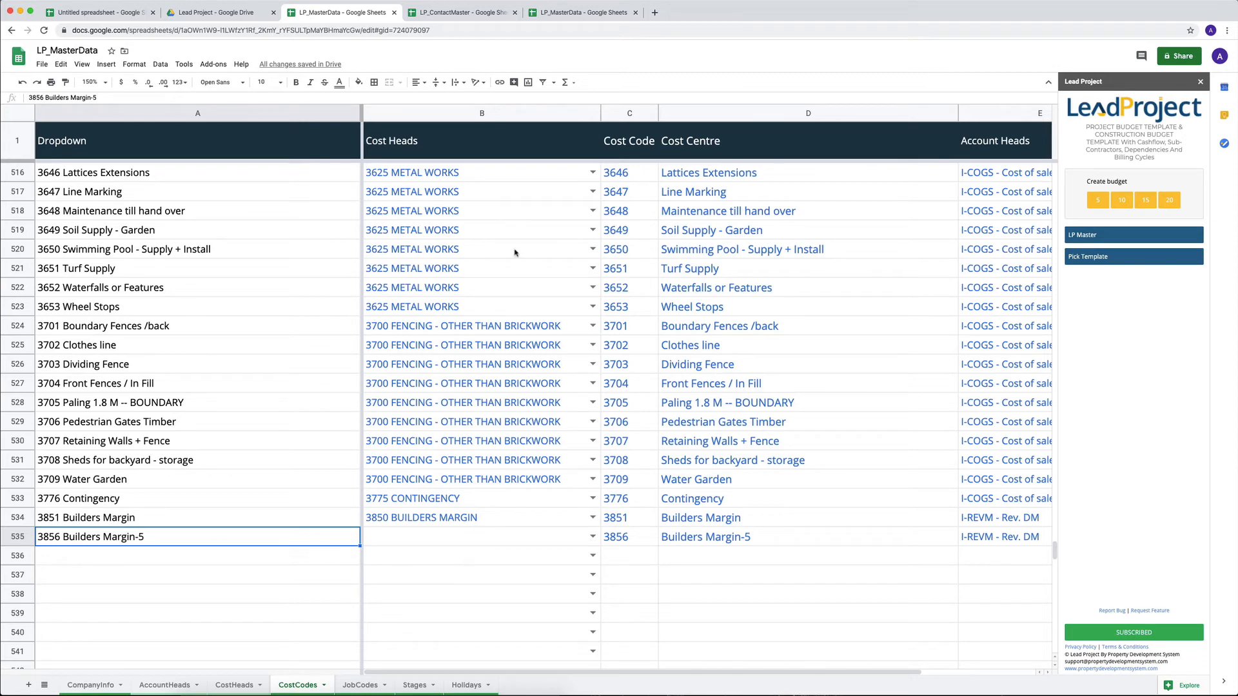
pyautogui.click(481, 537)
pyautogui.write(' On')
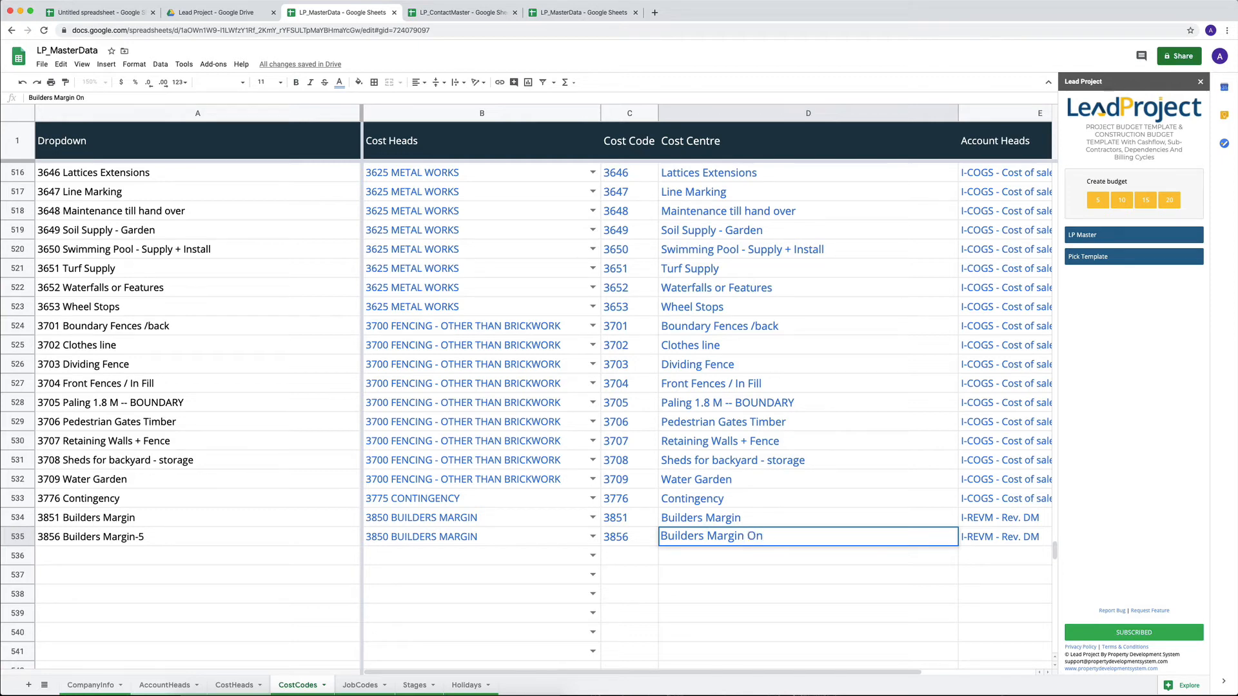
pyautogui.write('So')
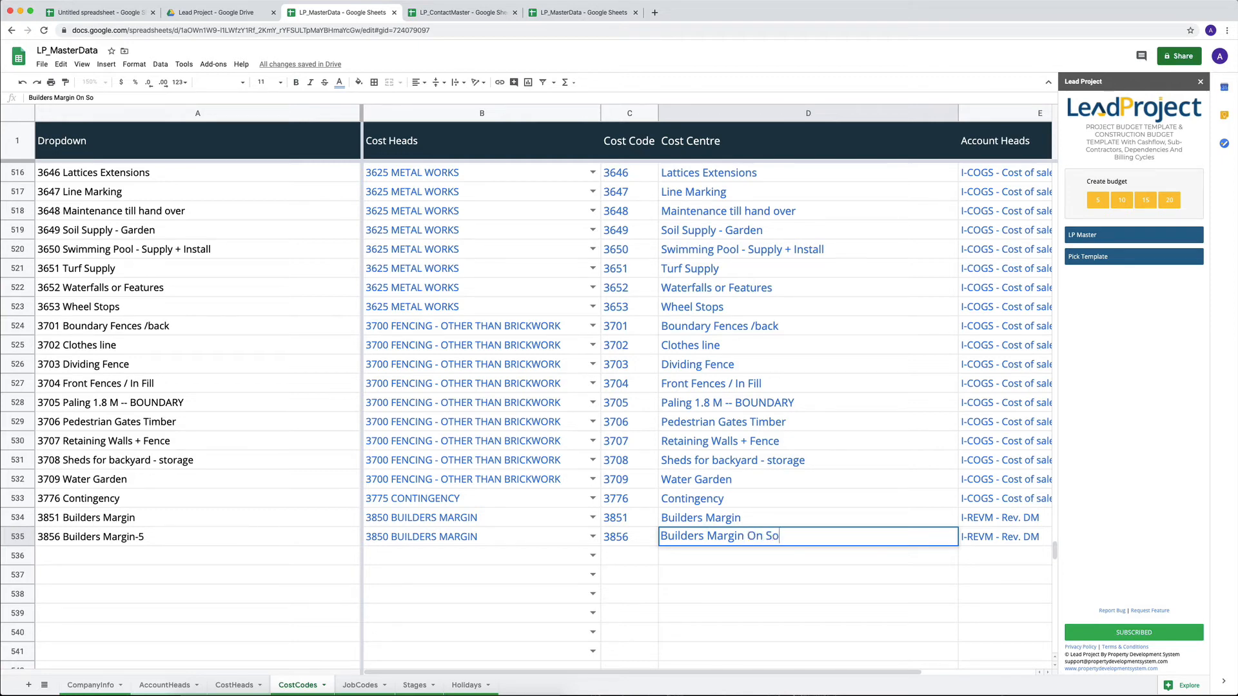
pyautogui.write('urced Items')
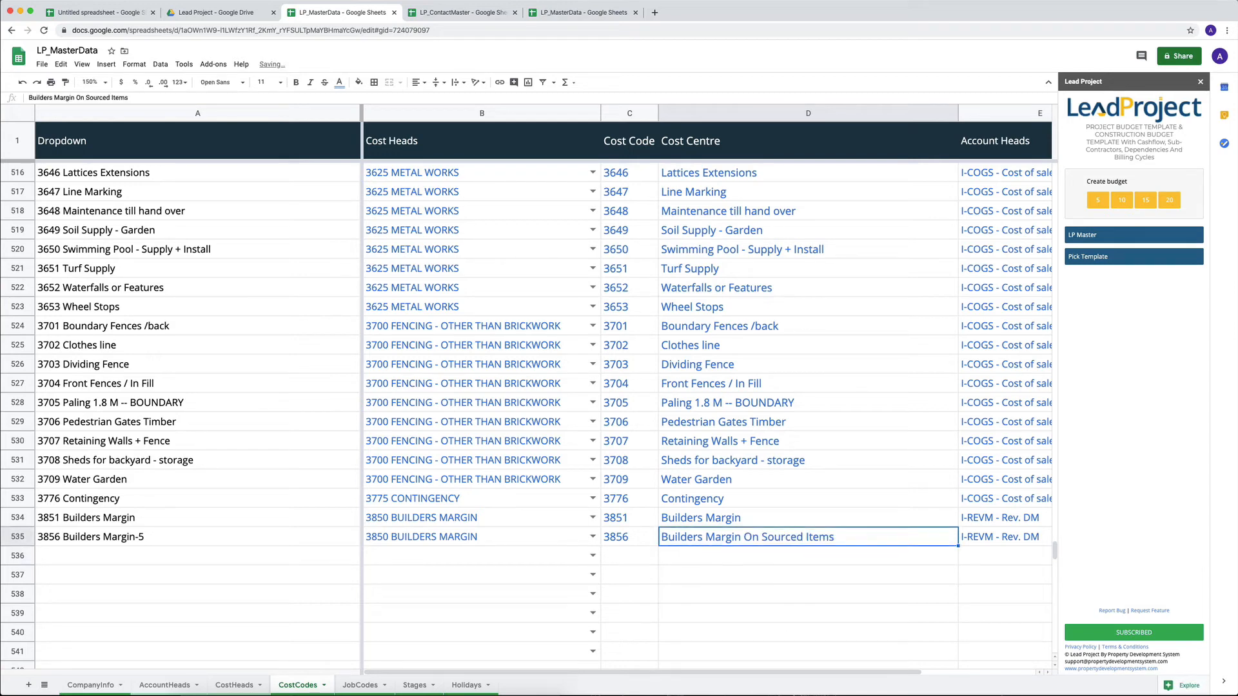
pyautogui.write('3856 Builders Margin On Sourced Items')
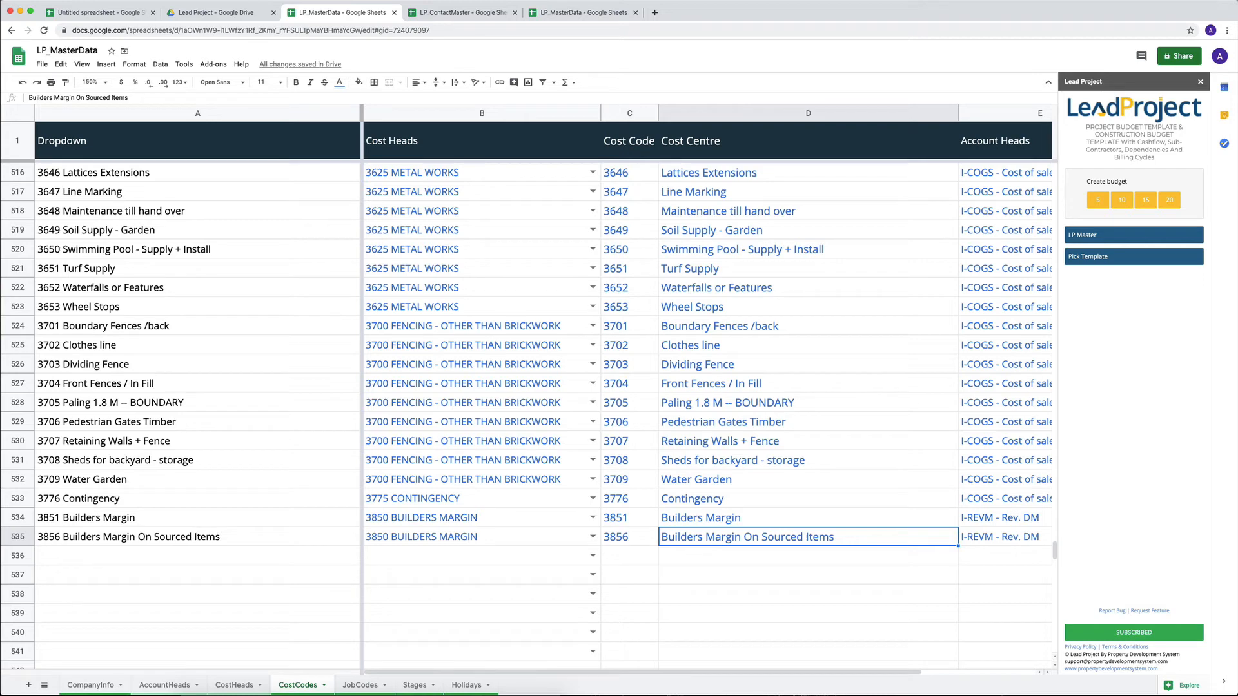
pyautogui.click(197, 536)
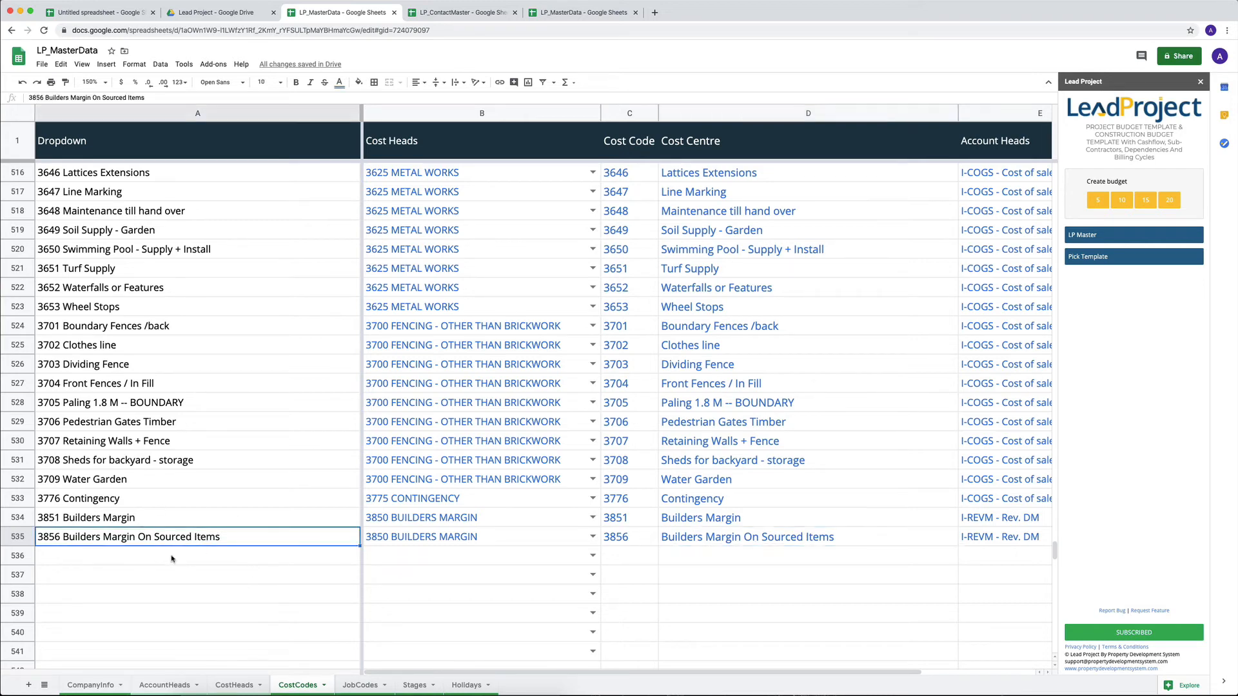
pyautogui.moveTo(511, 557)
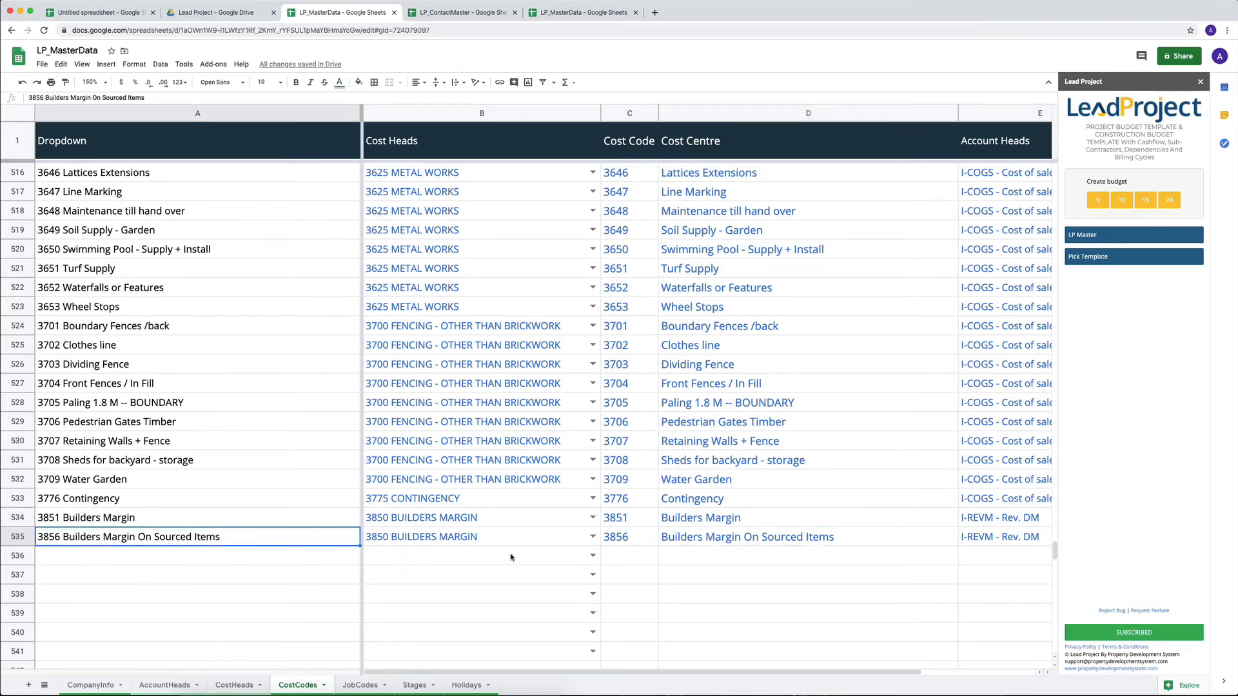
pyautogui.hscroll(3)
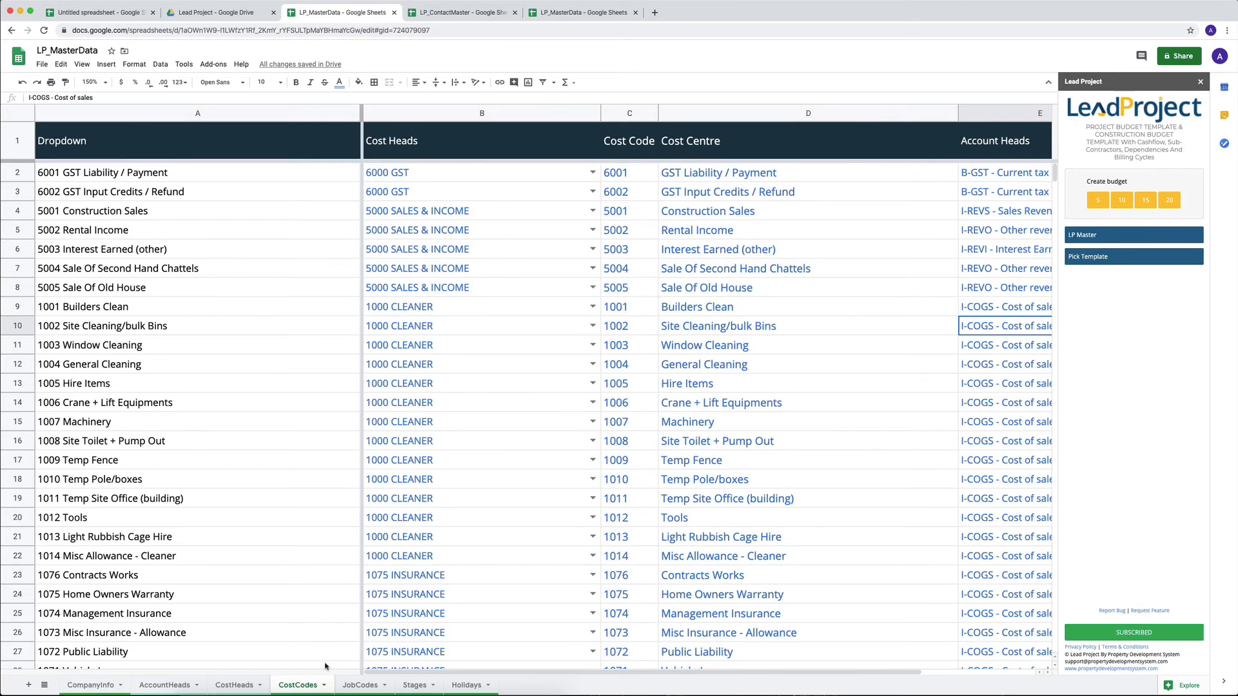
# Switch to the JobCodes sheet and select the empty job code row below 123ts.
pyautogui.click(359, 684)
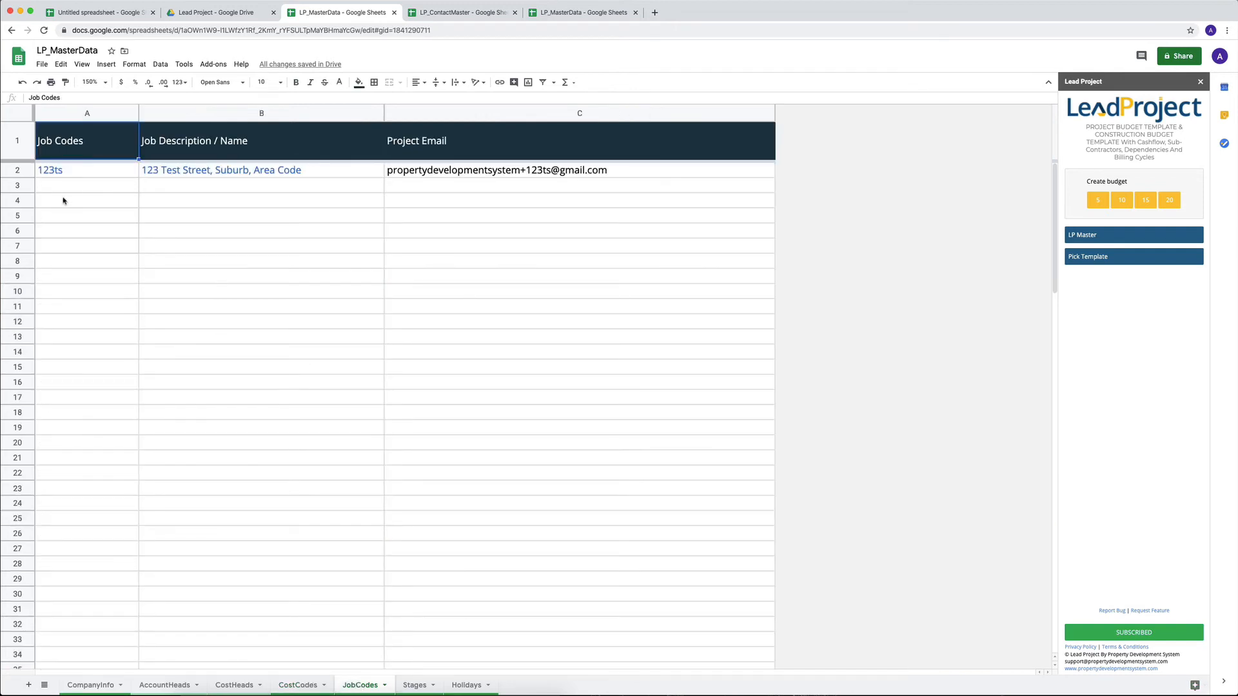
pyautogui.click(86, 184)
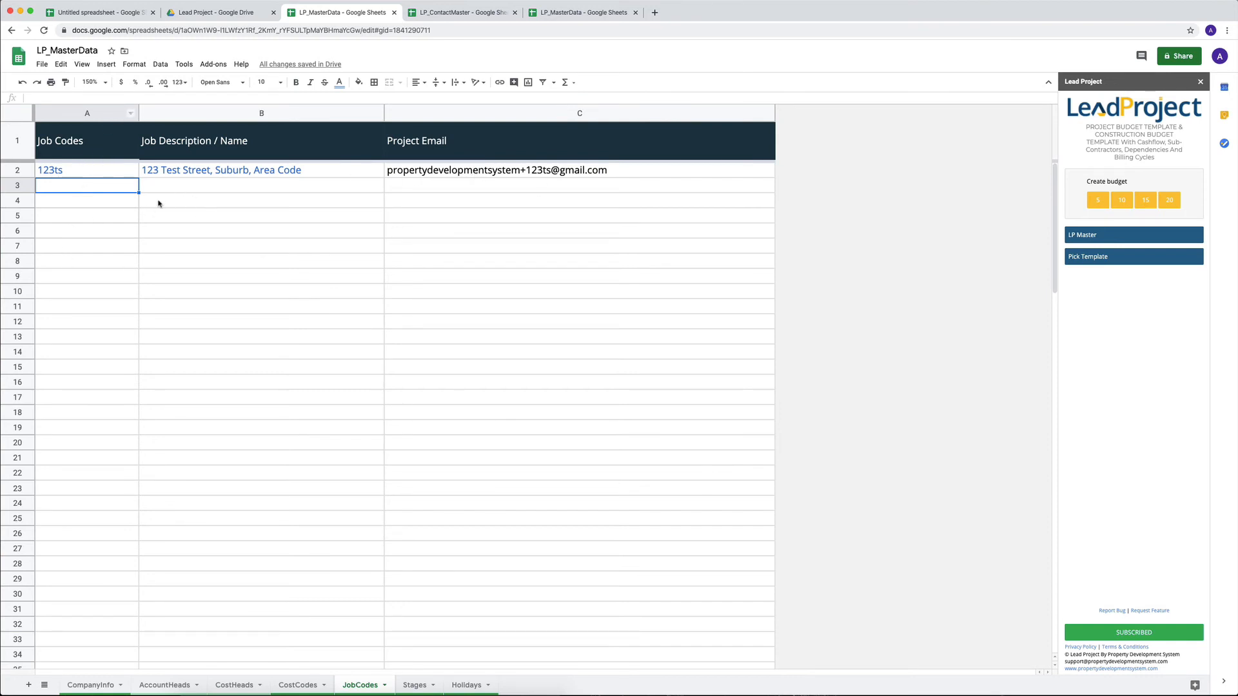
pyautogui.click(87, 113)
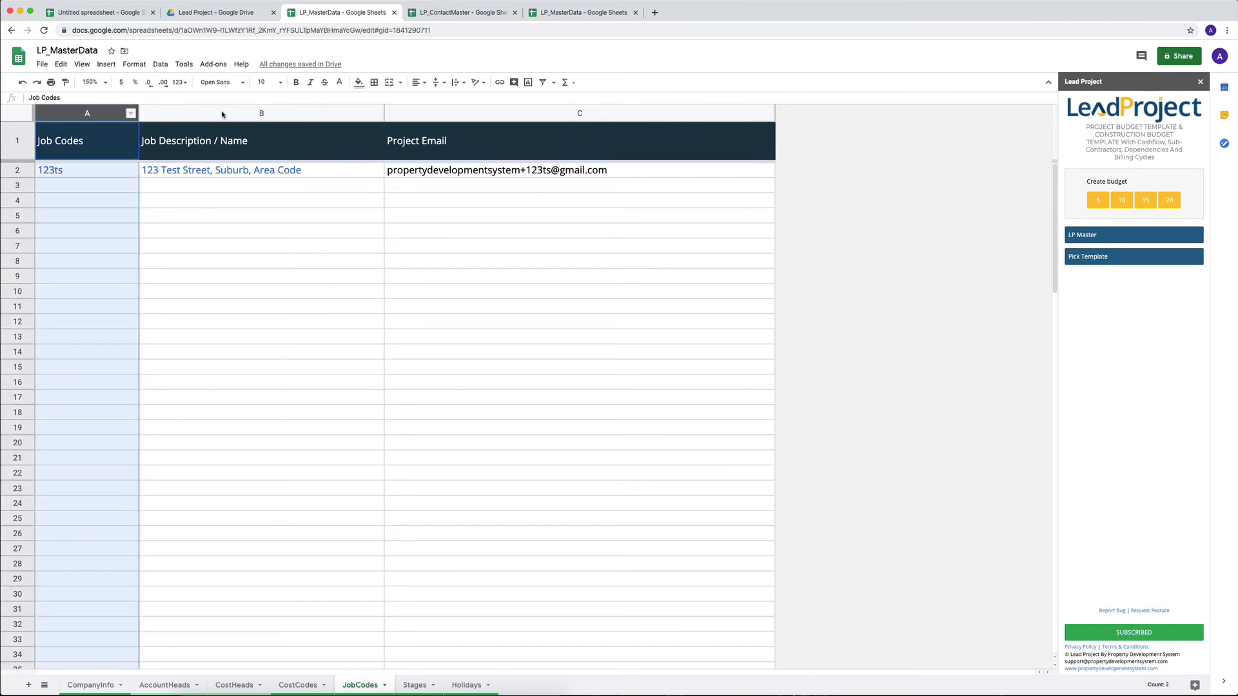
pyautogui.click(86, 184)
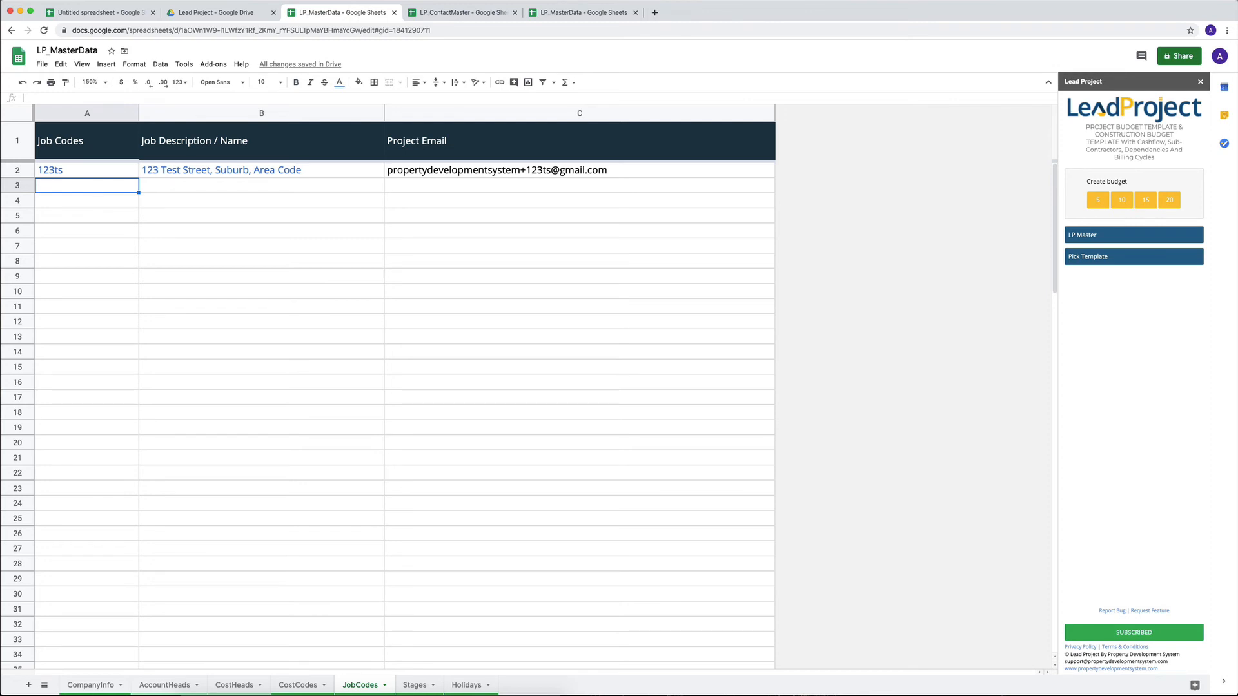
# Enter new job 94ss described as 94 Station St, ABC Suburb VIC 31485.
pyautogui.write('94ss')
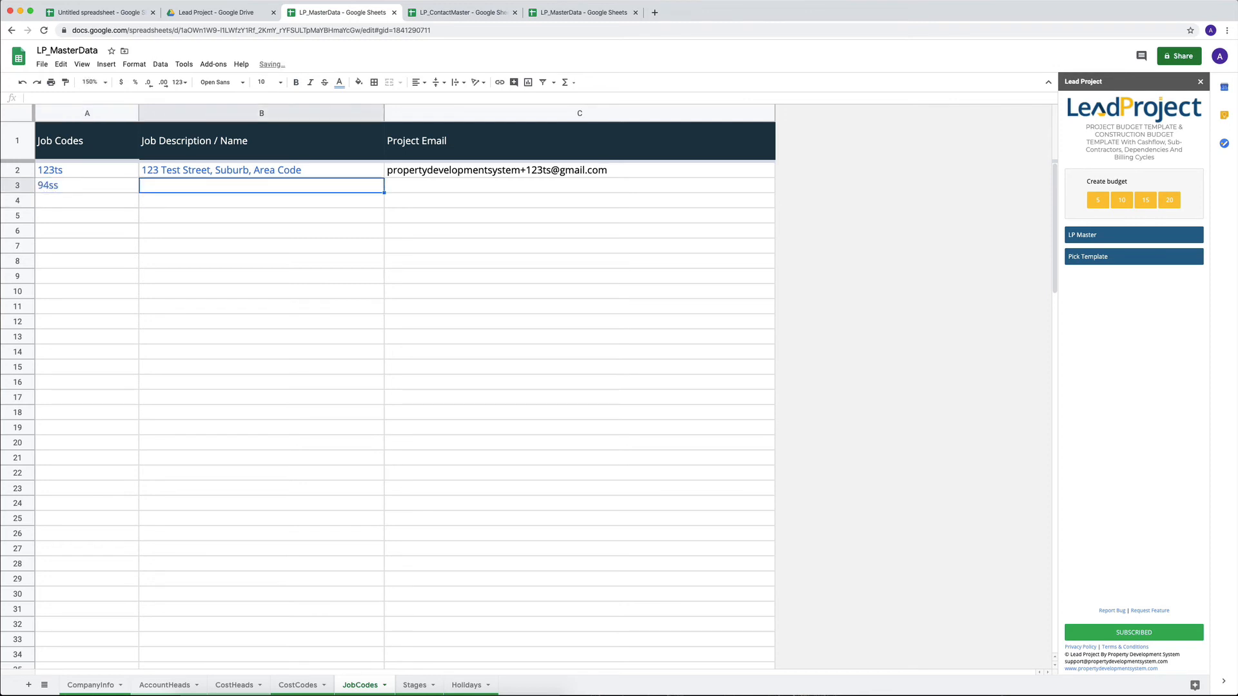
pyautogui.write('94 St')
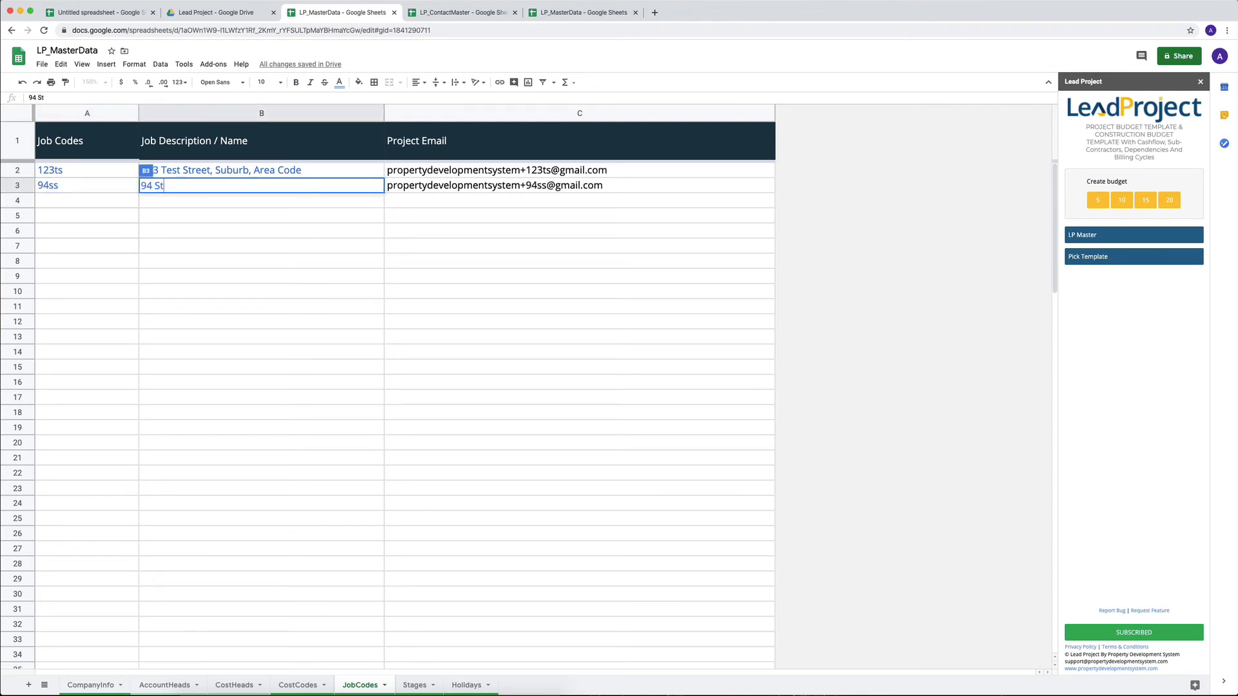
pyautogui.write('ation St')
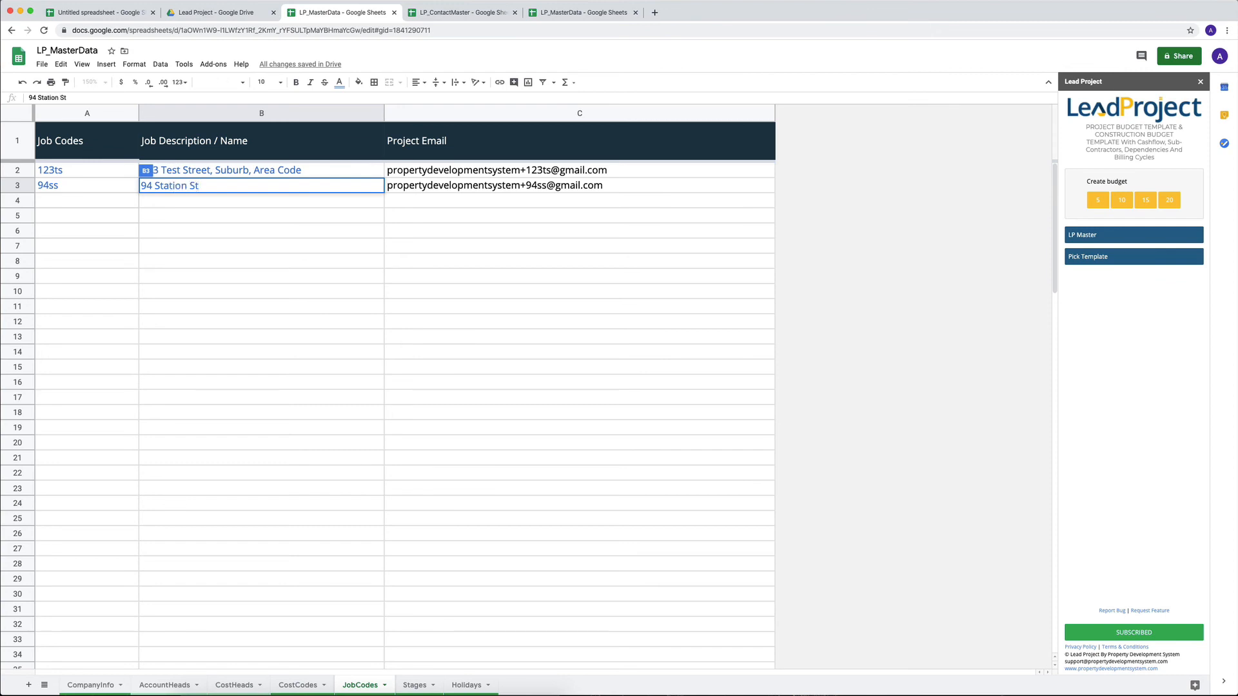
pyautogui.write(', ABC Subur')
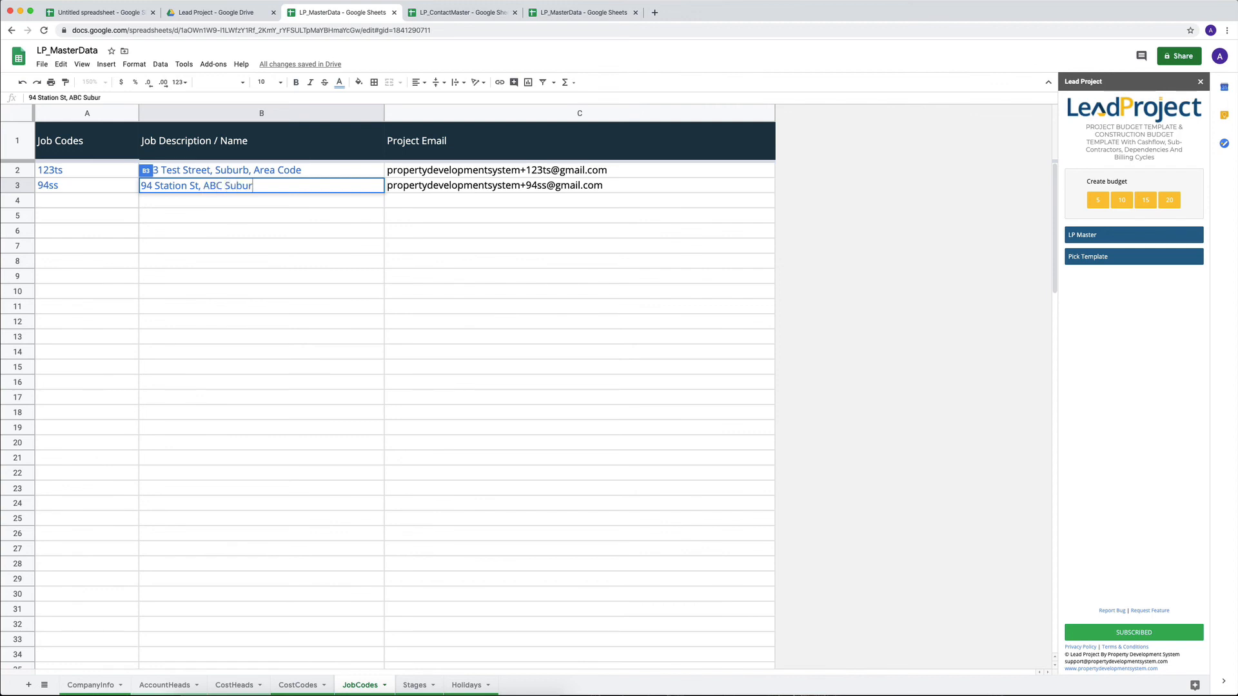
pyautogui.write('VIC')
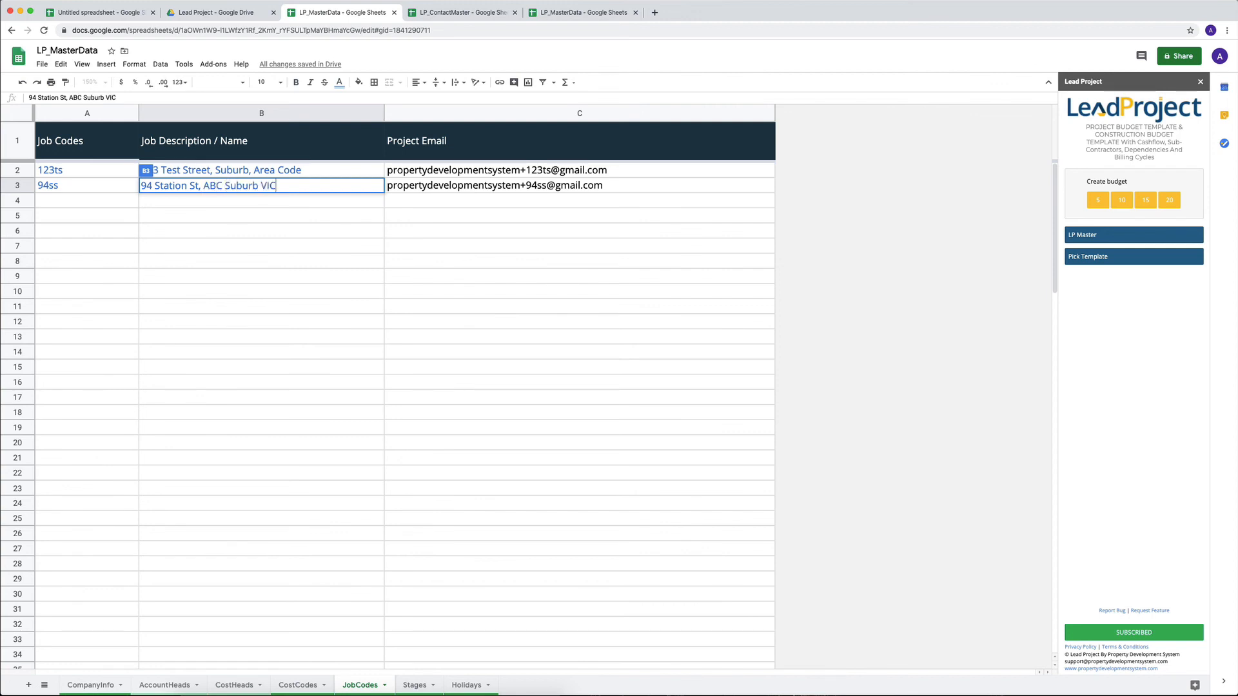
pyautogui.write('31485')
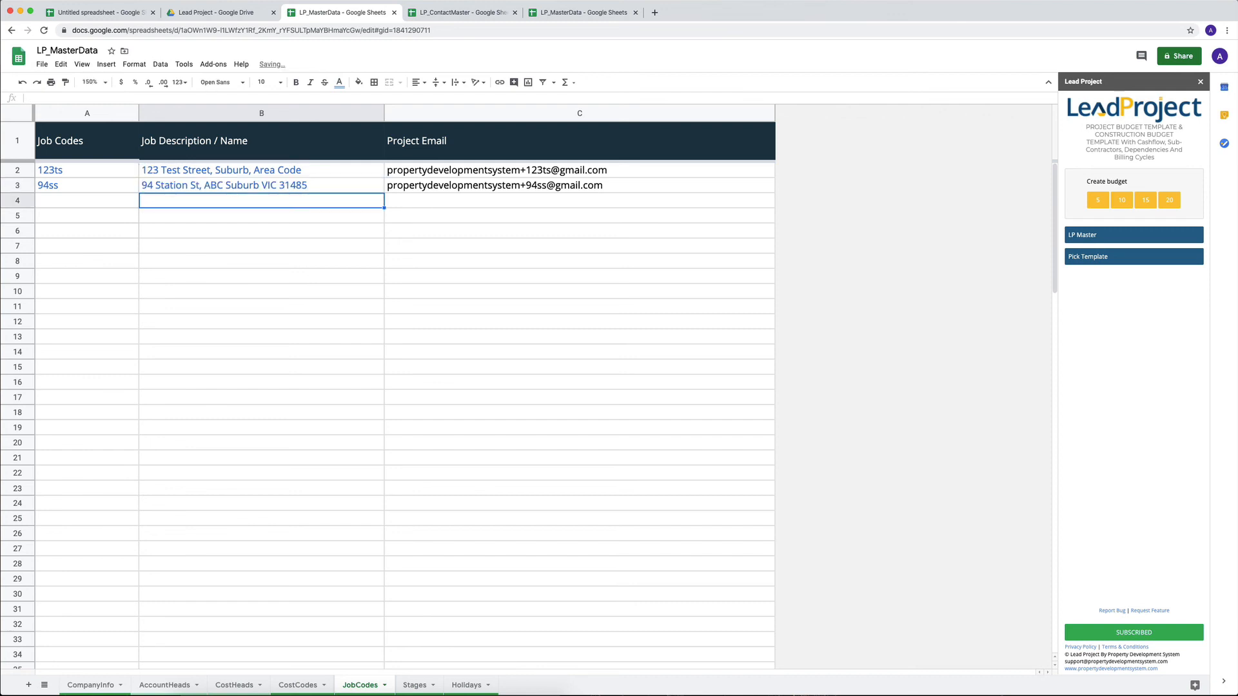
# Recheck the new job's description and return to the 94ss job code.
pyautogui.click(262, 184)
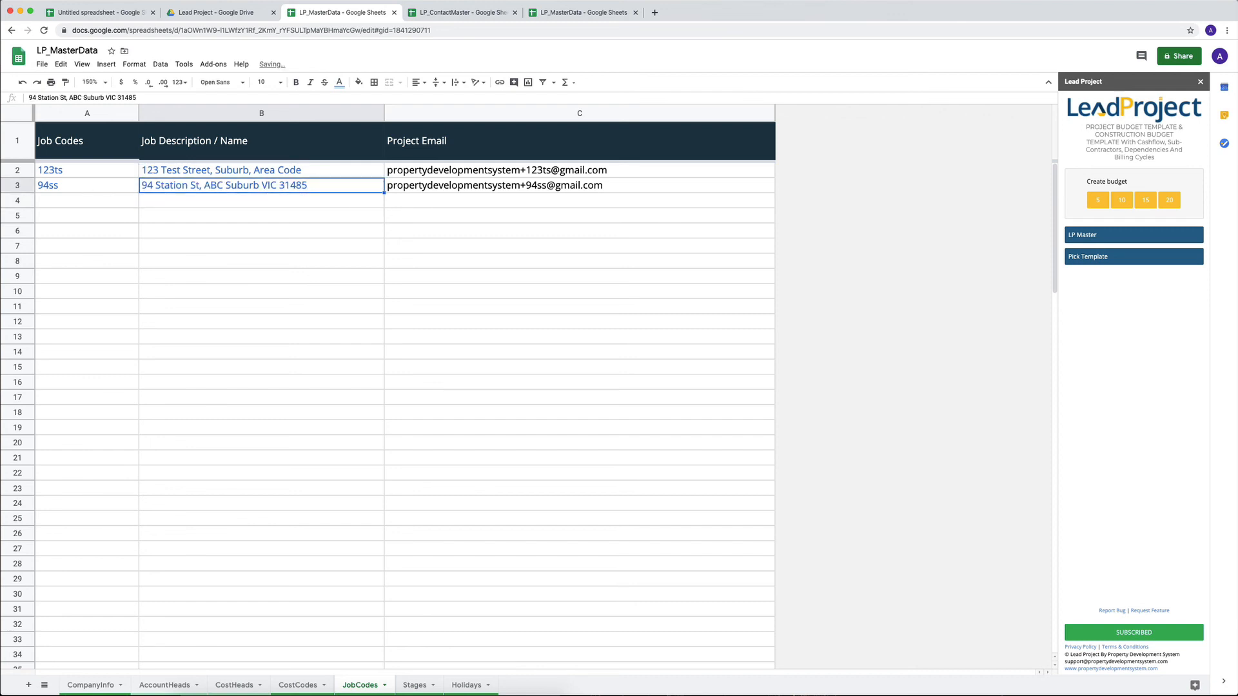
pyautogui.click(87, 184)
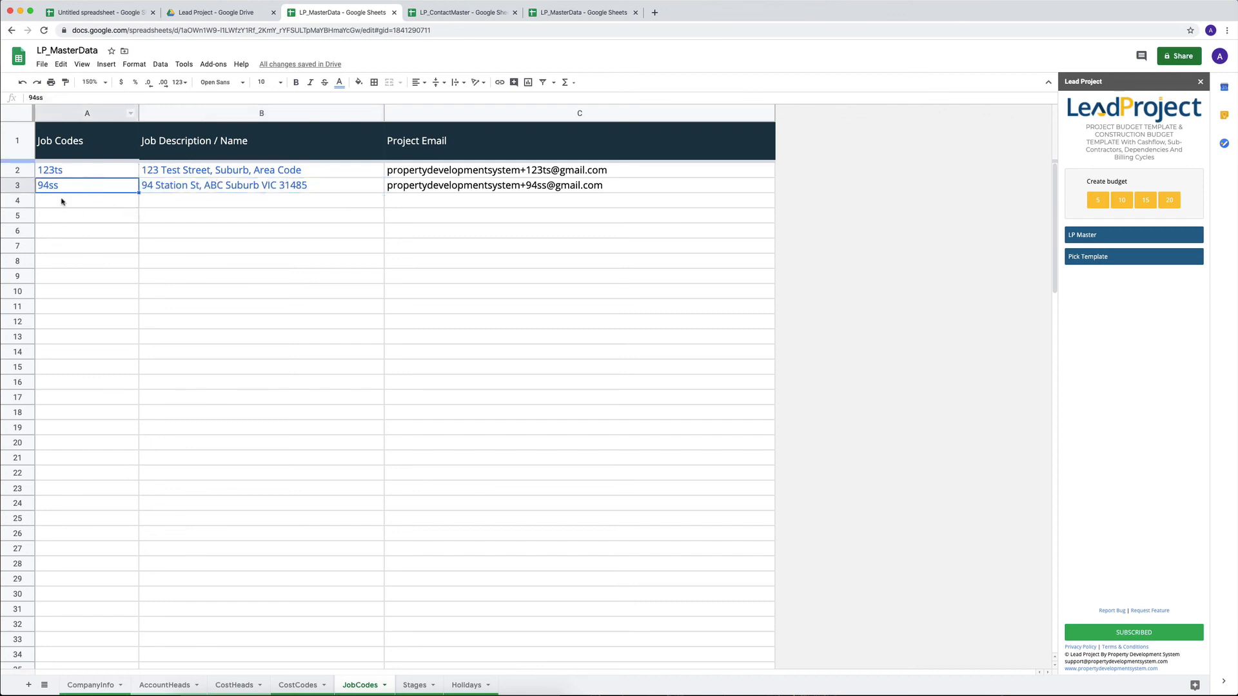
pyautogui.click(86, 113)
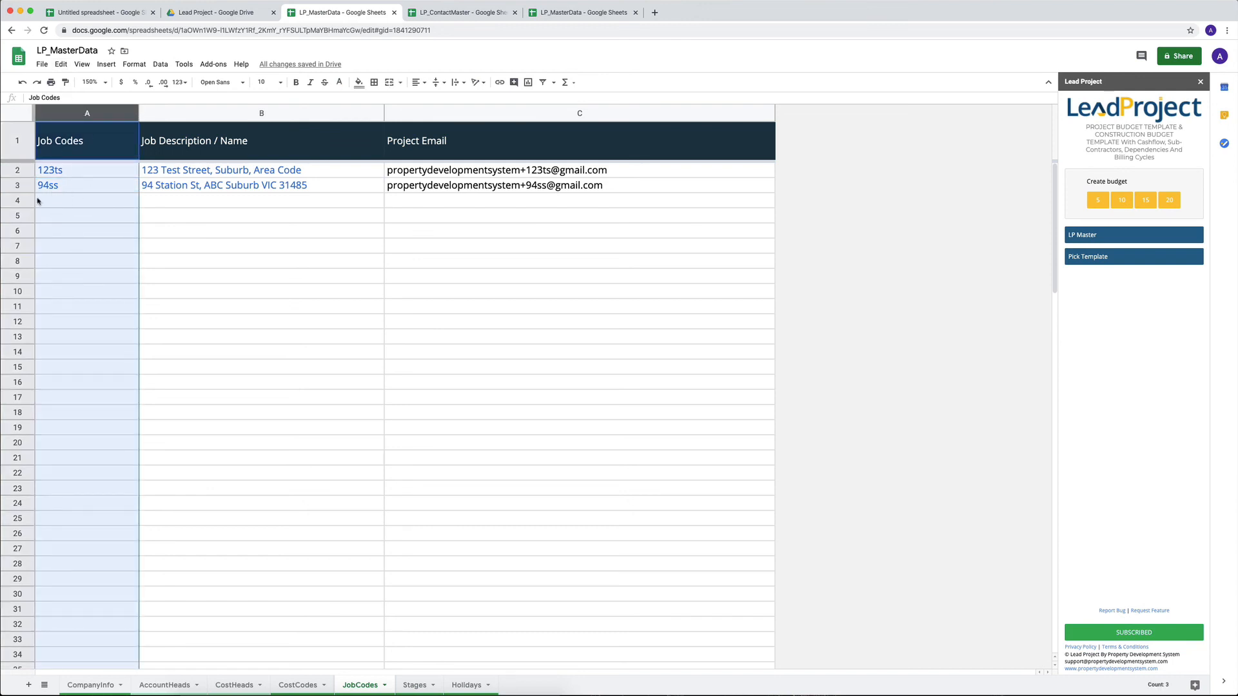
pyautogui.click(49, 184)
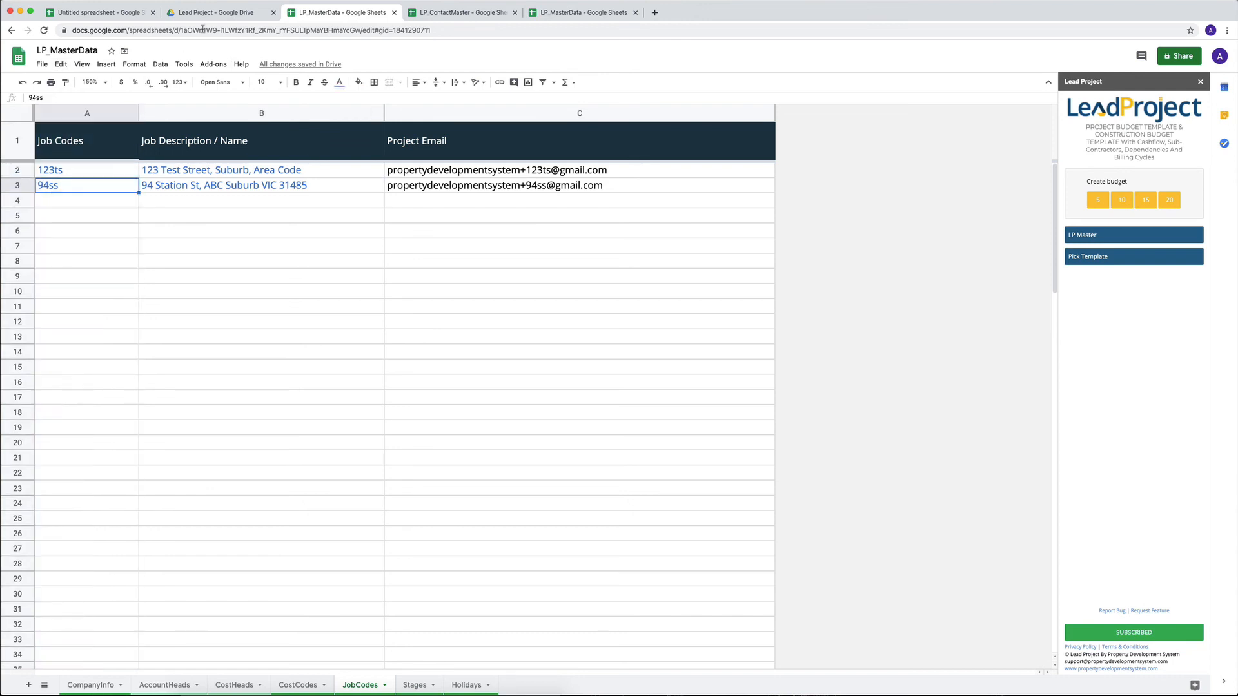